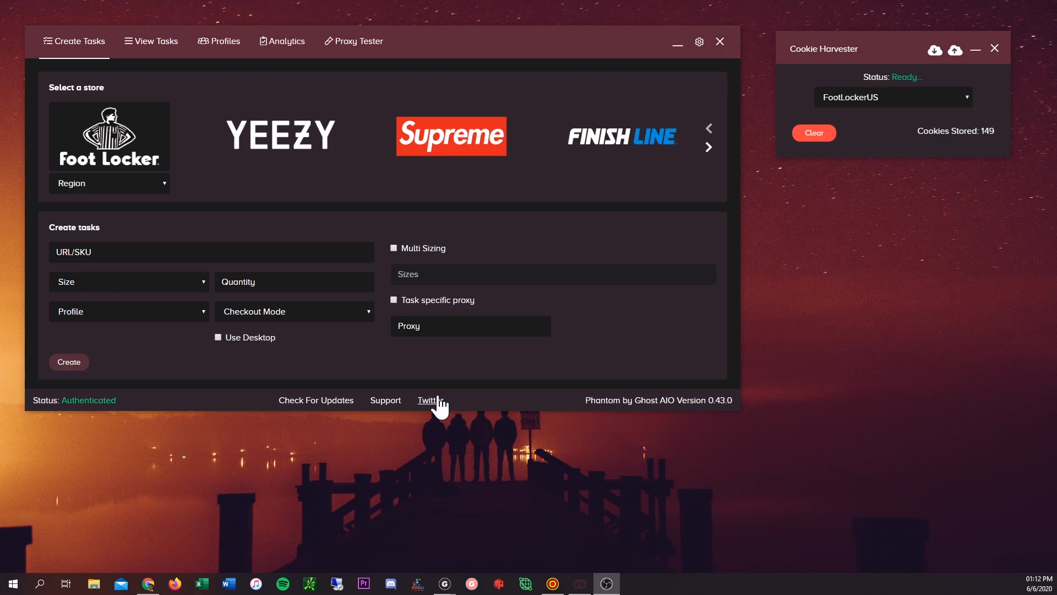
mouse_move(461, 411)
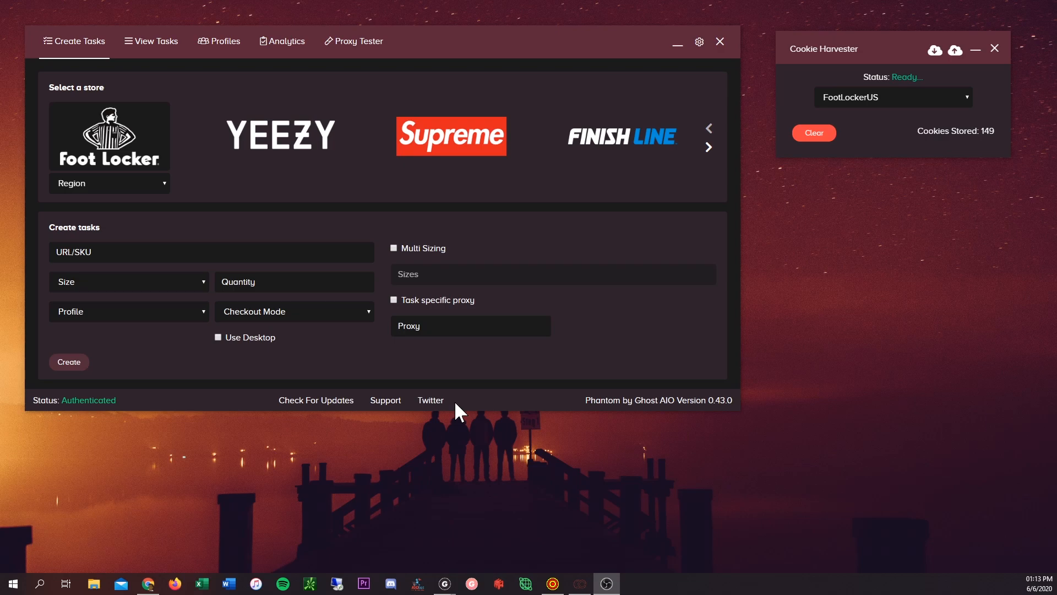
mouse_move(479, 416)
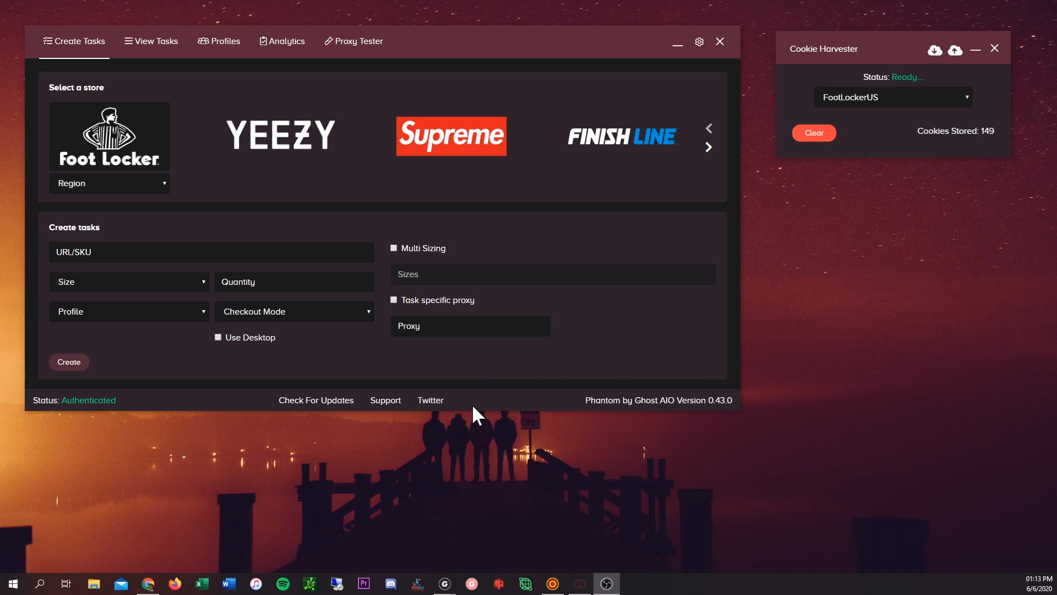
mouse_move(498, 399)
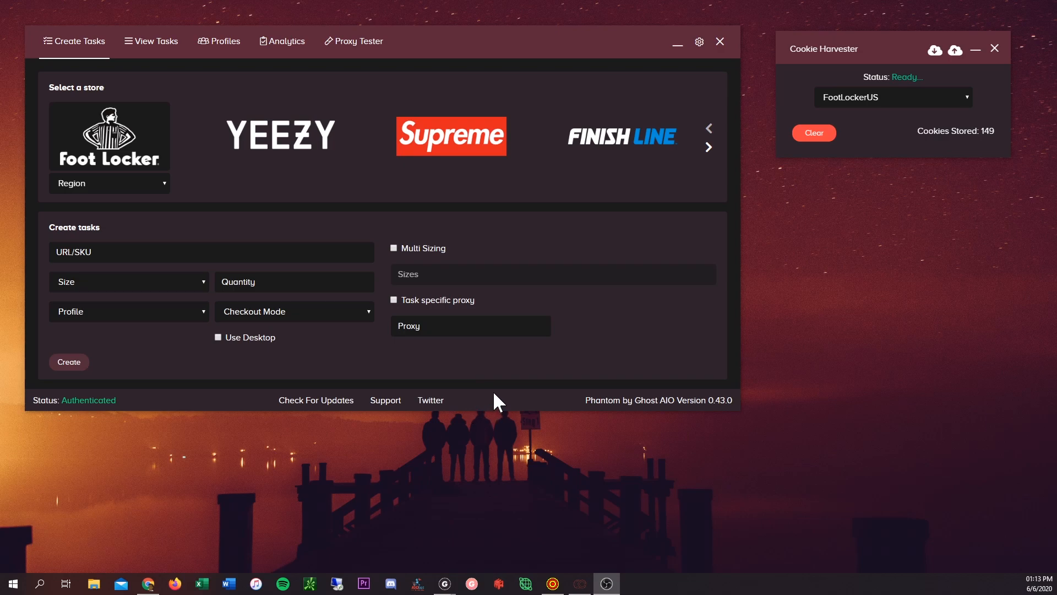
mouse_move(414, 144)
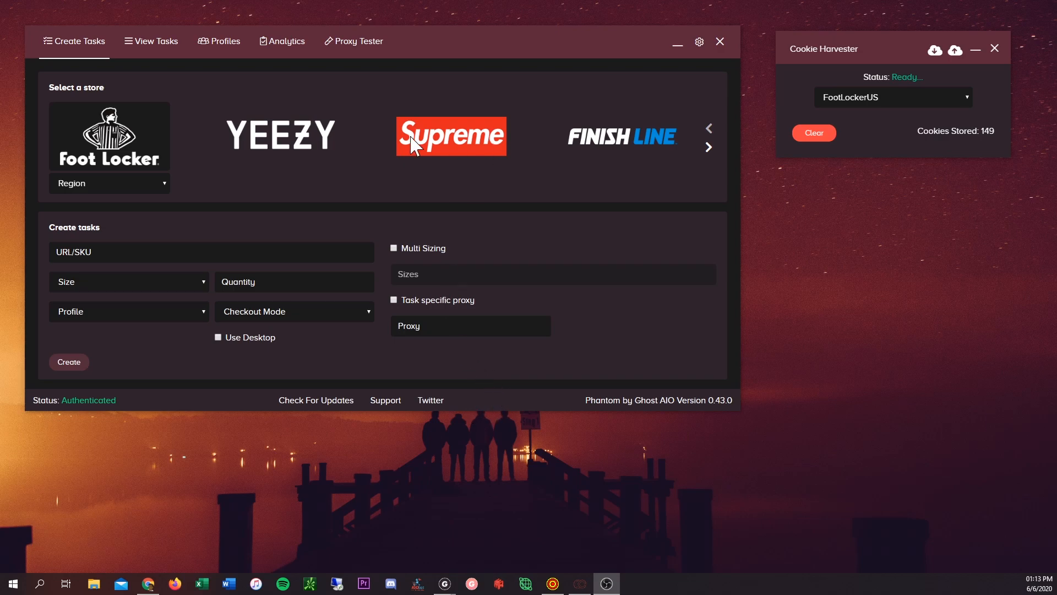
mouse_move(647, 190)
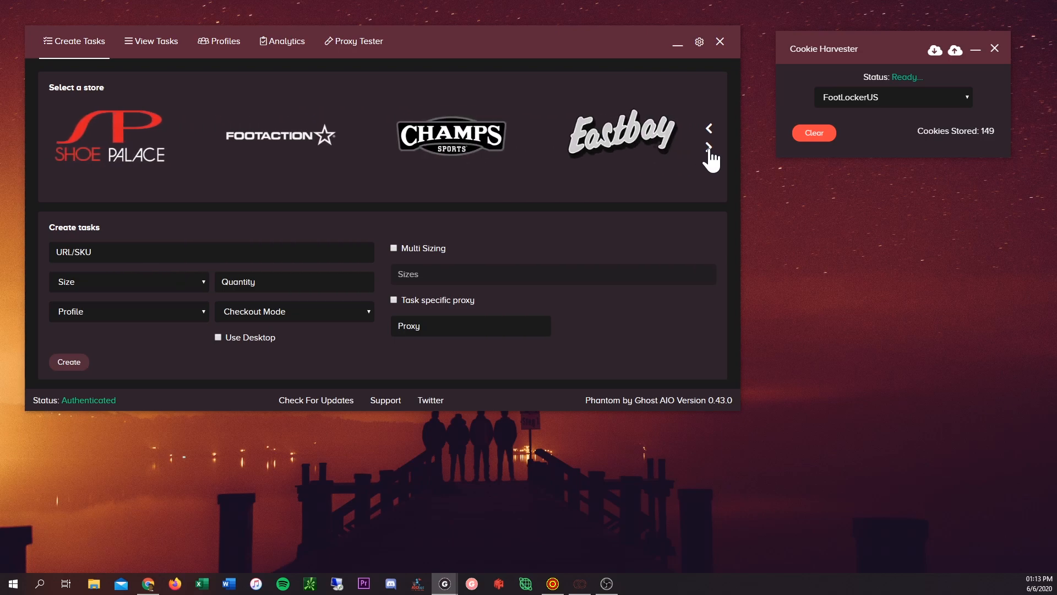
- Page the store carousel back to Foot Locker and choose US as its region
left_click(708, 149)
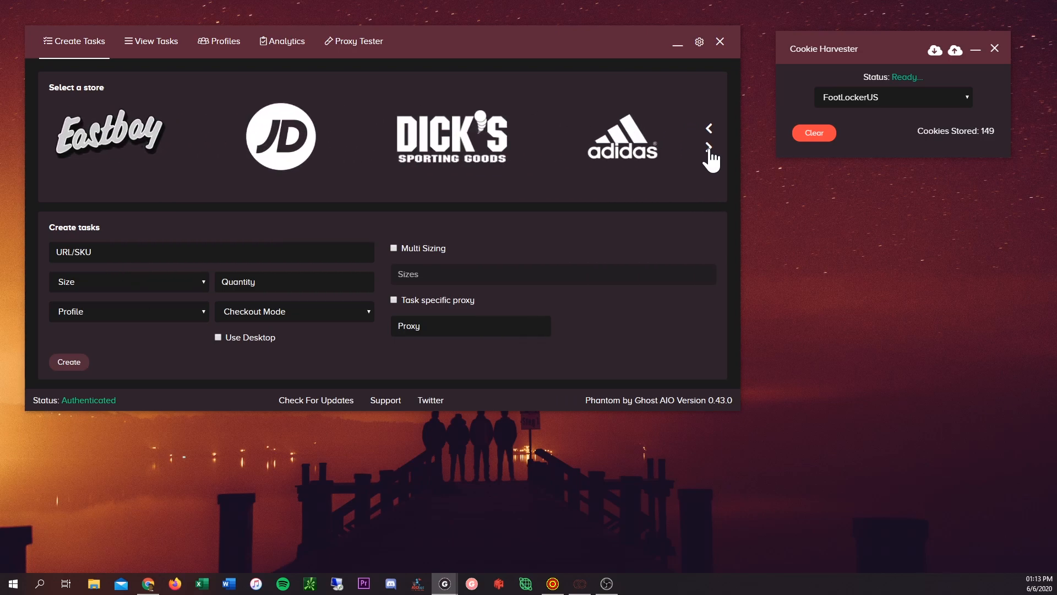
left_click(708, 128)
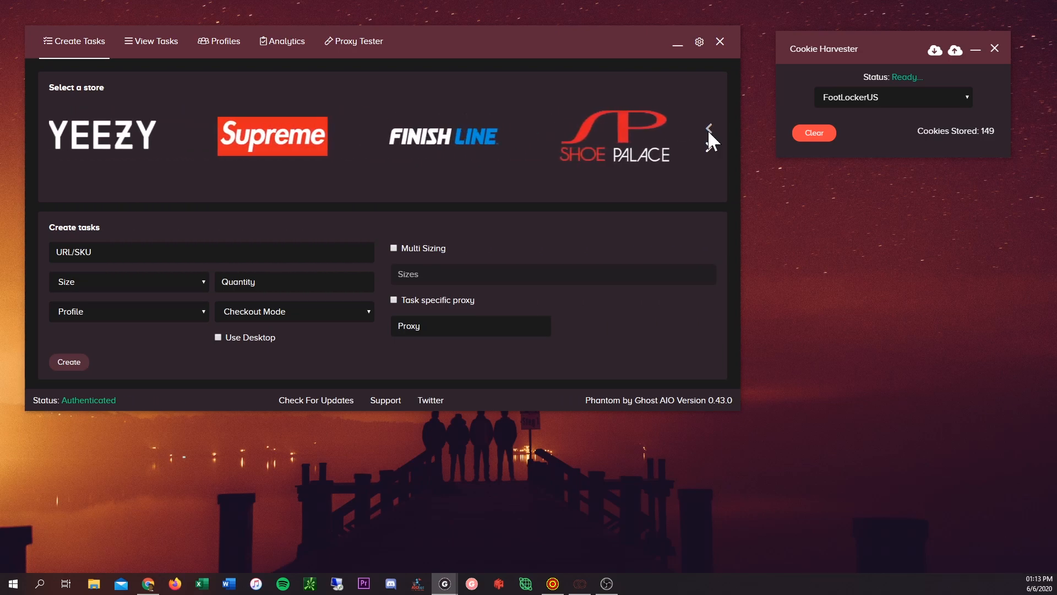
left_click(707, 128)
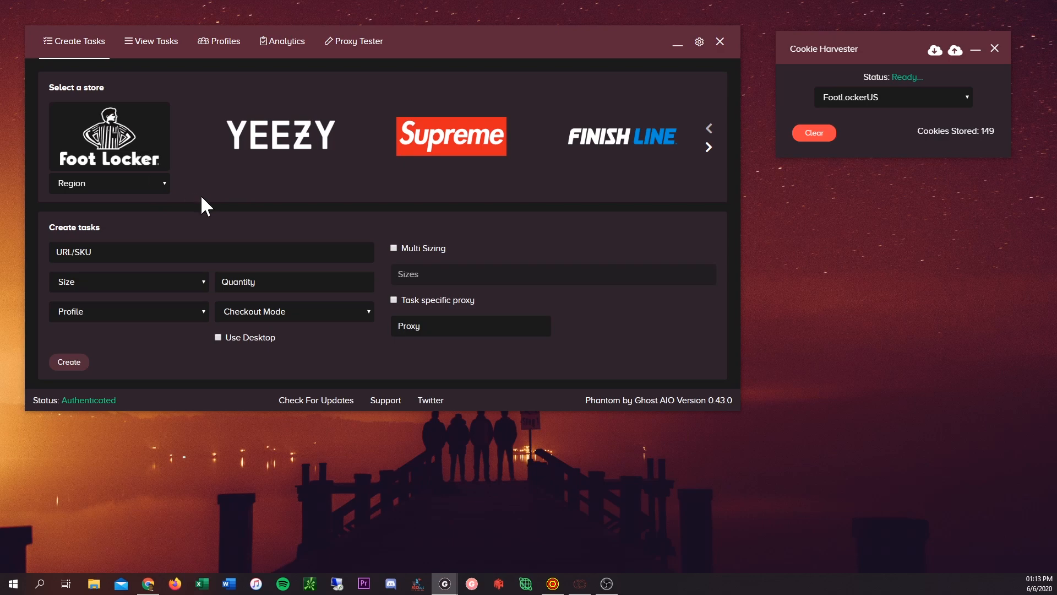
left_click(110, 183)
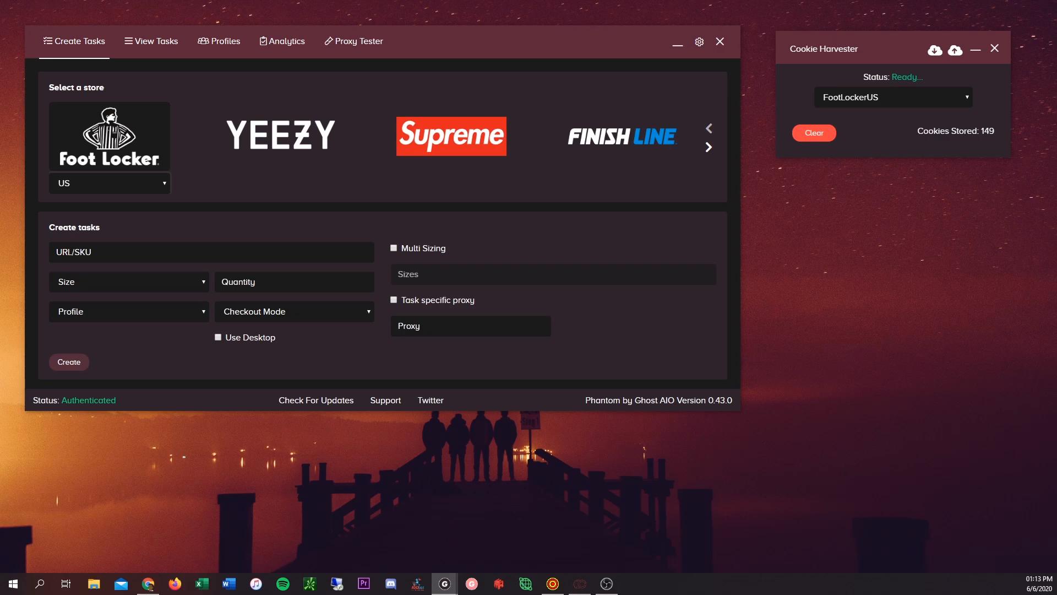
left_click(211, 251)
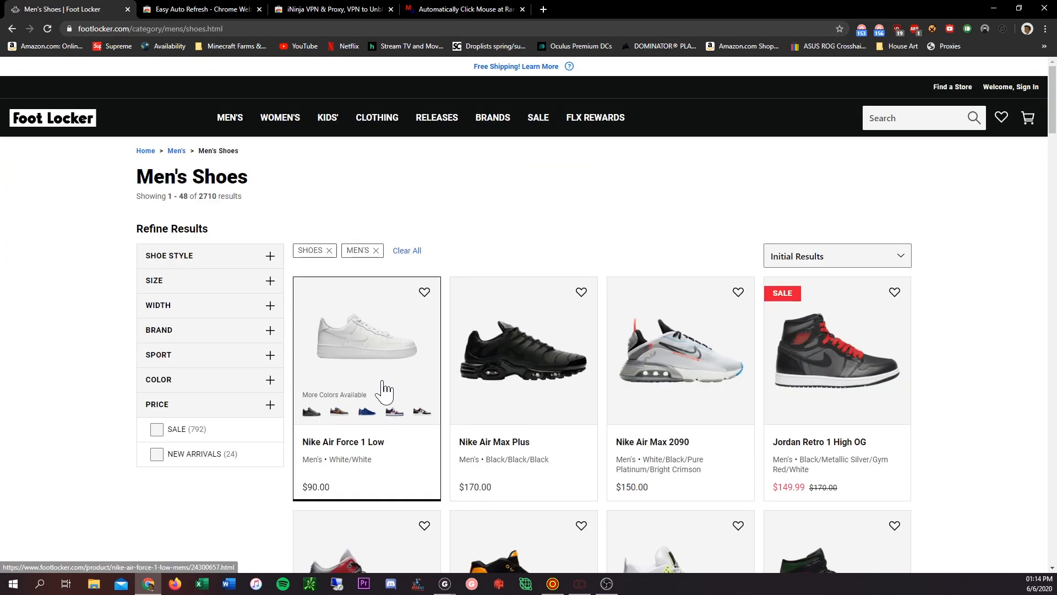
- Select product number 24300657 on the Nike Air Force 1 Low page and return to Phantom
left_click(365, 337)
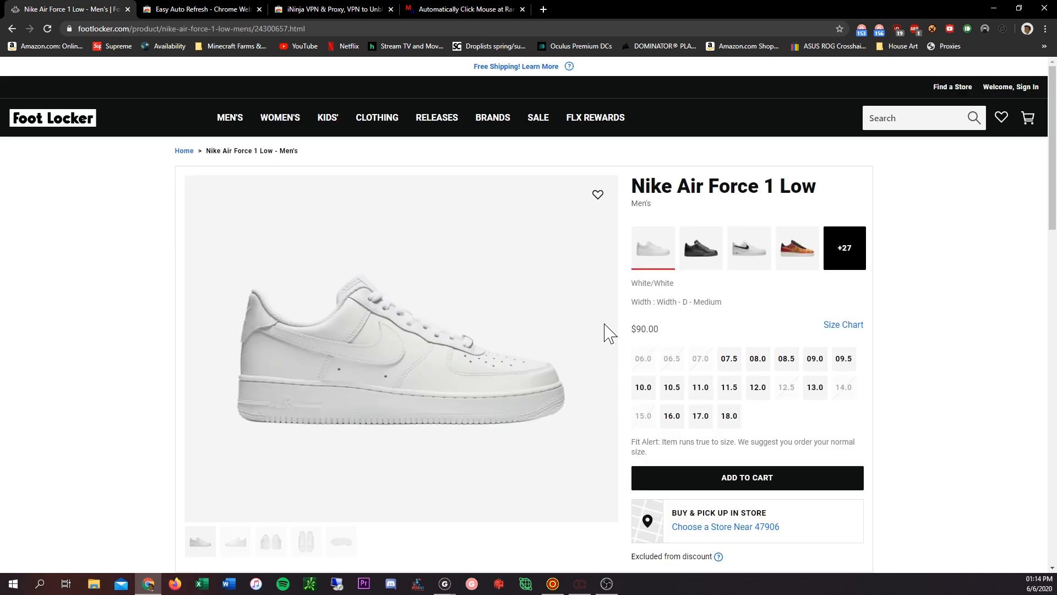
scroll("down", 3)
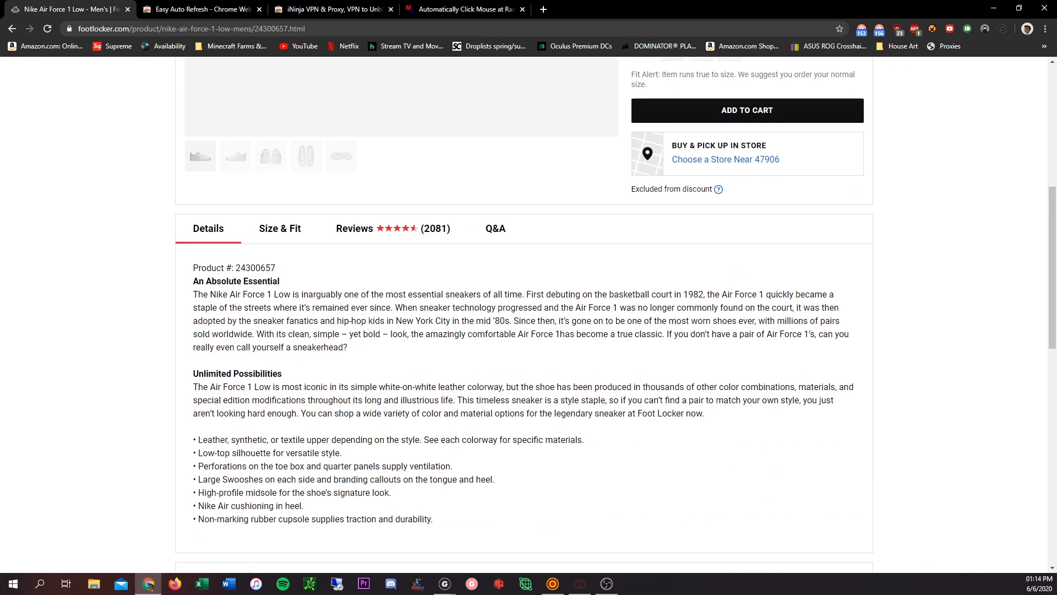
double_click(255, 268)
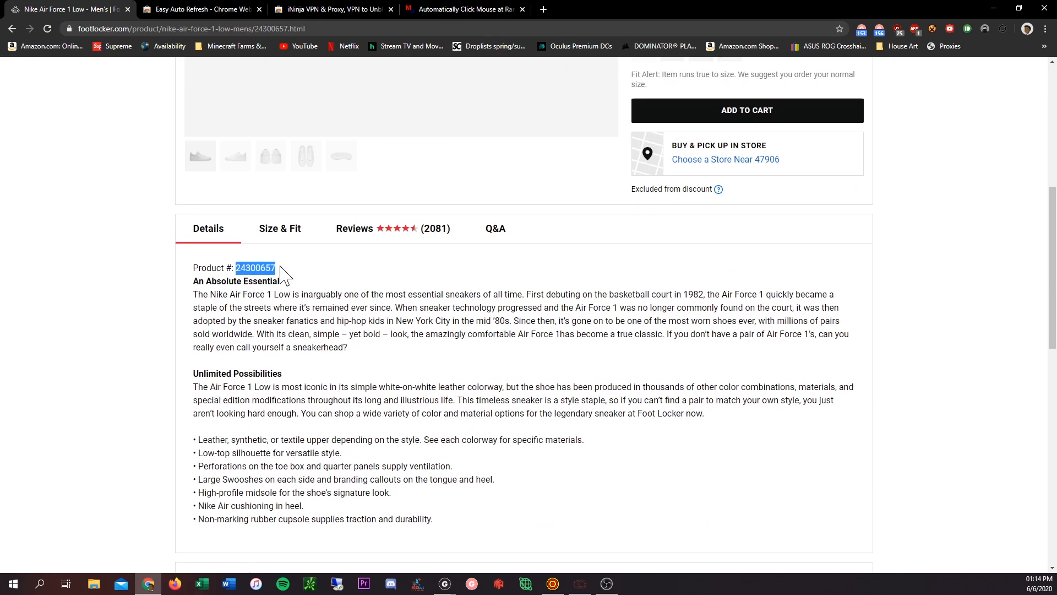
mouse_move(312, 273)
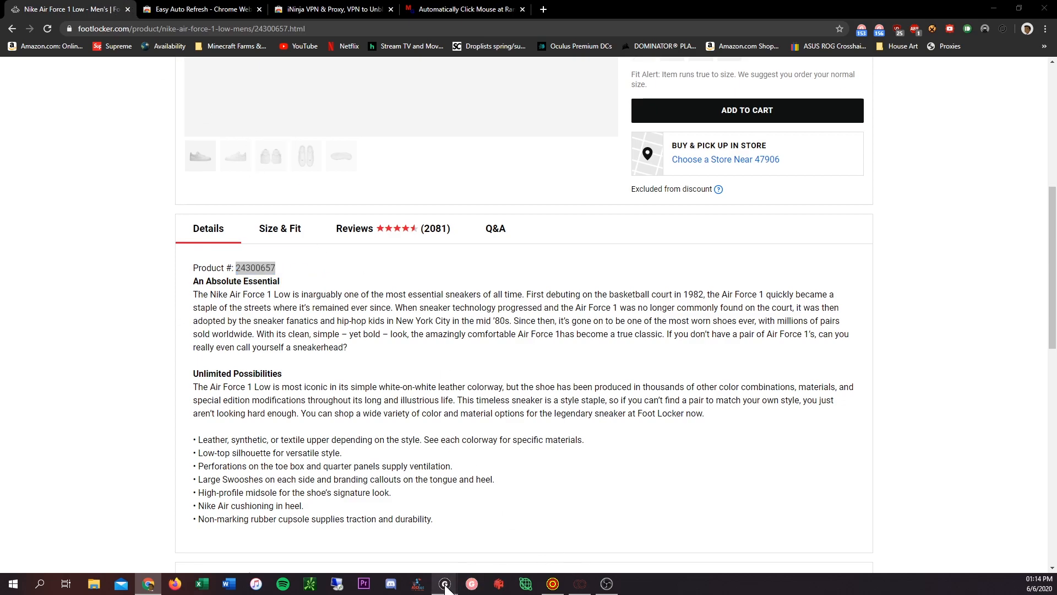
left_click(444, 584)
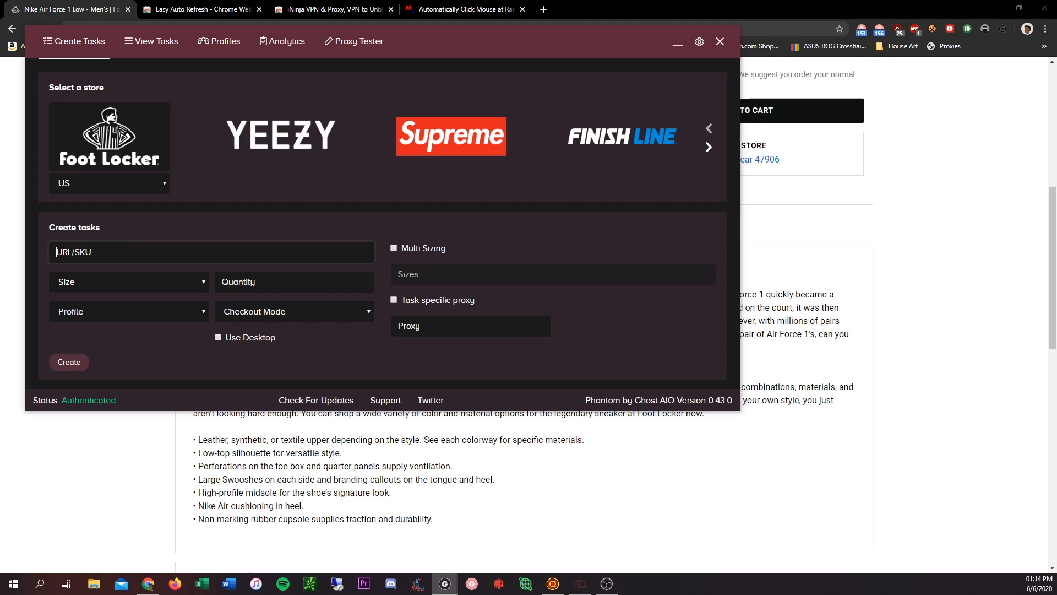
- Enter 24300657 as the task's product SKU
type("24300657")
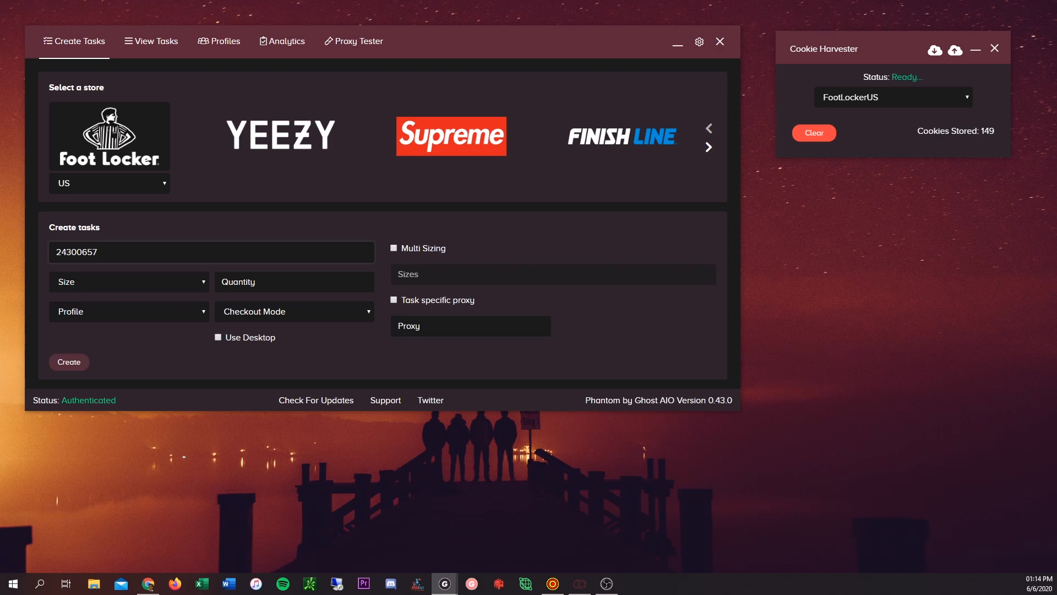
left_click(128, 281)
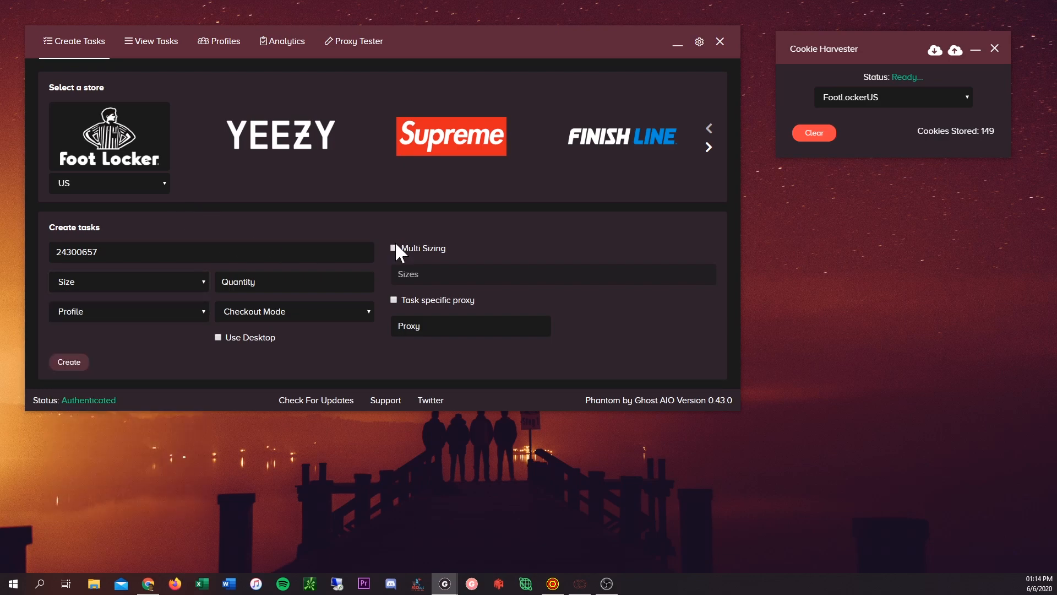
- Turn on Multi Sizing and enter sizes 7,7.5,8.0,8.5,9.0
left_click(395, 248)
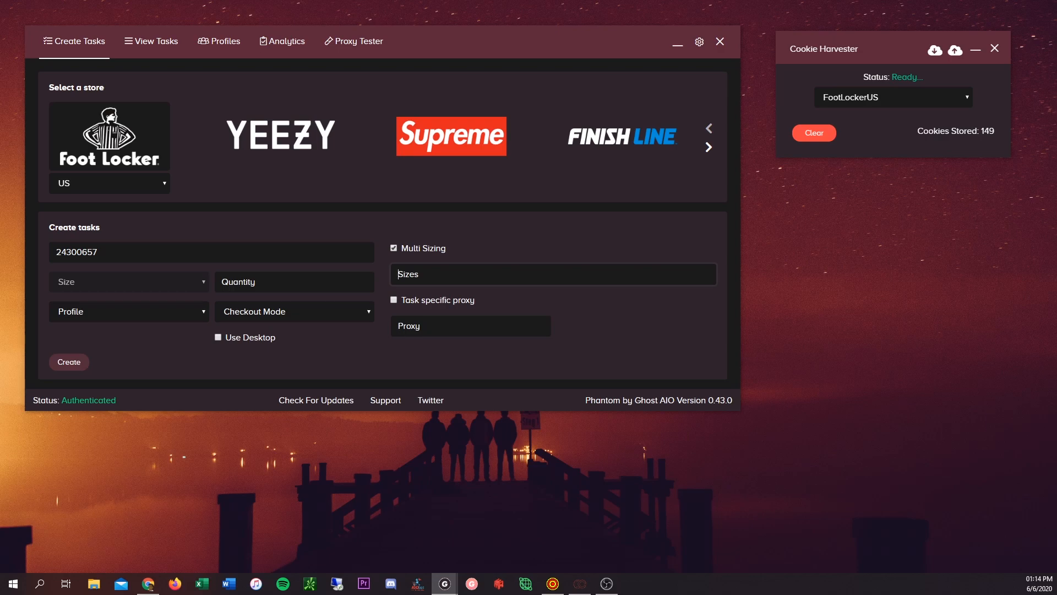
type("7.0")
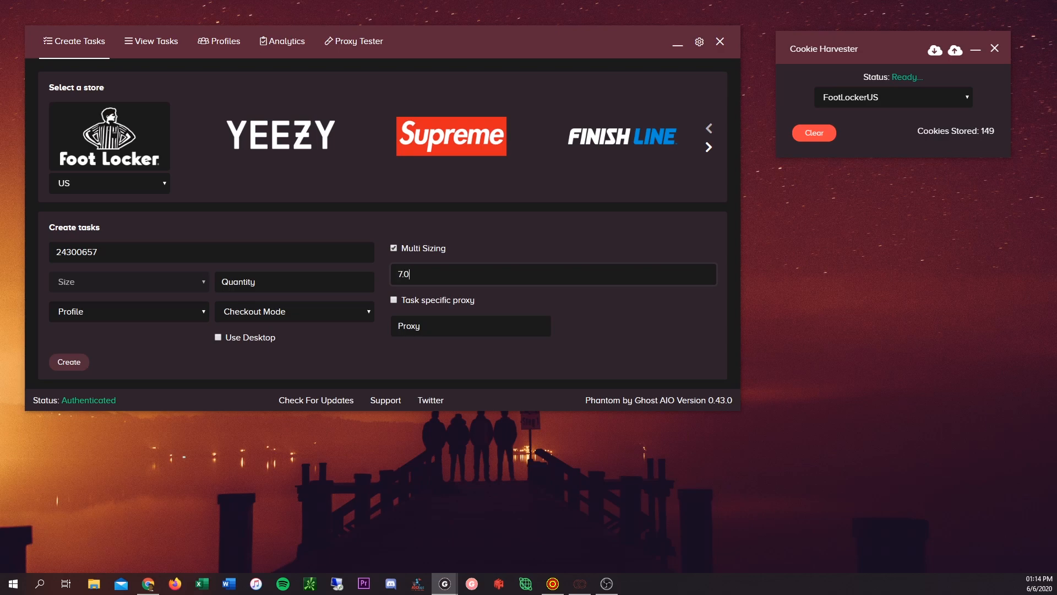
type(",7.5,")
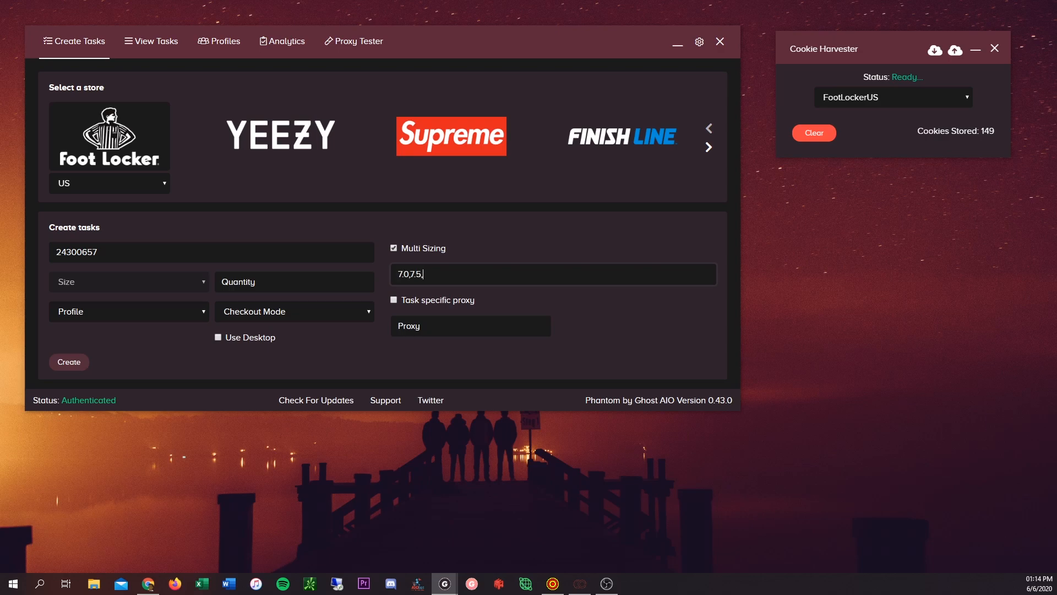
type("8.0,8")
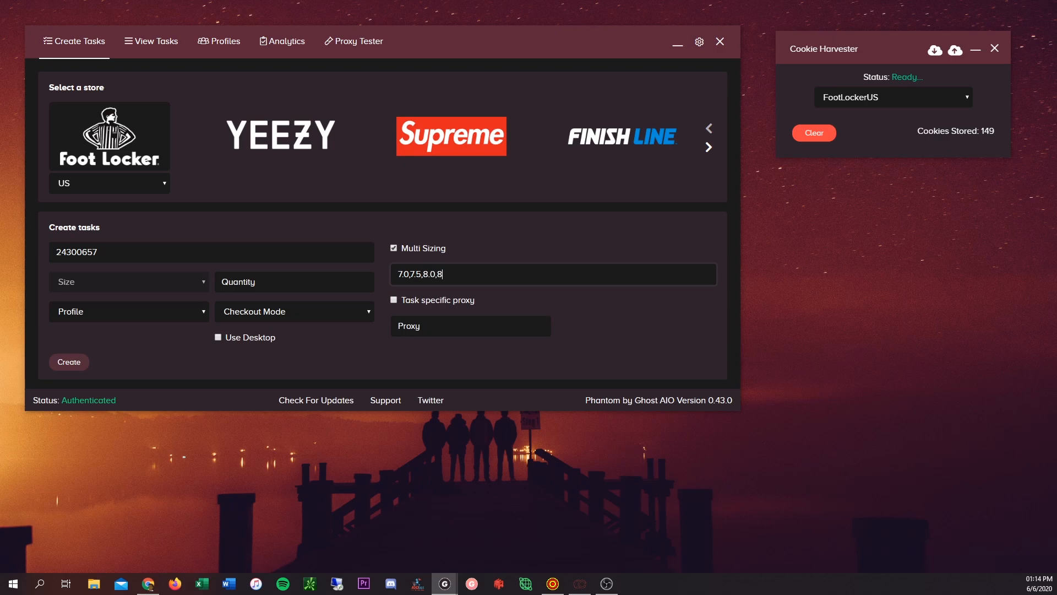
type("5")
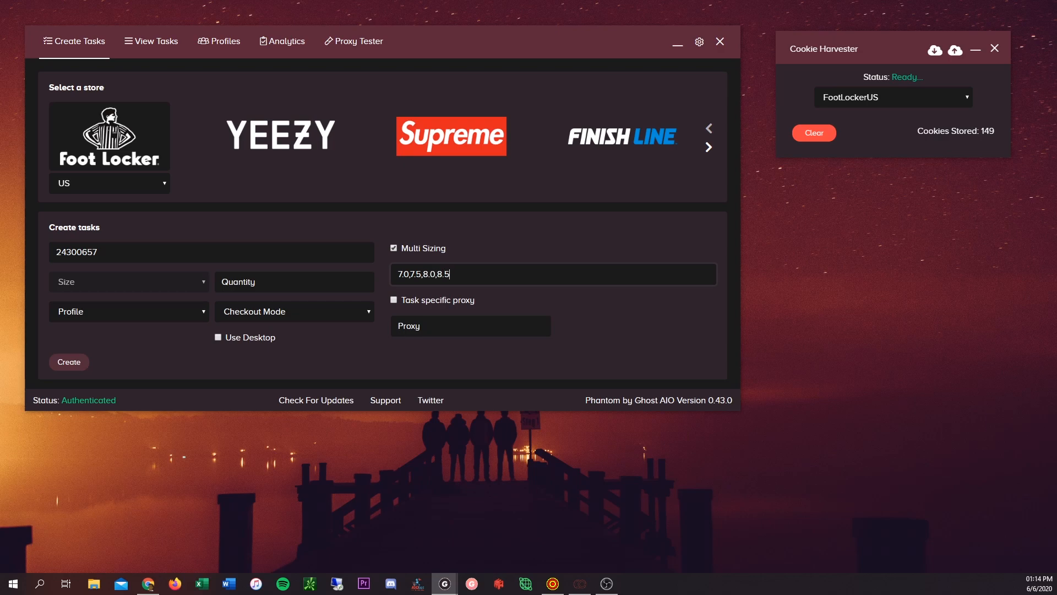
type(",9.0")
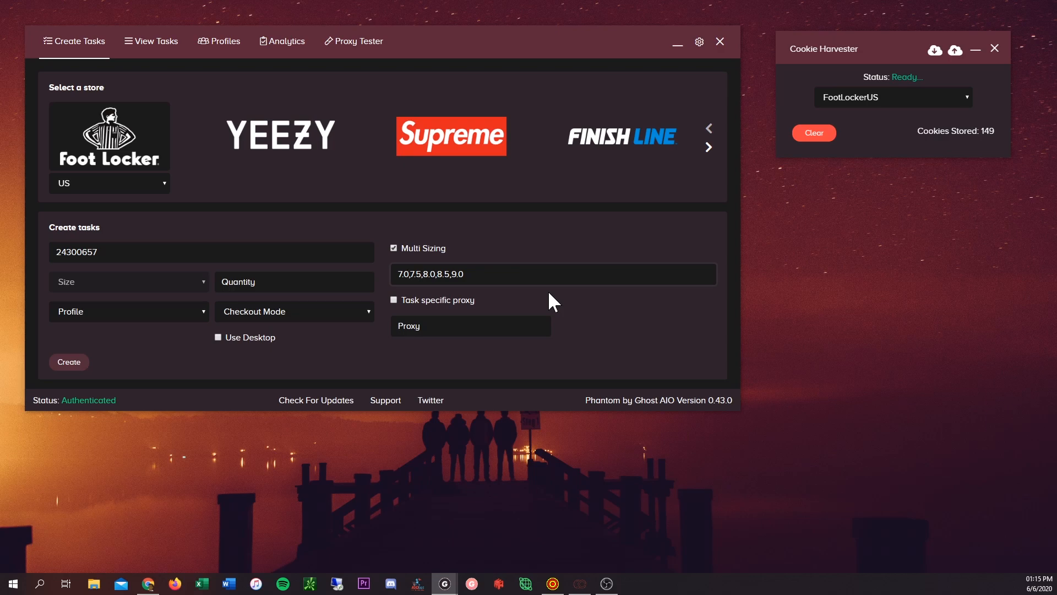
type("7,7.5,8.0,8.5,9.0")
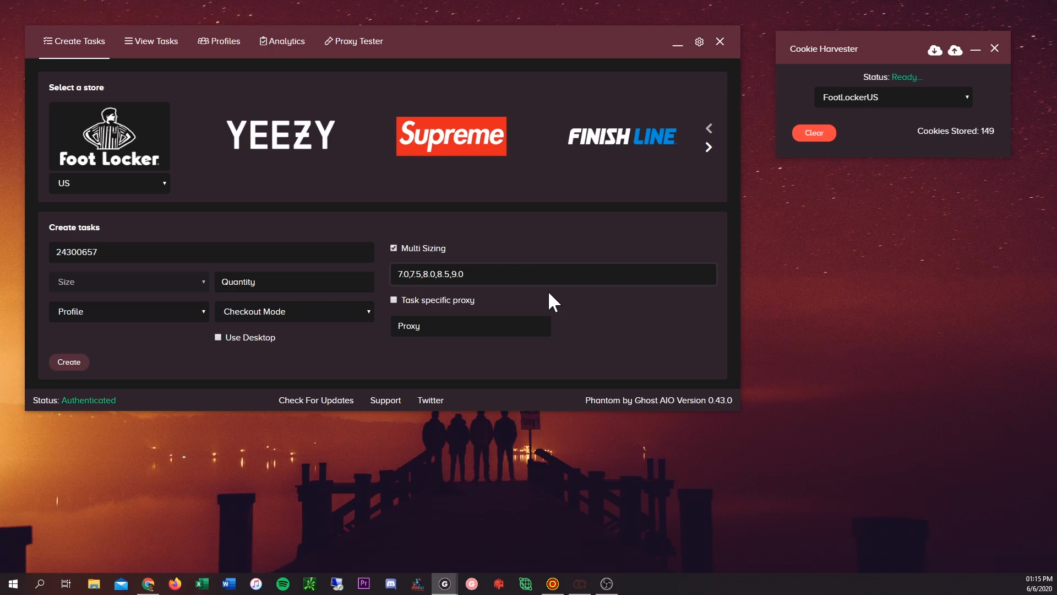
mouse_move(417, 250)
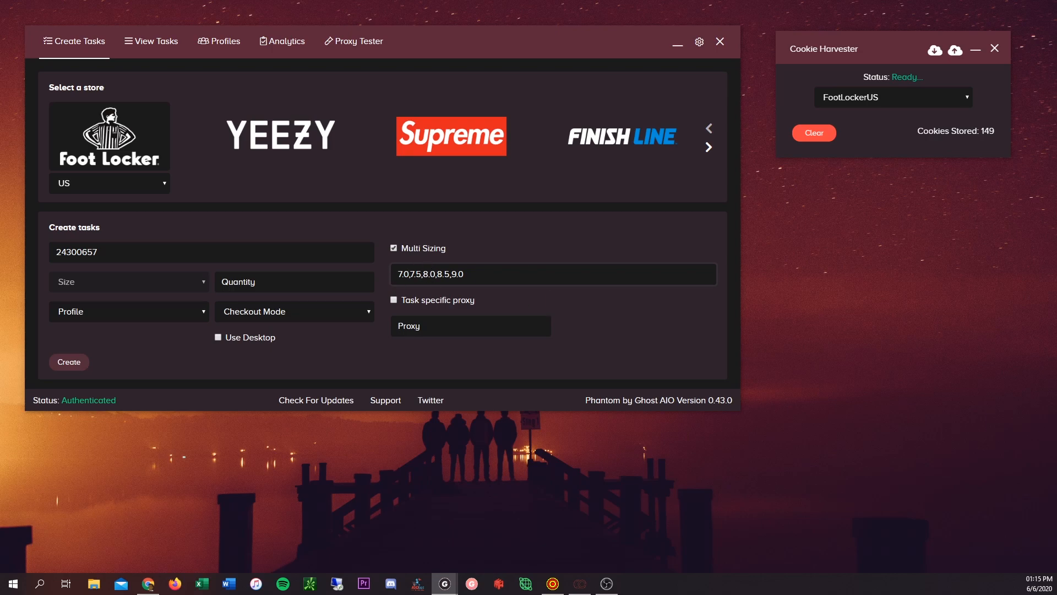
left_click(408, 274)
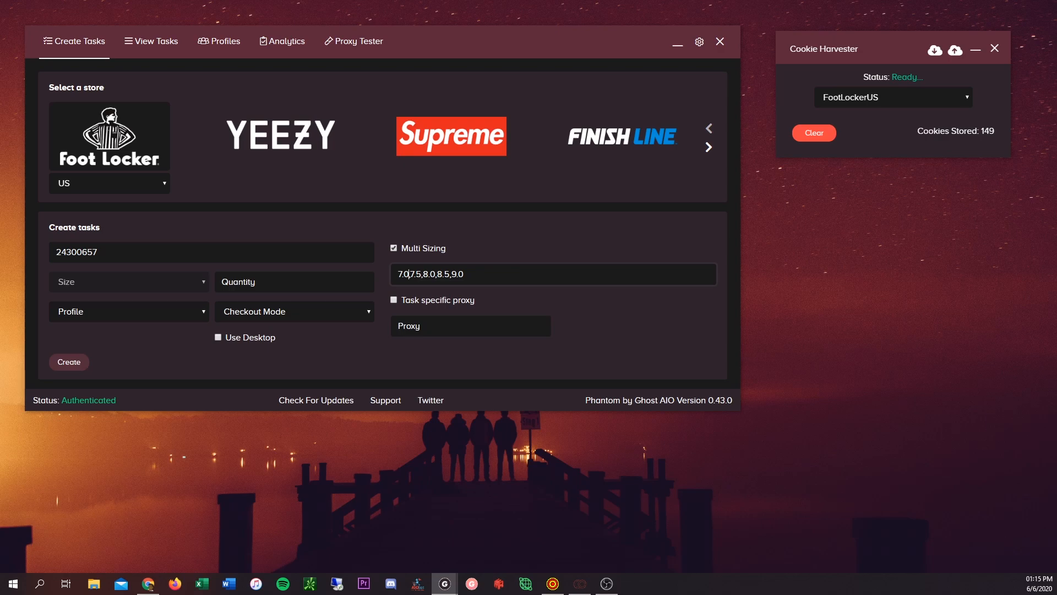
mouse_move(474, 305)
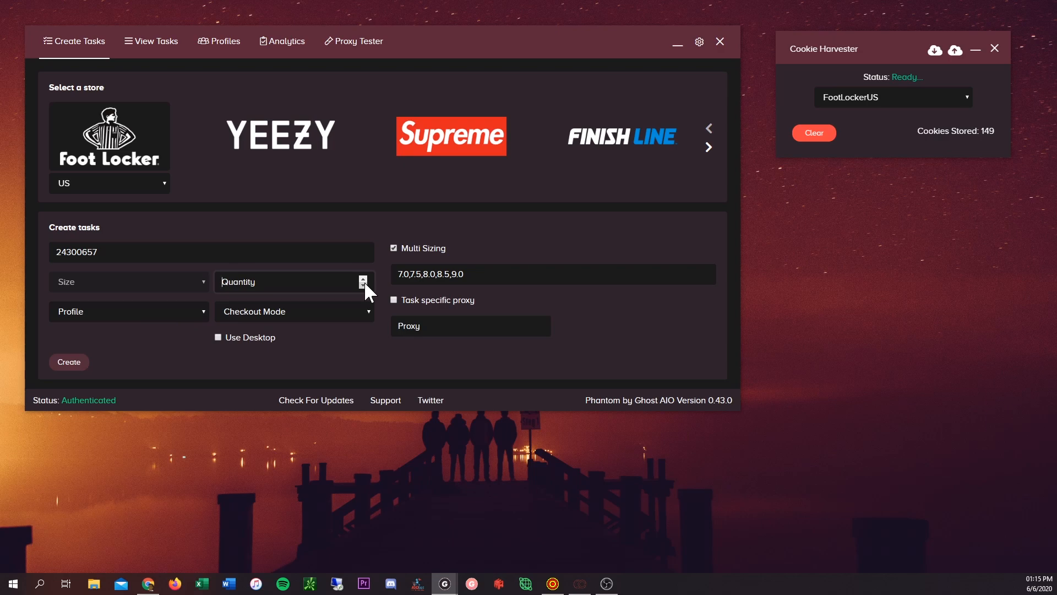
- Set quantity 1, Use All Profiles, No Pre-Cart (Saves Cookies) checkout mode and Use Desktop
left_click(363, 278)
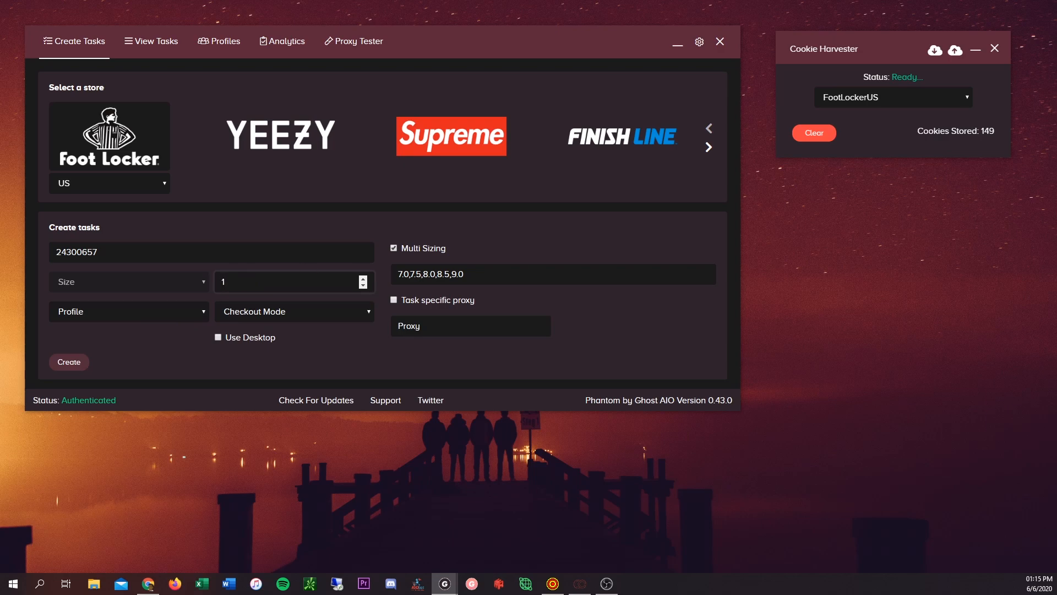
mouse_move(172, 324)
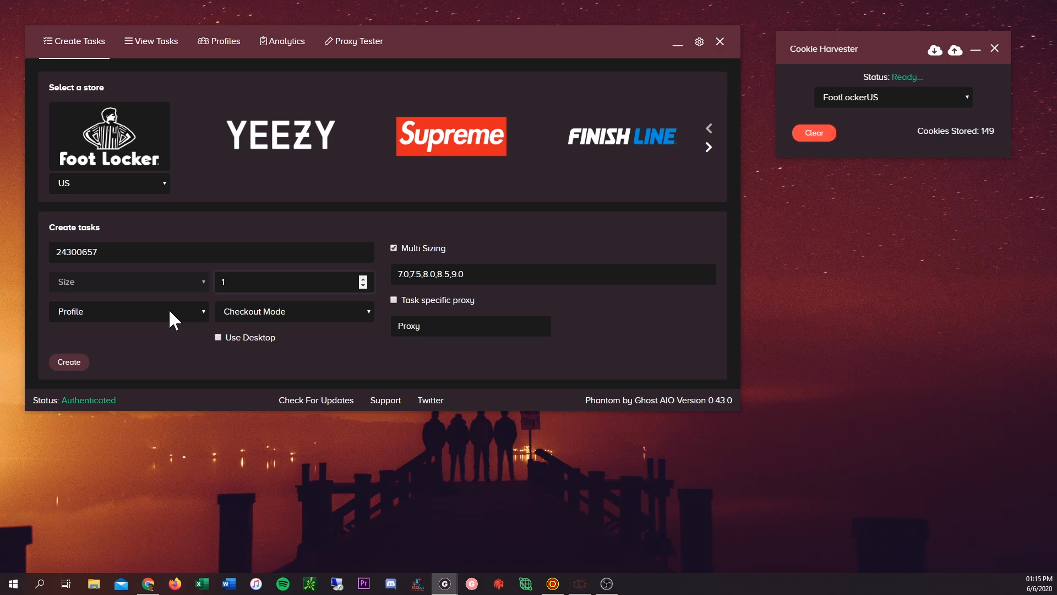
left_click(127, 310)
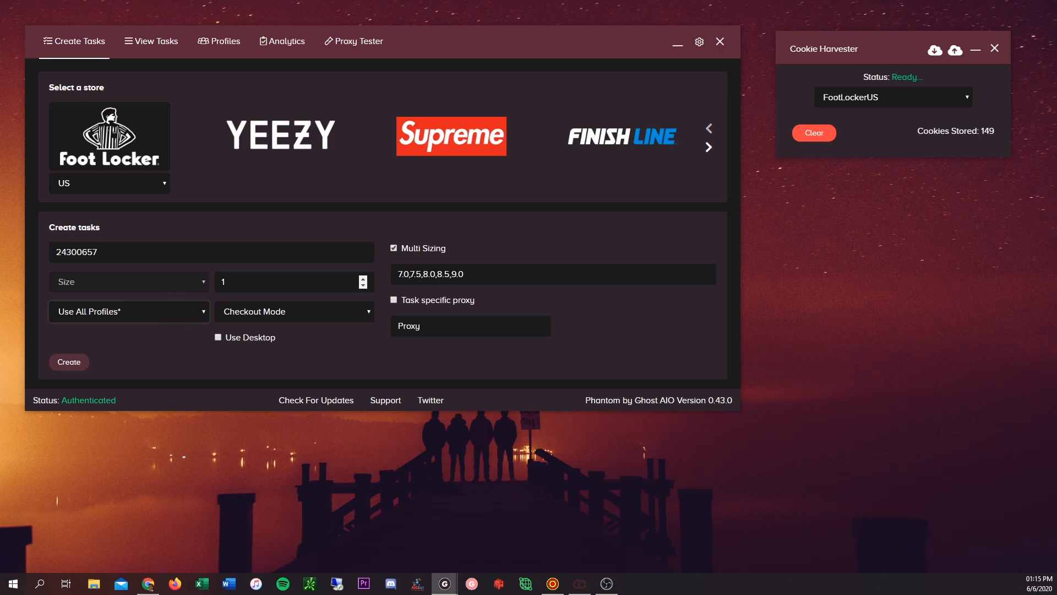
left_click(294, 311)
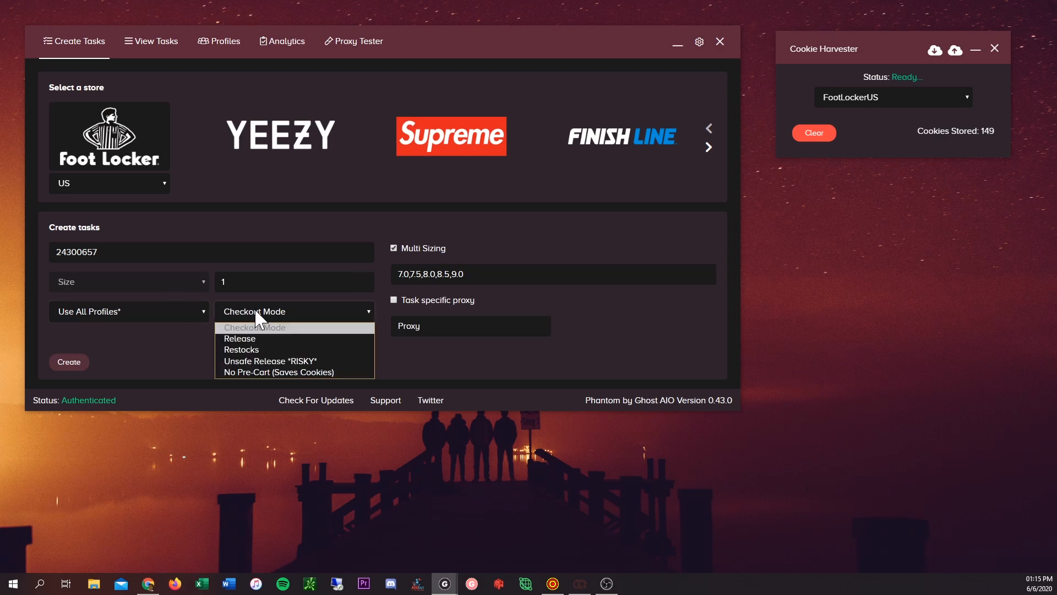
mouse_move(269, 321)
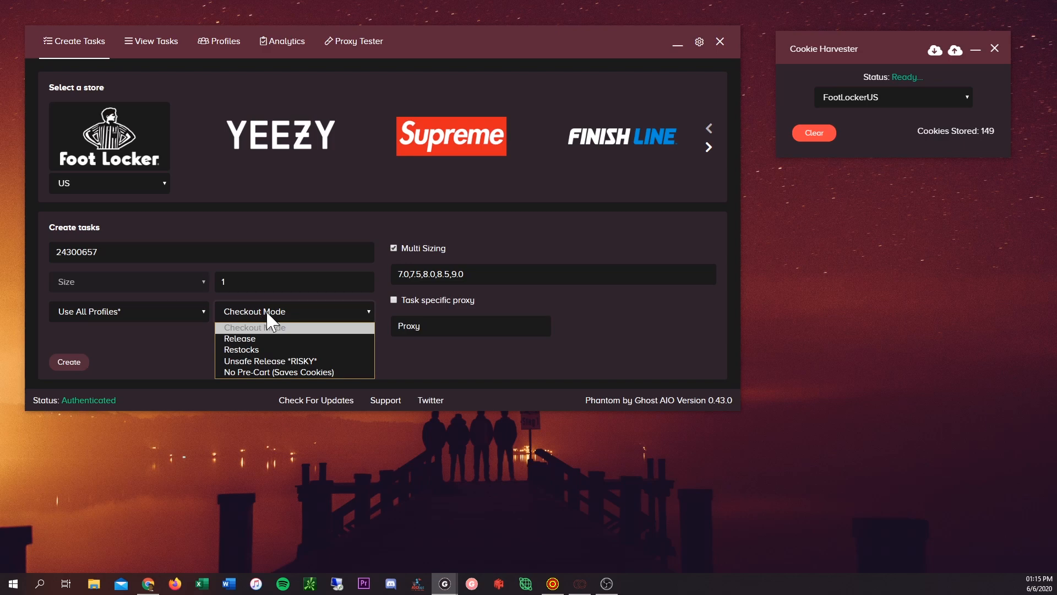
mouse_move(296, 373)
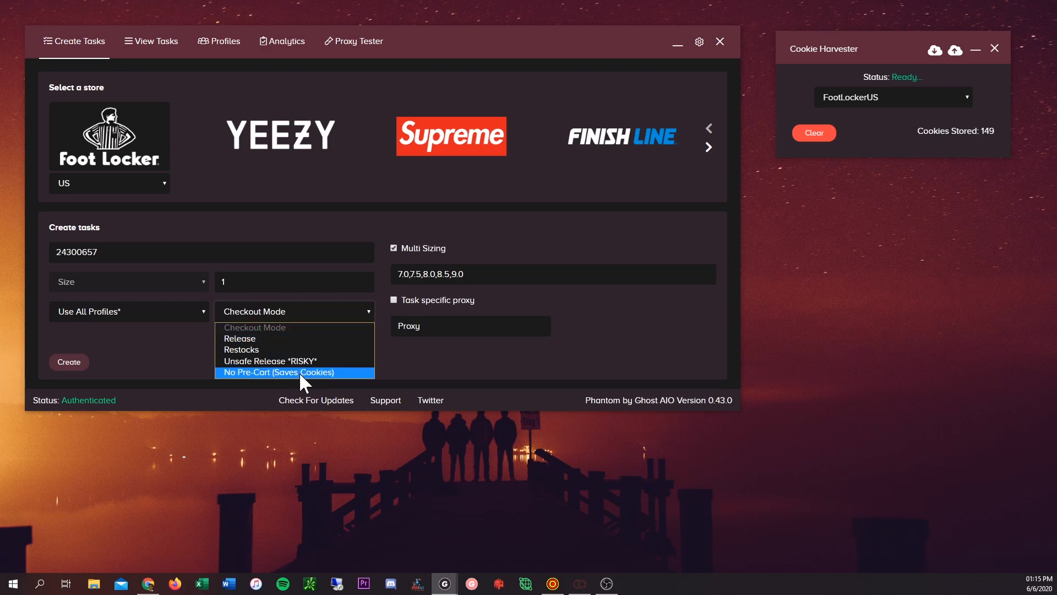
left_click(277, 373)
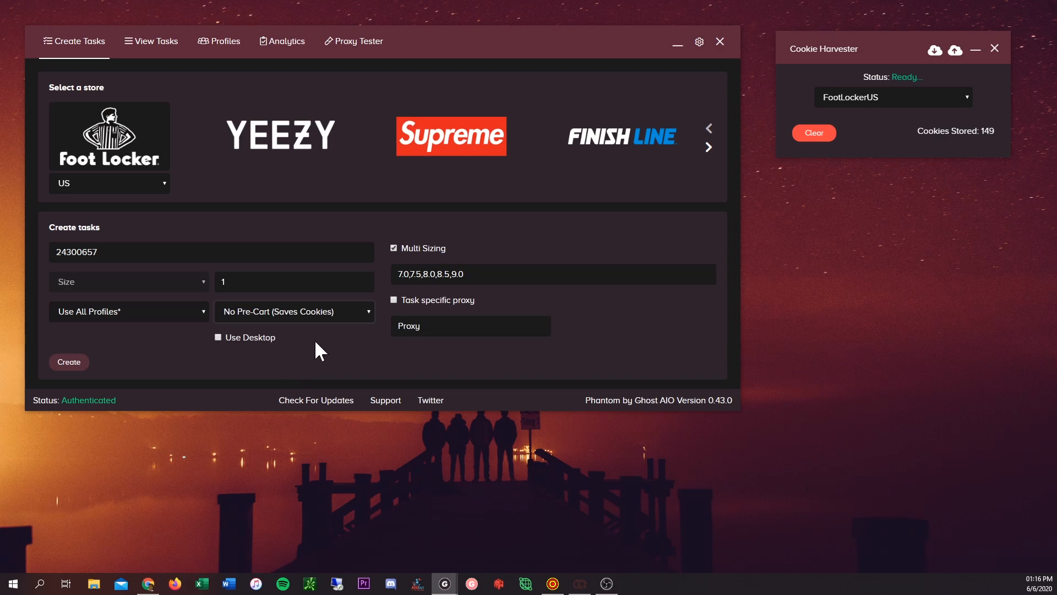
left_click(293, 310)
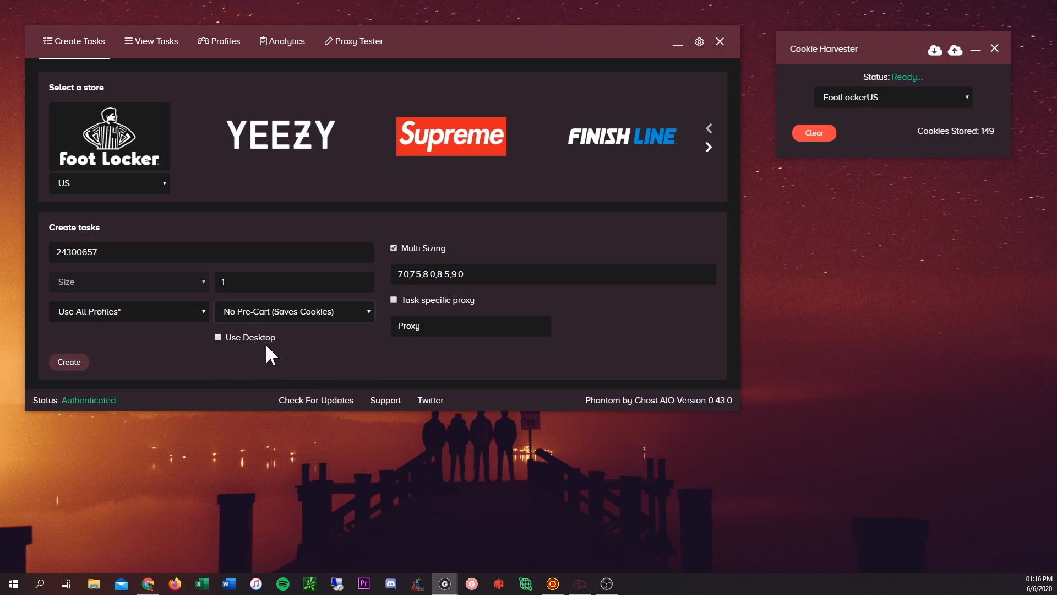
mouse_move(251, 346)
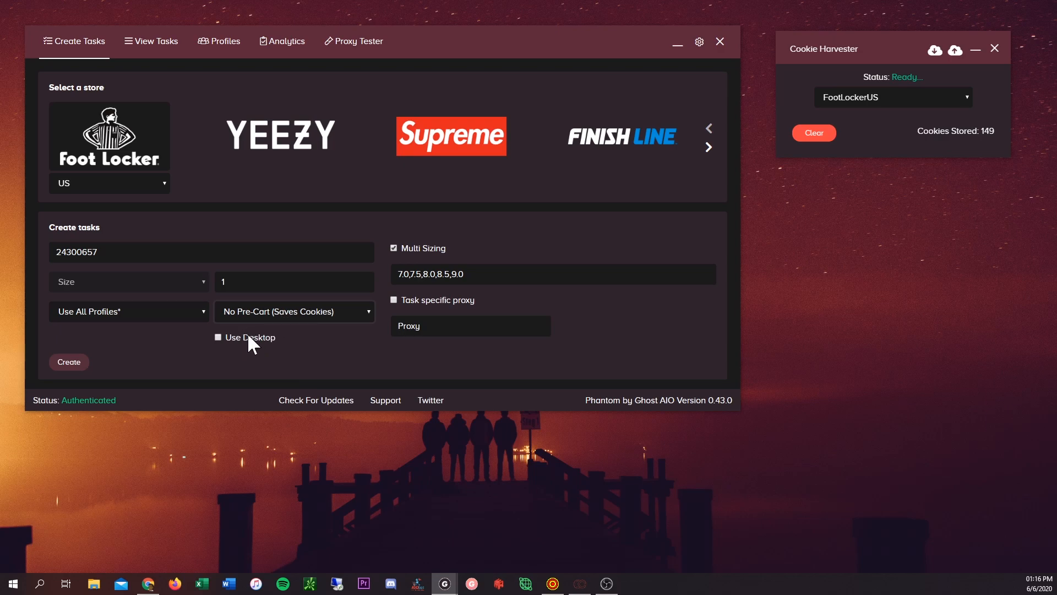
left_click(218, 337)
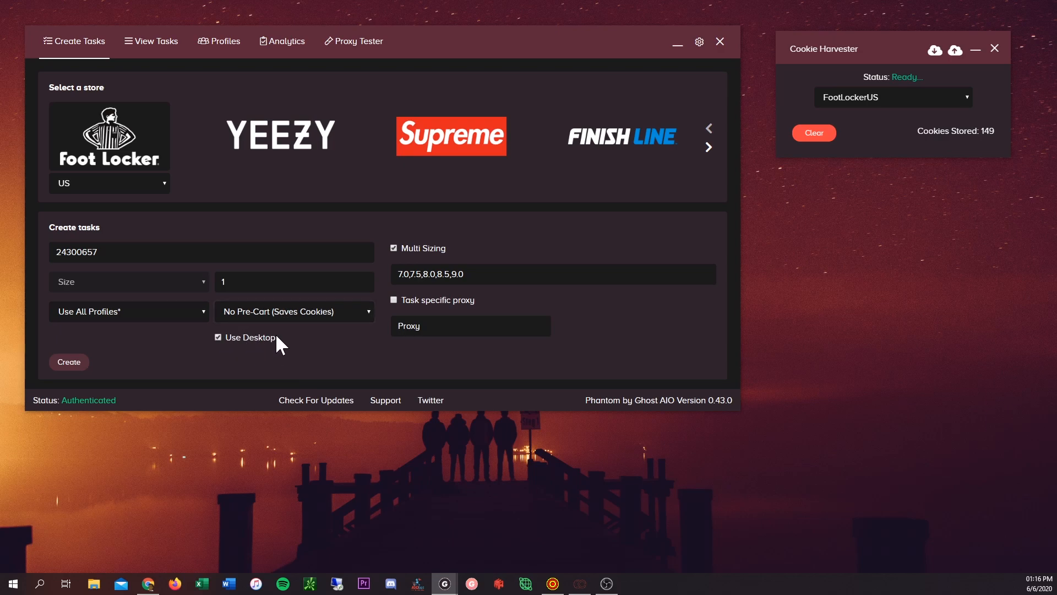
mouse_move(304, 349)
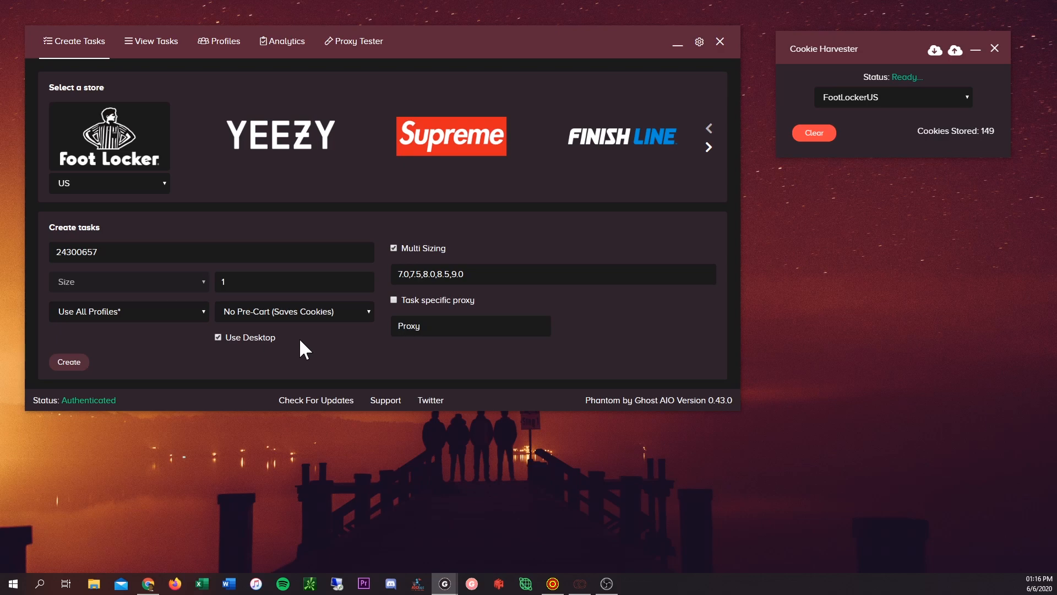
mouse_move(283, 344)
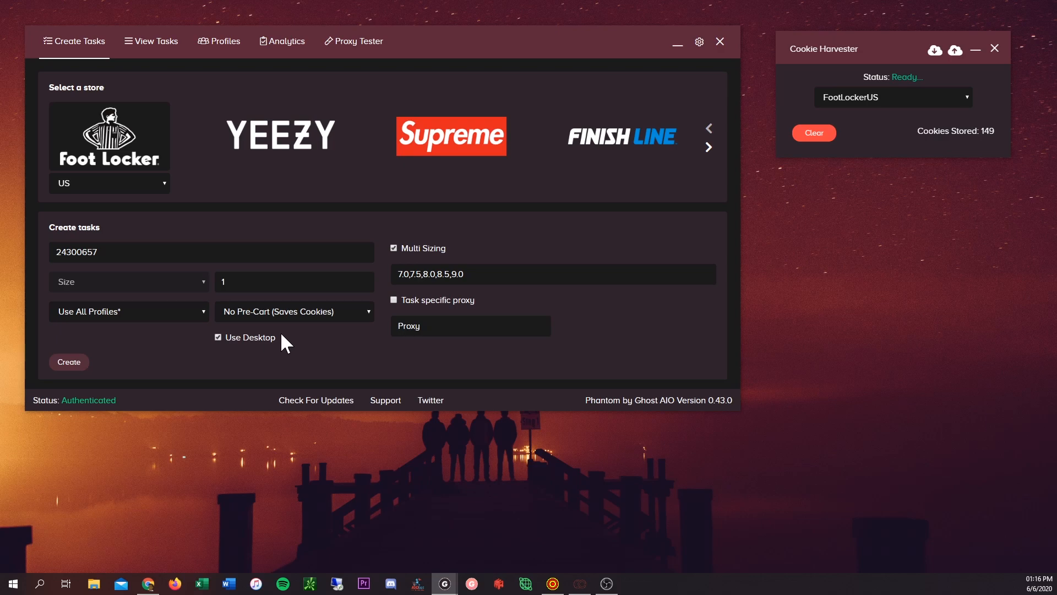
left_click(294, 311)
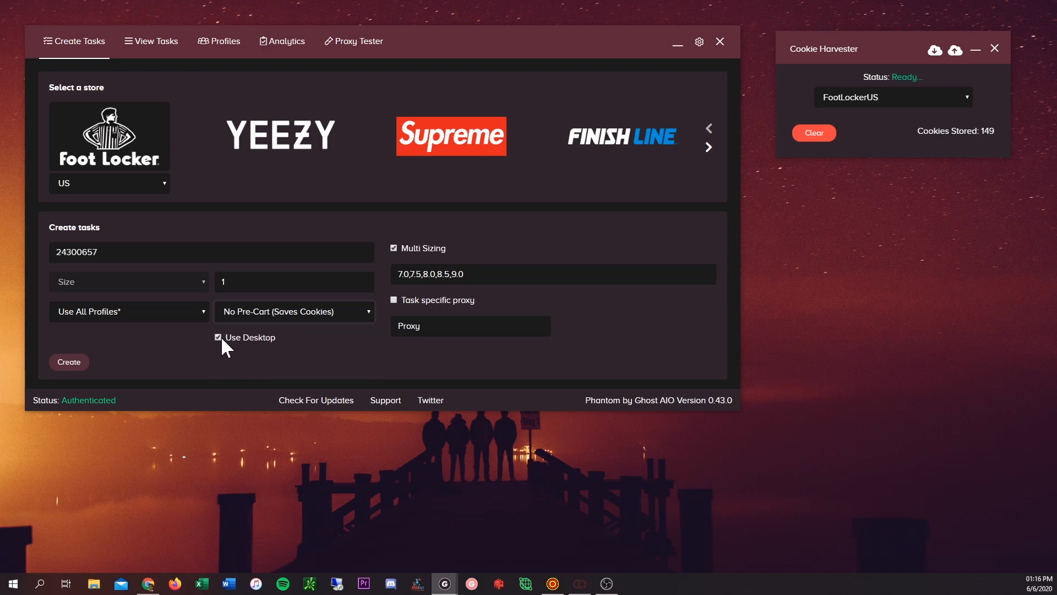
mouse_move(148, 334)
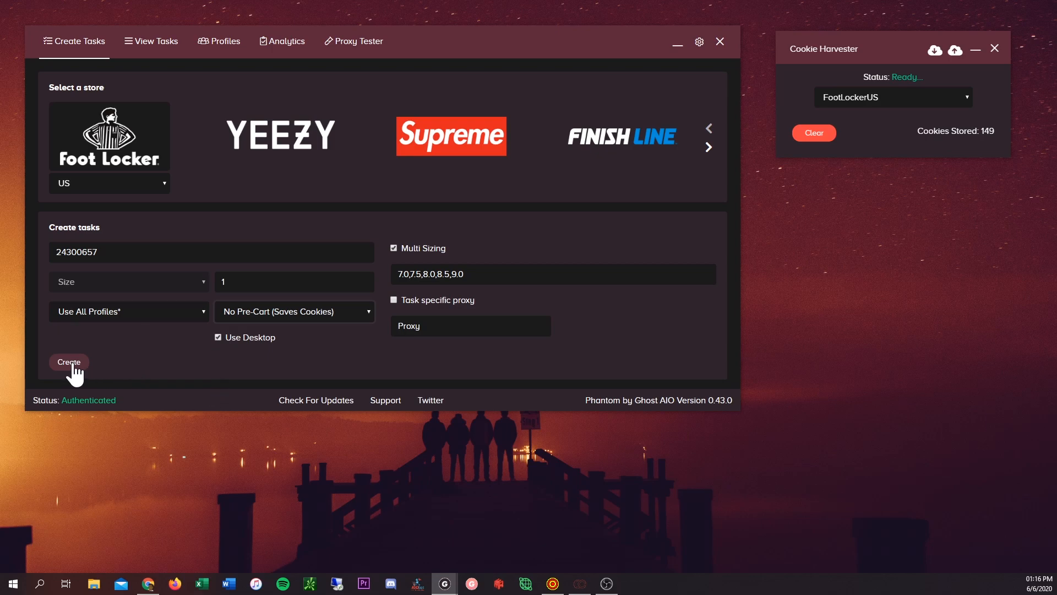
- Create the FootLockerUS tasks for SKU 24300657 so they appear idle in the task view
left_click(151, 41)
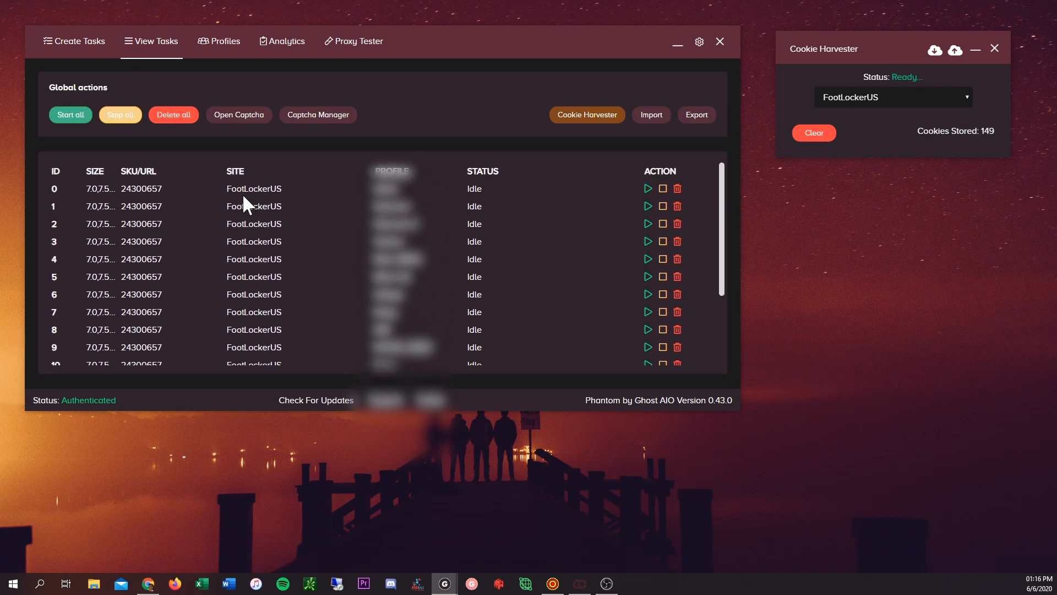
mouse_move(511, 404)
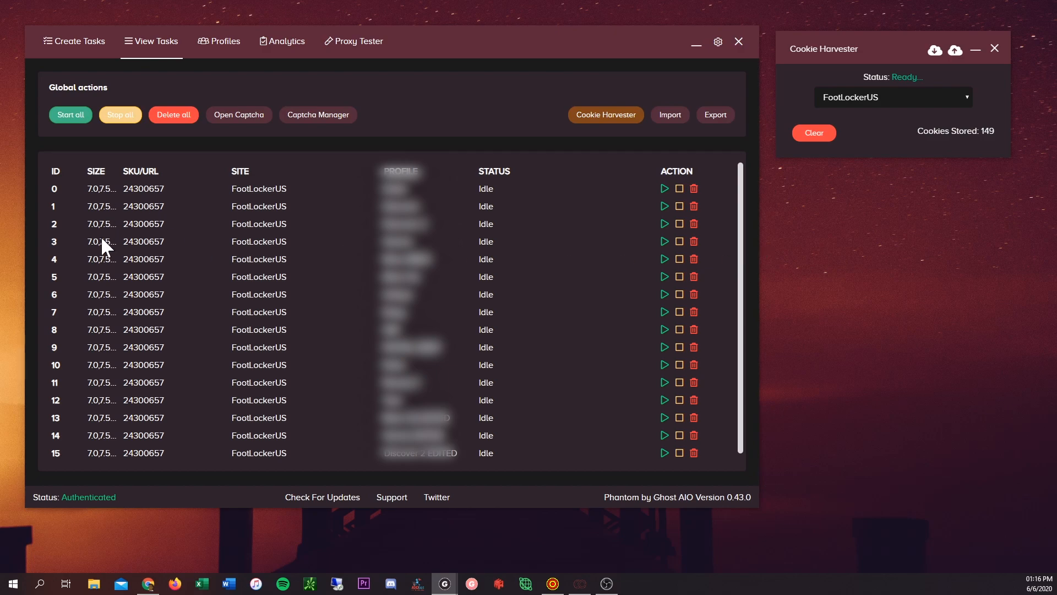
mouse_move(108, 187)
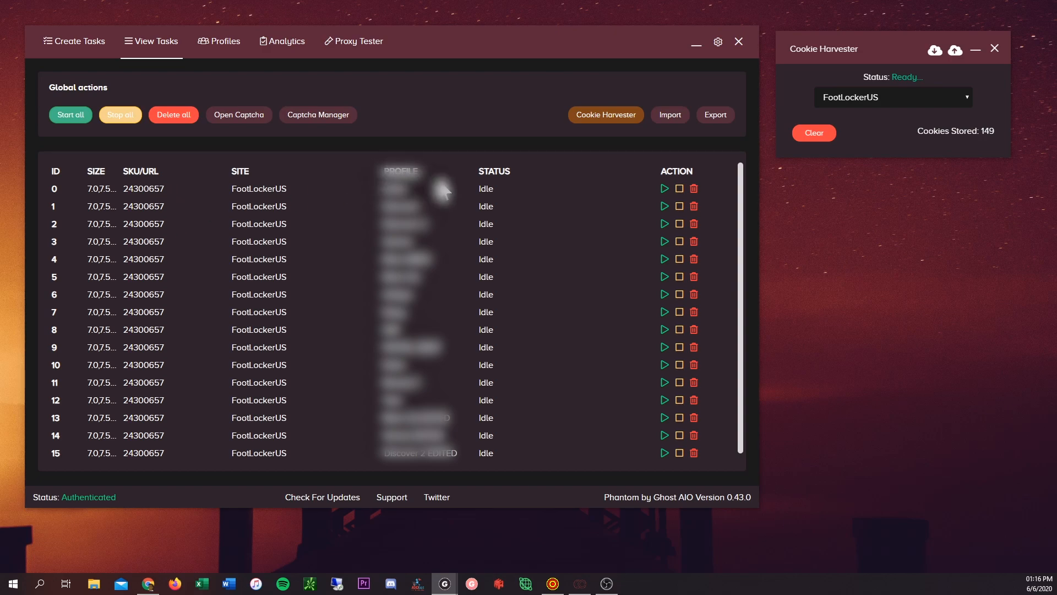
mouse_move(503, 181)
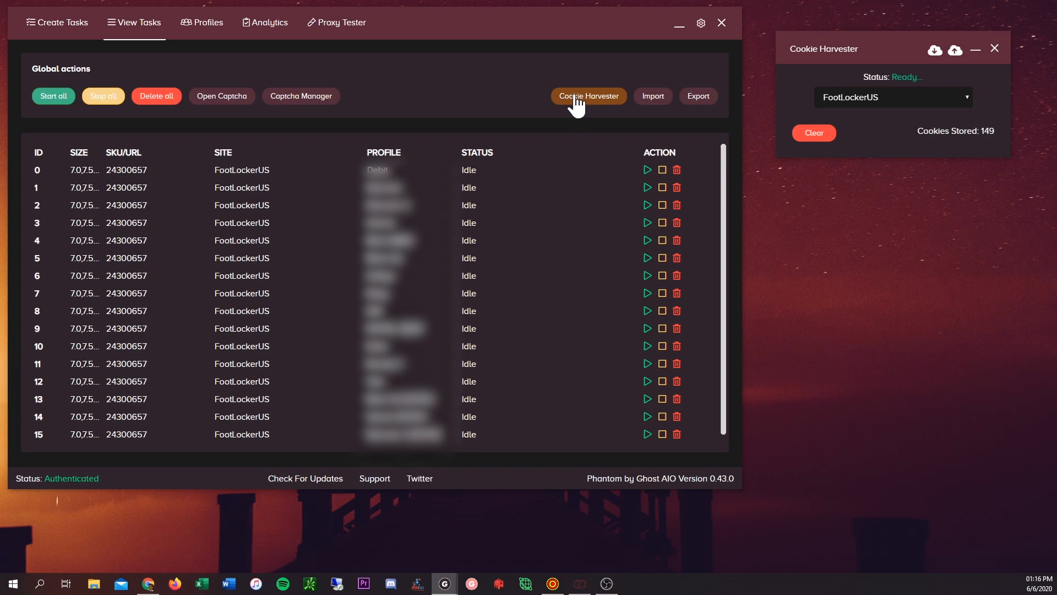
- Reposition the Cookie Harvester window, restore Phantom's task list and switch to Chrome
left_click_drag(822, 49, 499, 68)
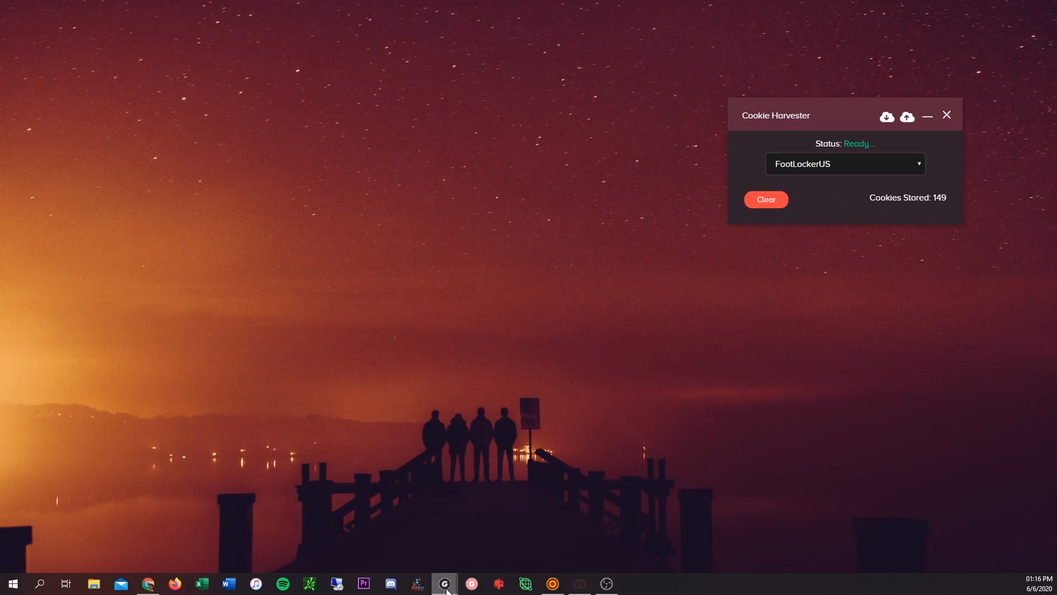
left_click(444, 583)
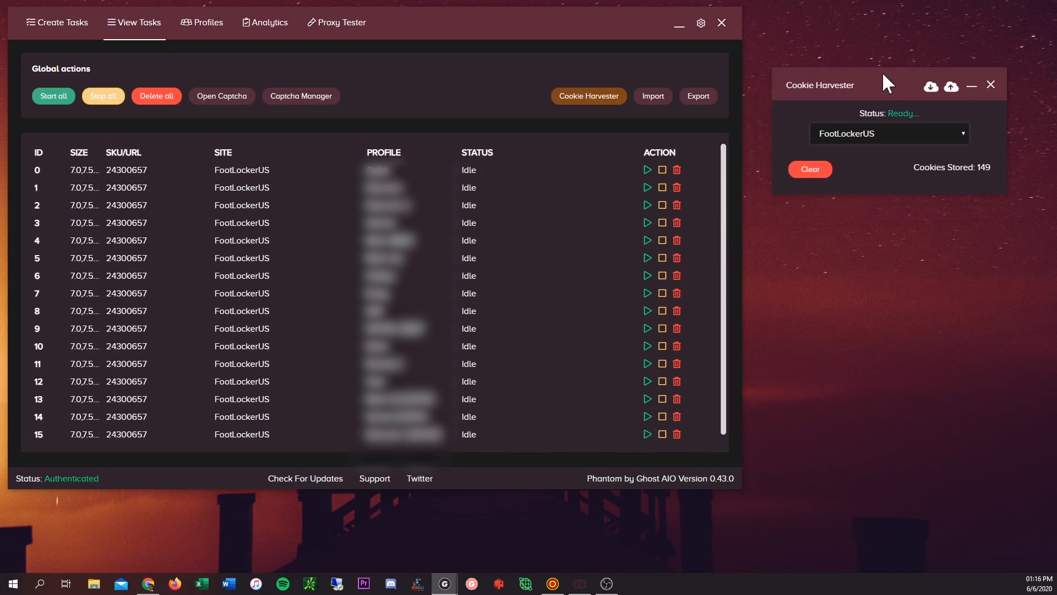
left_click(888, 133)
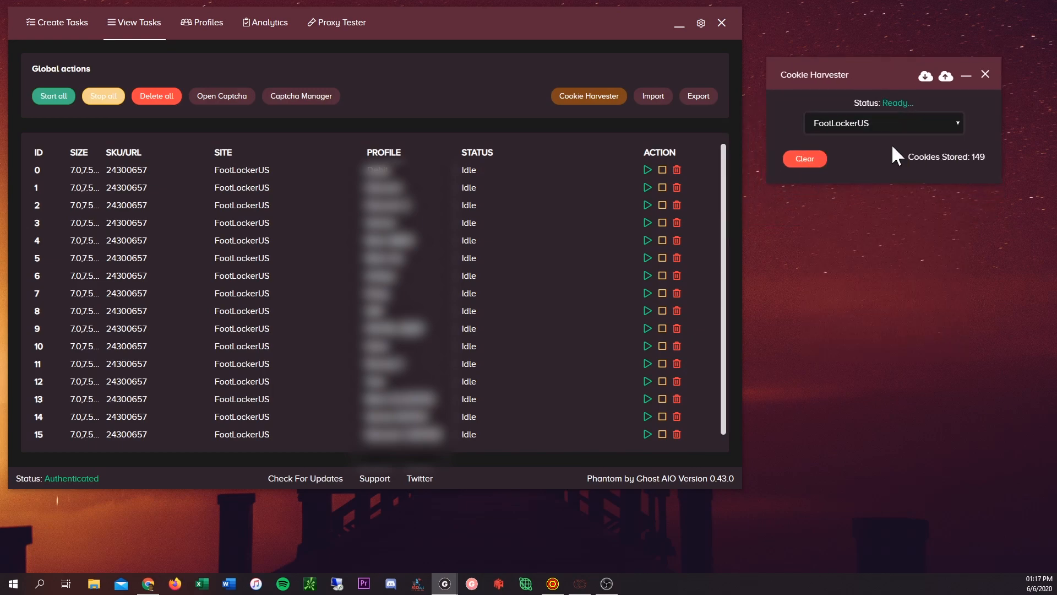
mouse_move(638, 384)
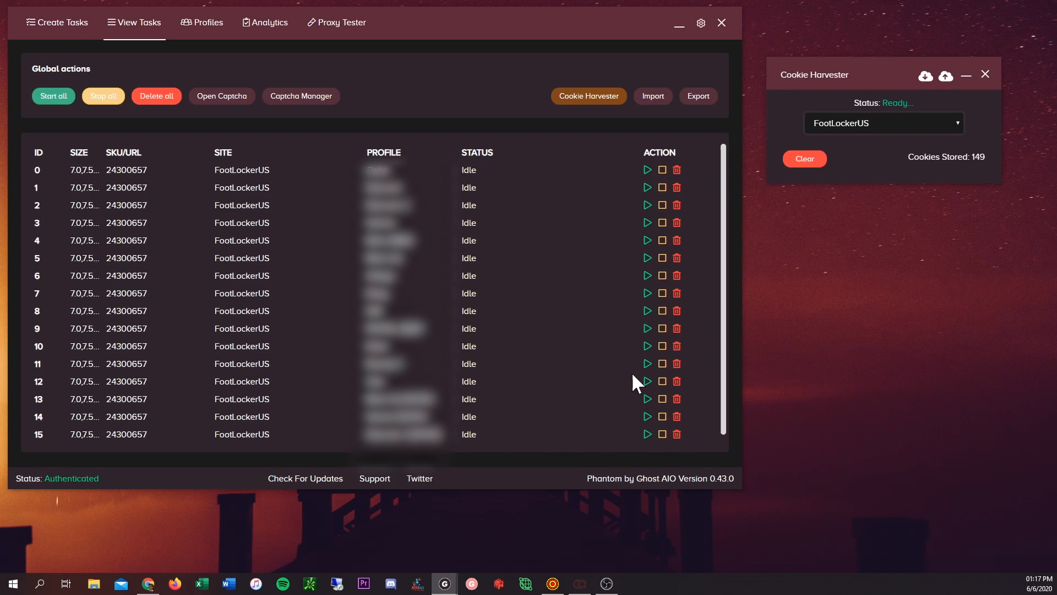
mouse_move(555, 488)
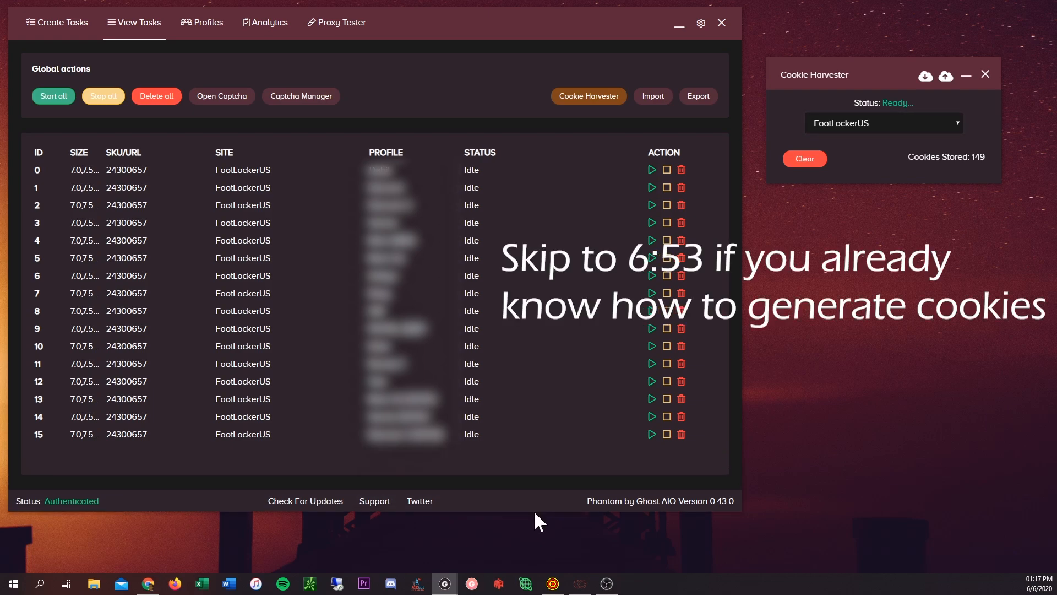
mouse_move(148, 582)
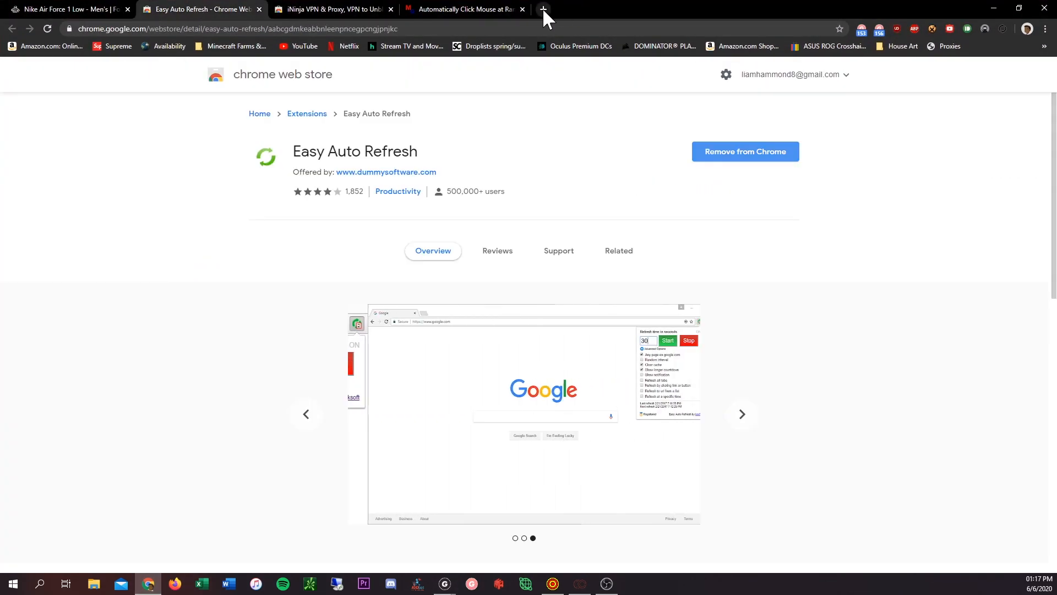
- Launch Data Harvester in a new tab and set its site to FootLockerUS
left_click(543, 9)
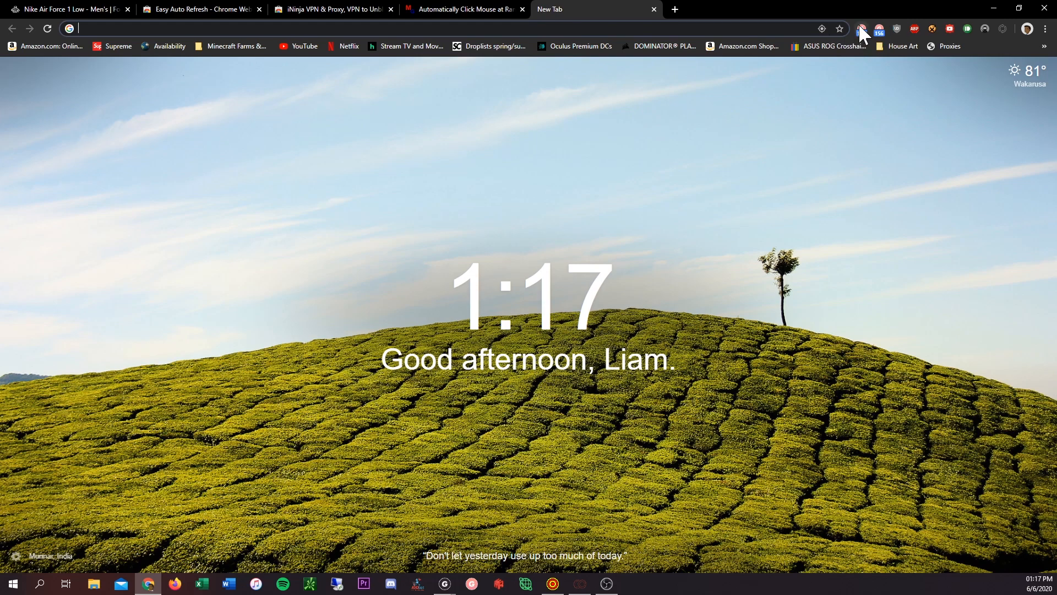
mouse_move(862, 32)
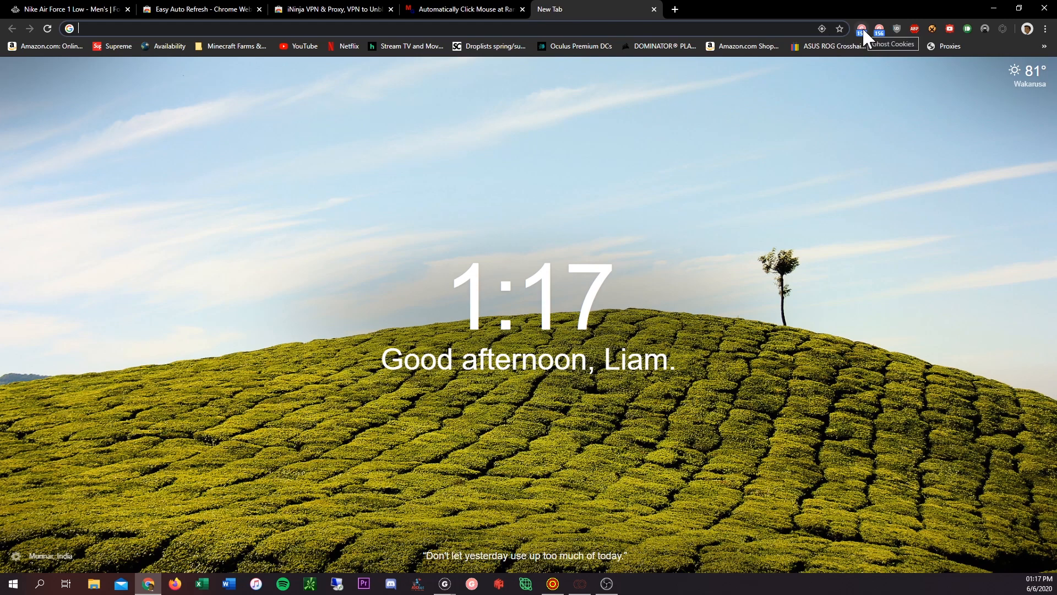
left_click(862, 29)
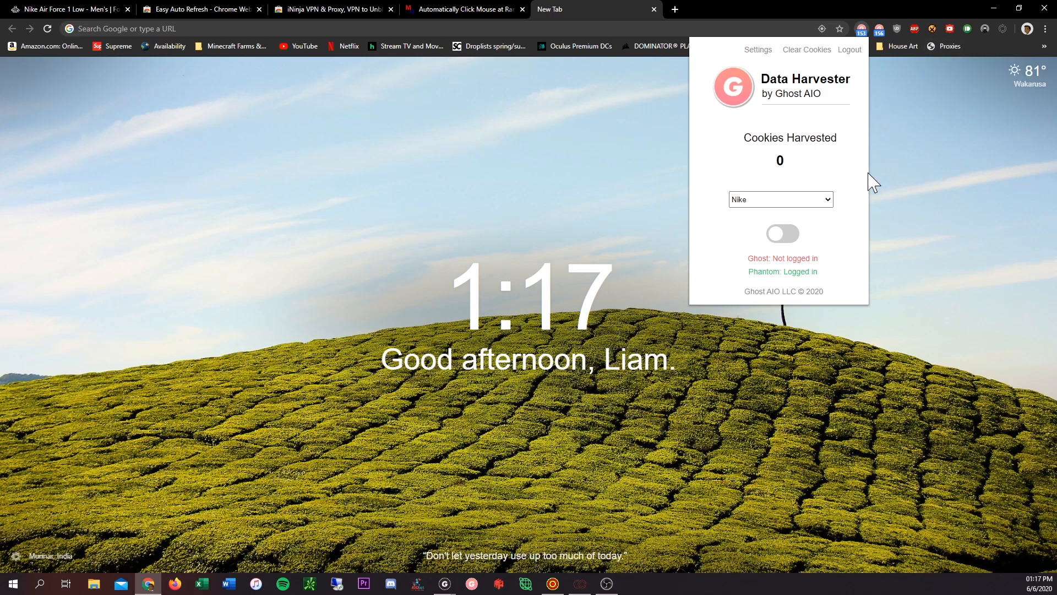
mouse_move(822, 244)
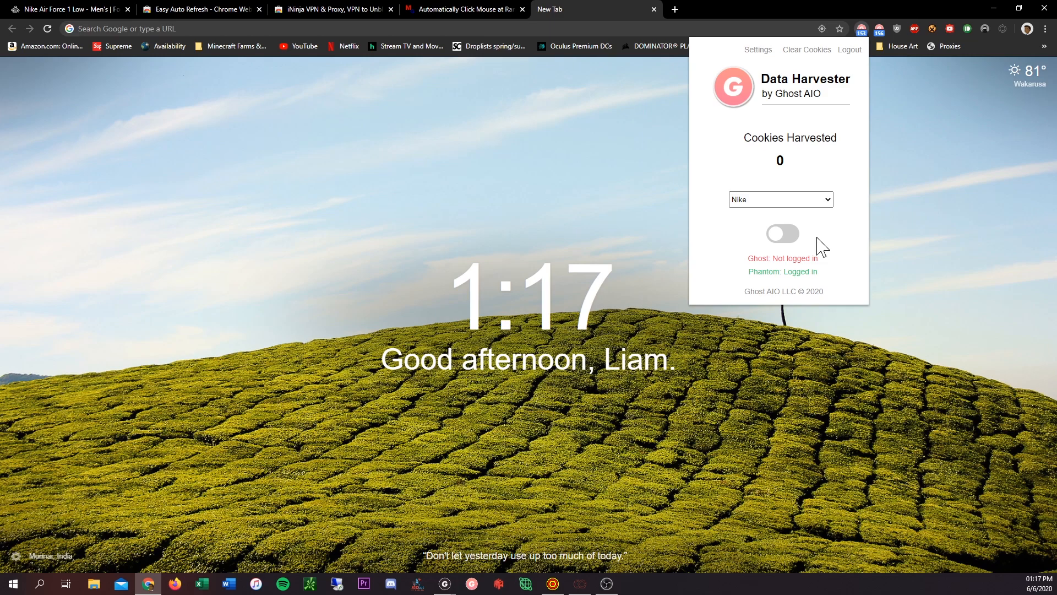
mouse_move(797, 236)
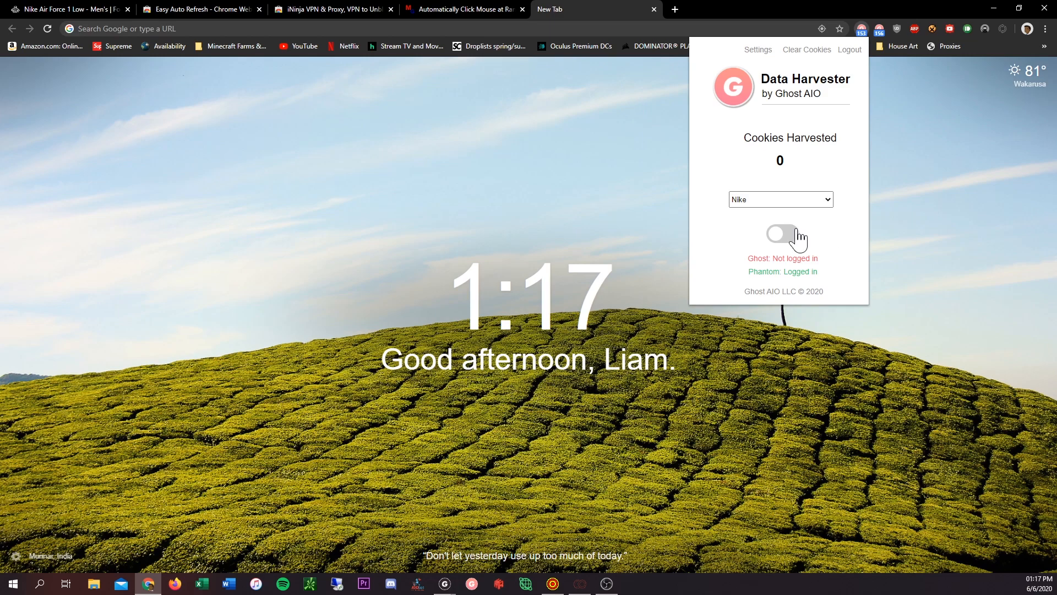
left_click(780, 199)
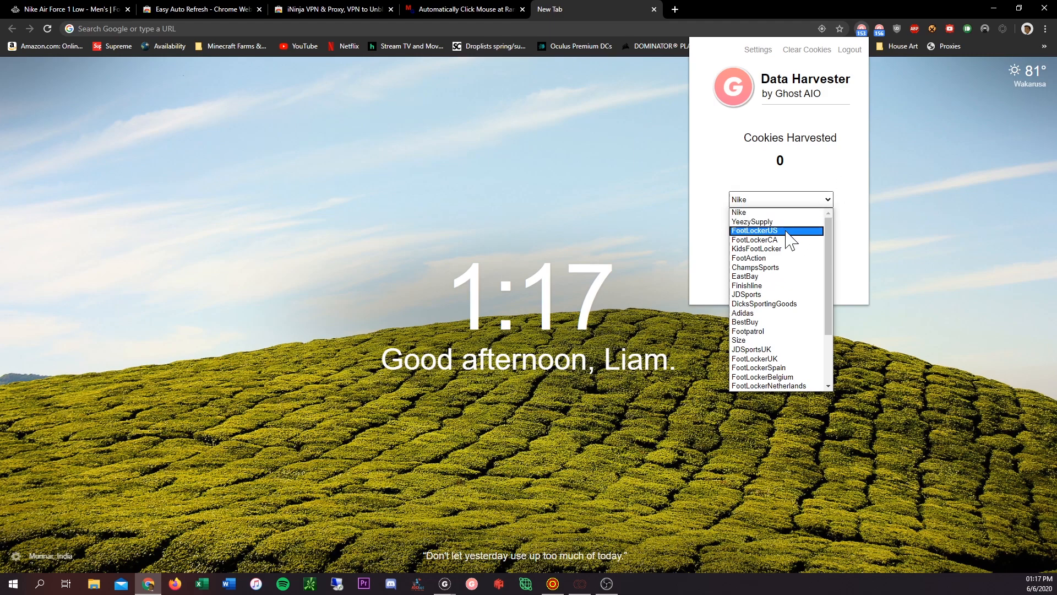
left_click(754, 230)
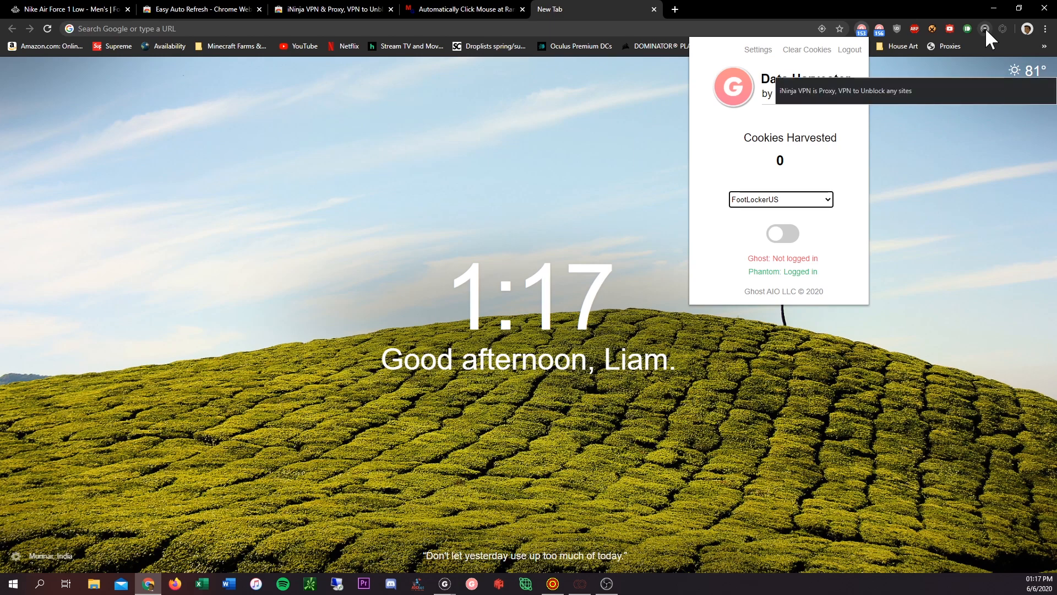
- Show the iNinja VPN & Proxy store listing, then the Easy Auto Refresh page
left_click(331, 9)
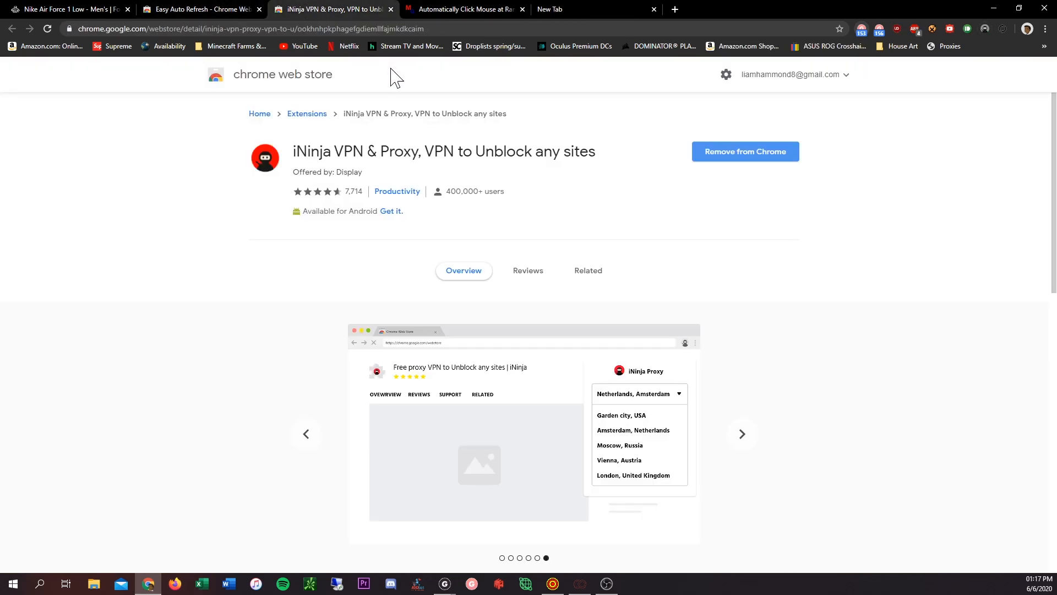
scroll("down", 3)
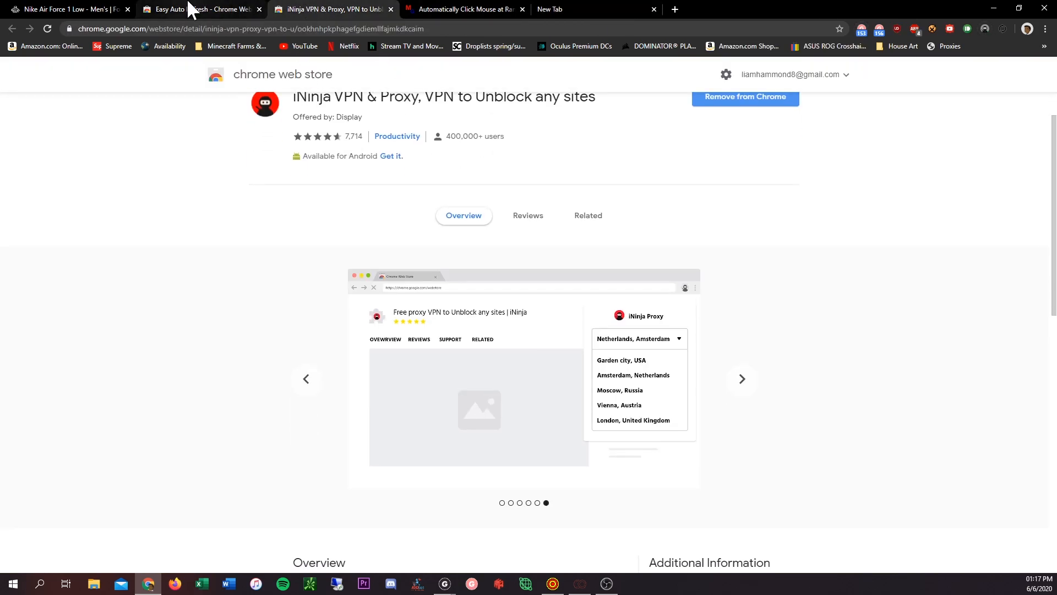
left_click(201, 9)
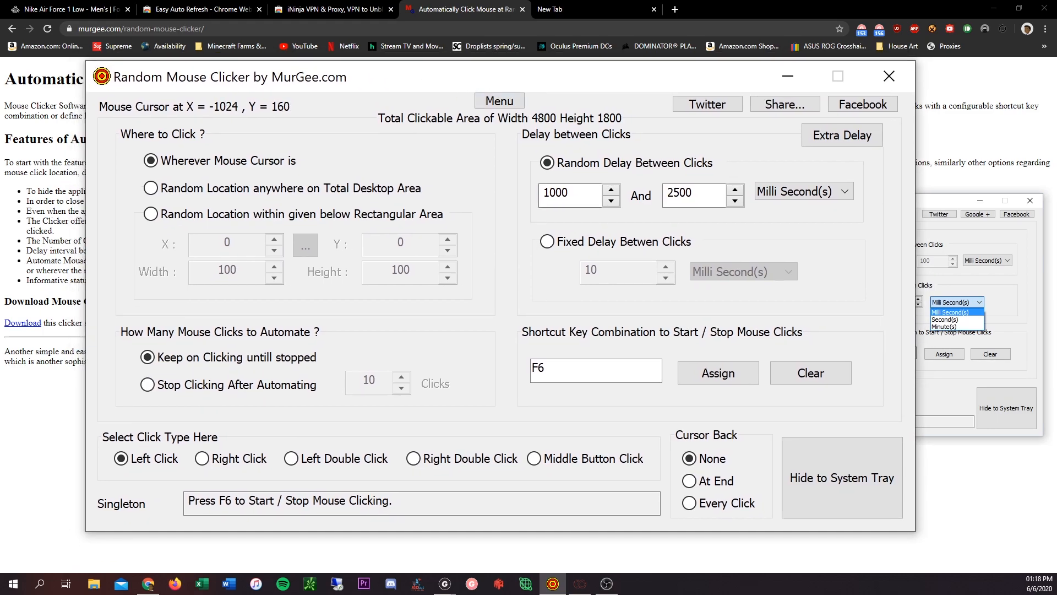
mouse_move(571, 62)
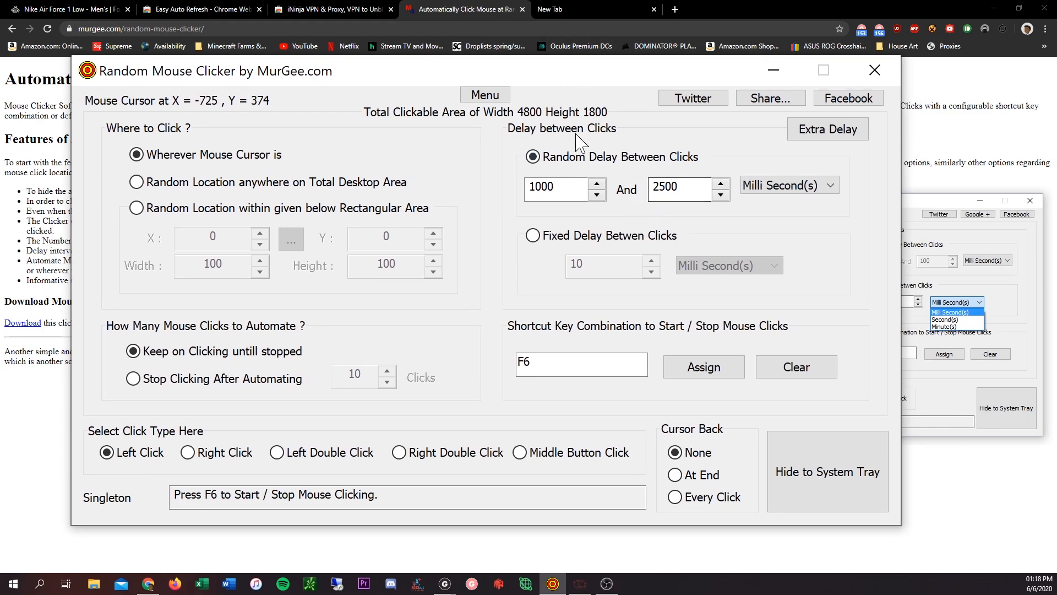
mouse_move(701, 304)
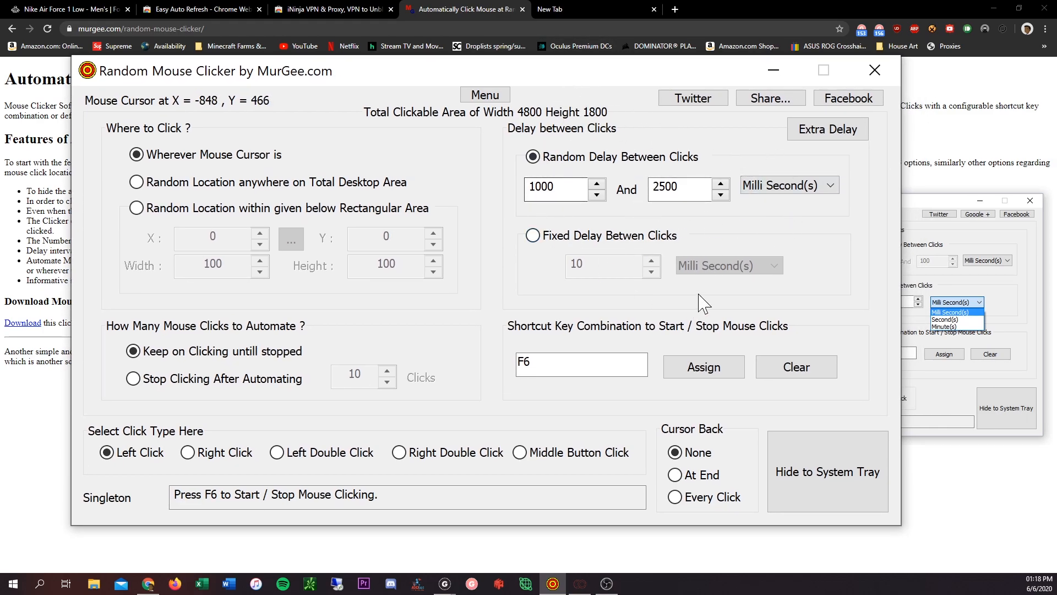
mouse_move(604, 395)
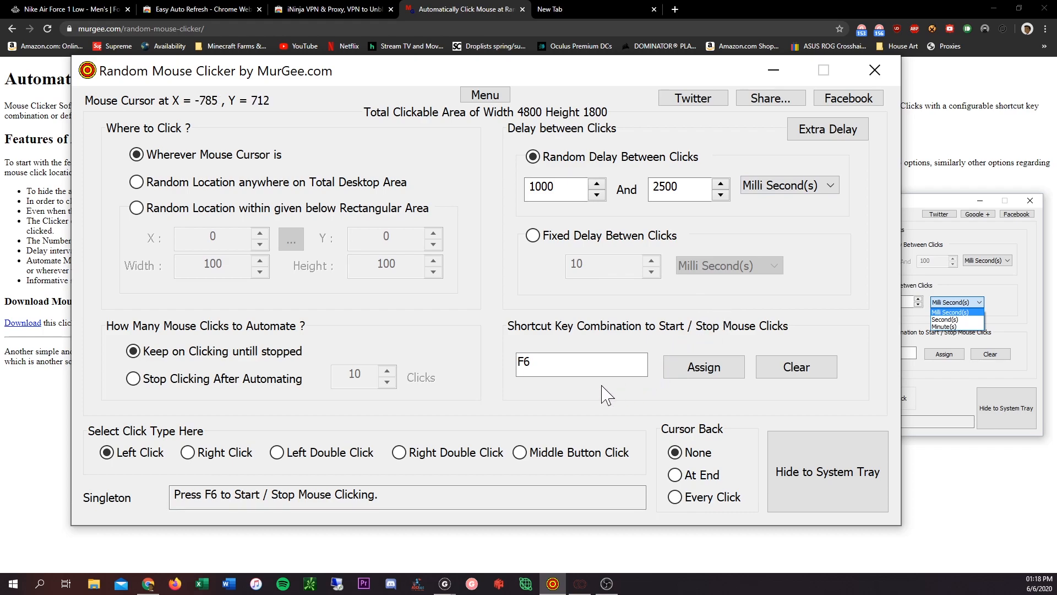
mouse_move(540, 391)
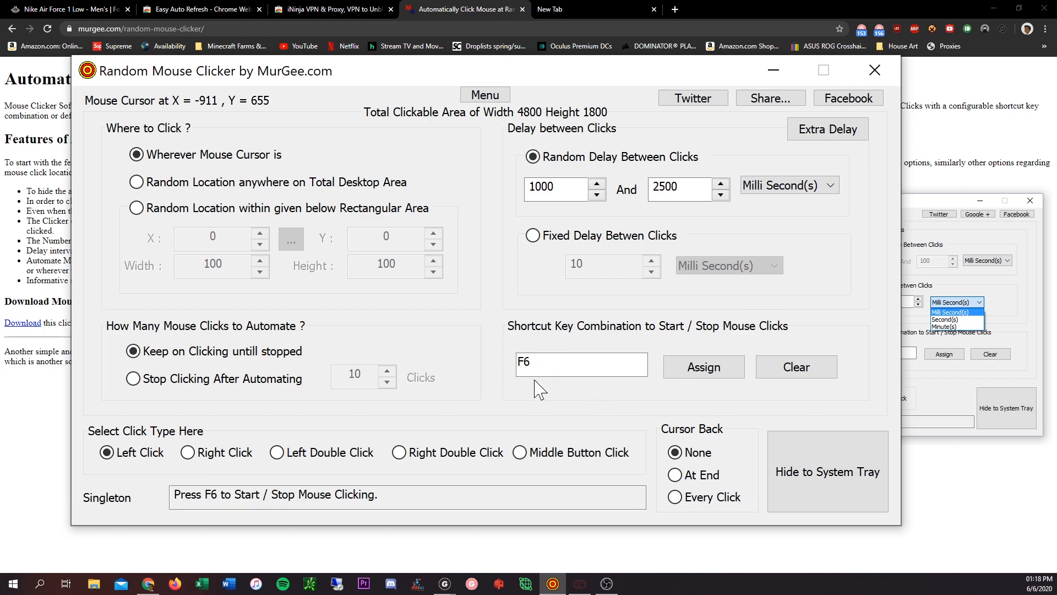
mouse_move(646, 377)
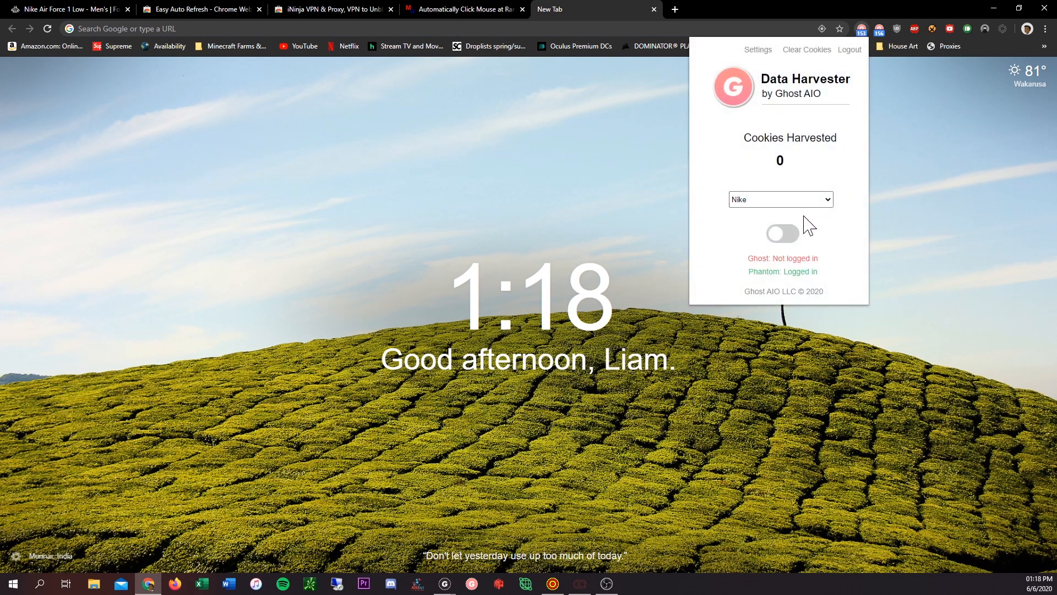
- Load footlocker.com and start Easy Auto Refresh on it
left_click(780, 199)
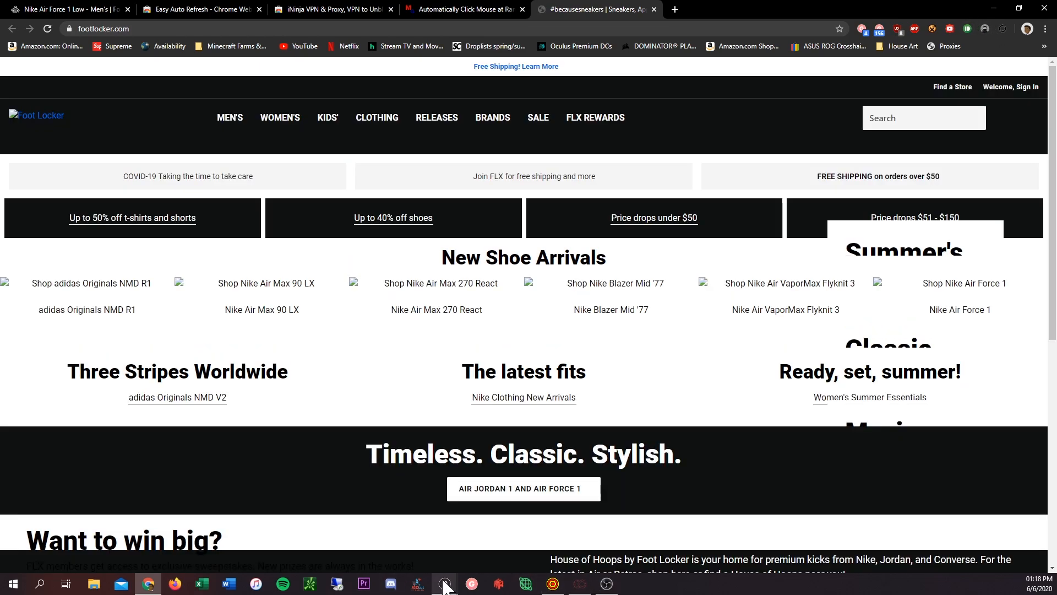
left_click(444, 584)
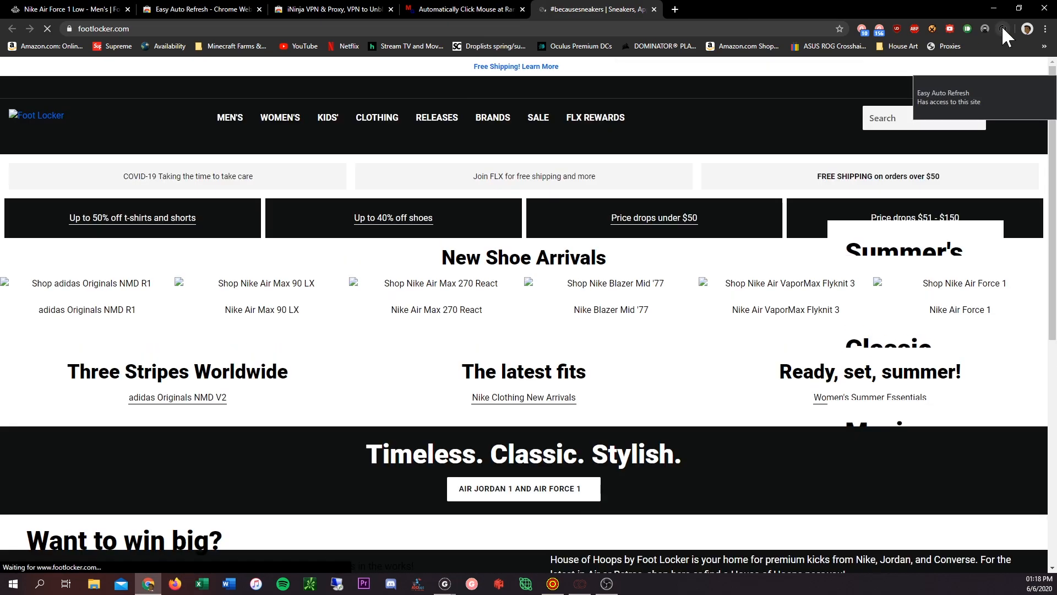
left_click(986, 28)
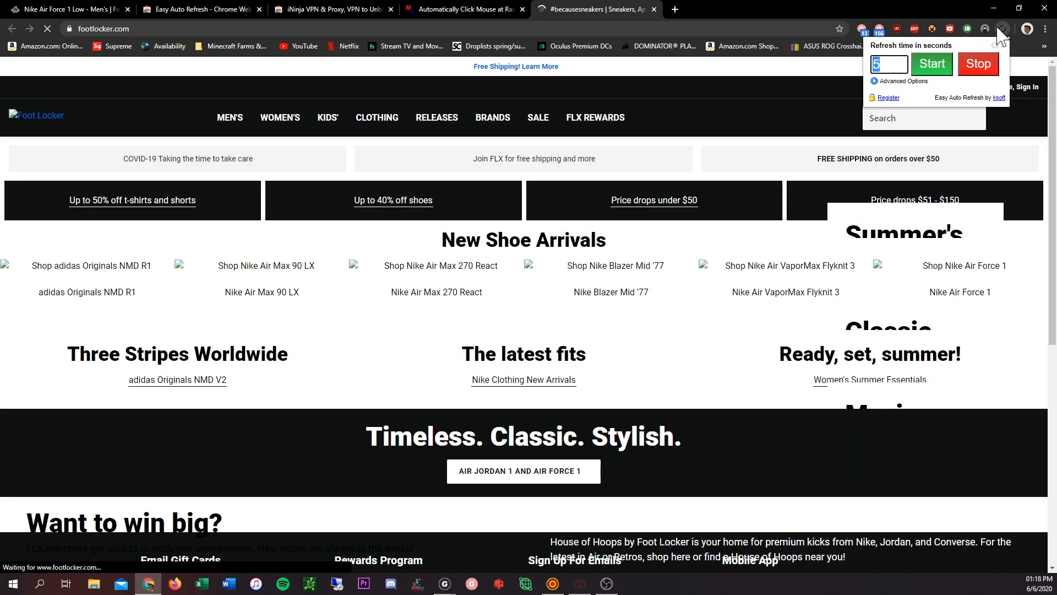
left_click(977, 64)
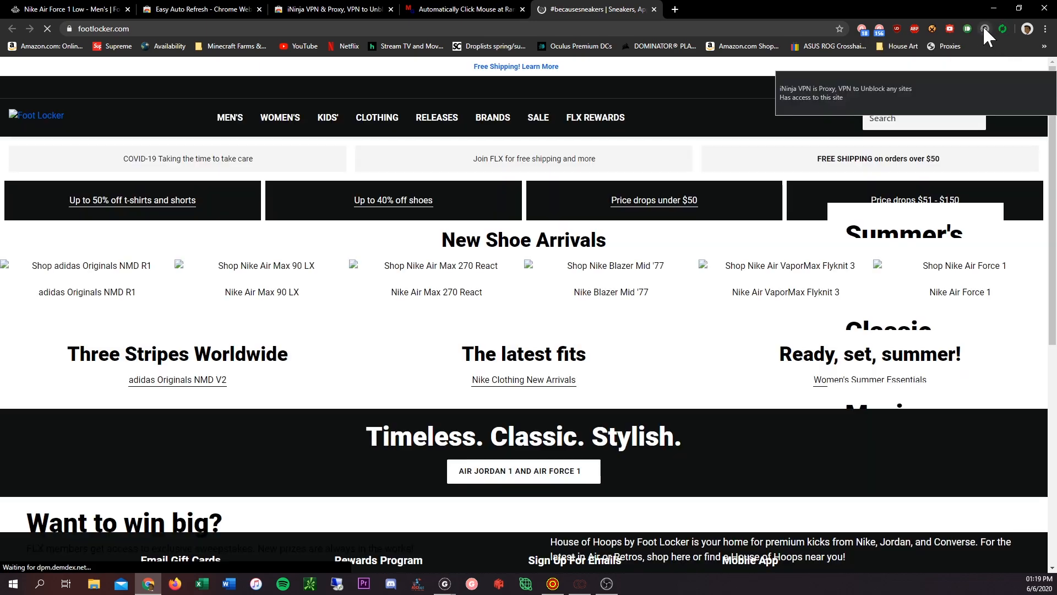
- Switch iNinja Proxy to New York, USA and turn the proxy on
left_click(985, 29)
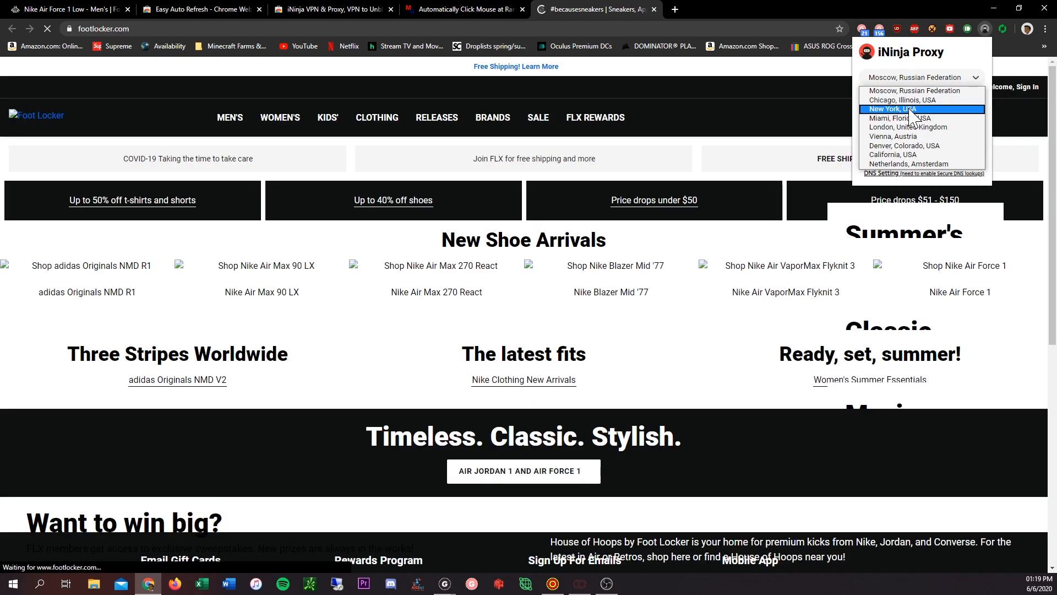
left_click(891, 109)
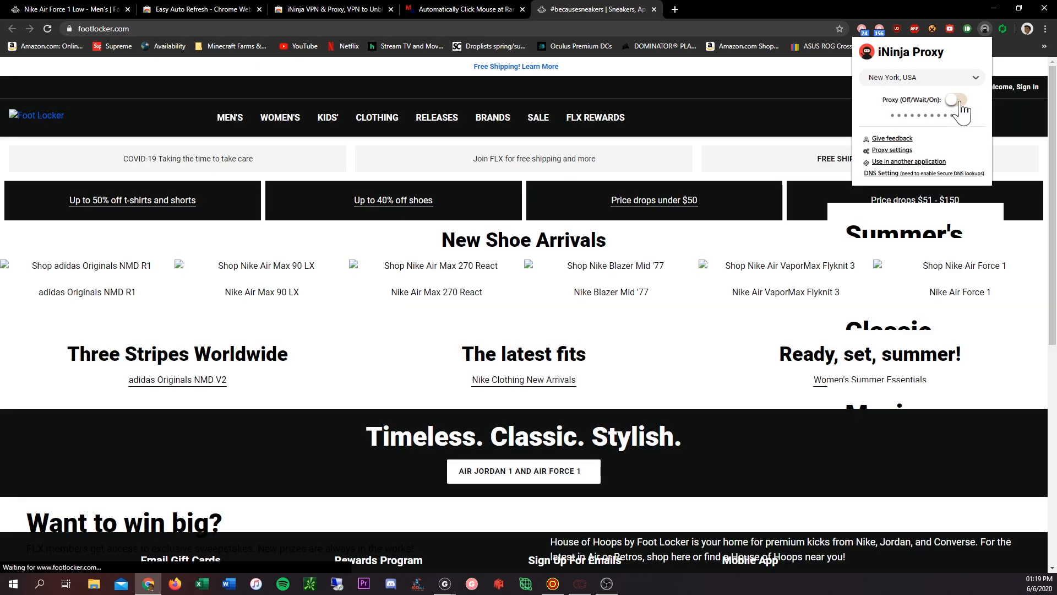
left_click(956, 101)
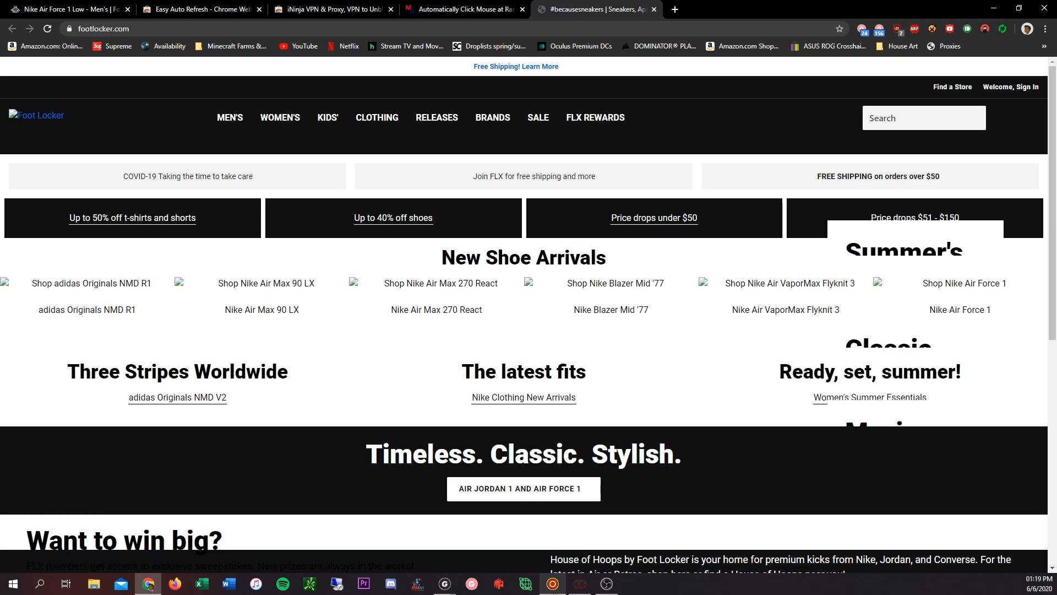
- Close the Chrome extension popup and return to Phantom's View Tasks window with 16 idle tasks
left_click(552, 584)
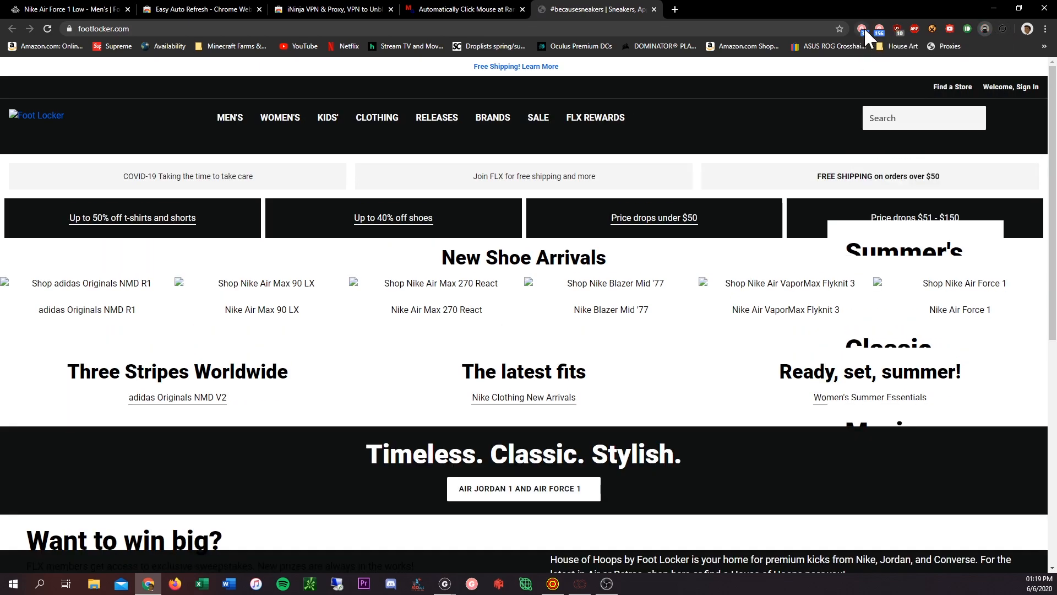
left_click(861, 28)
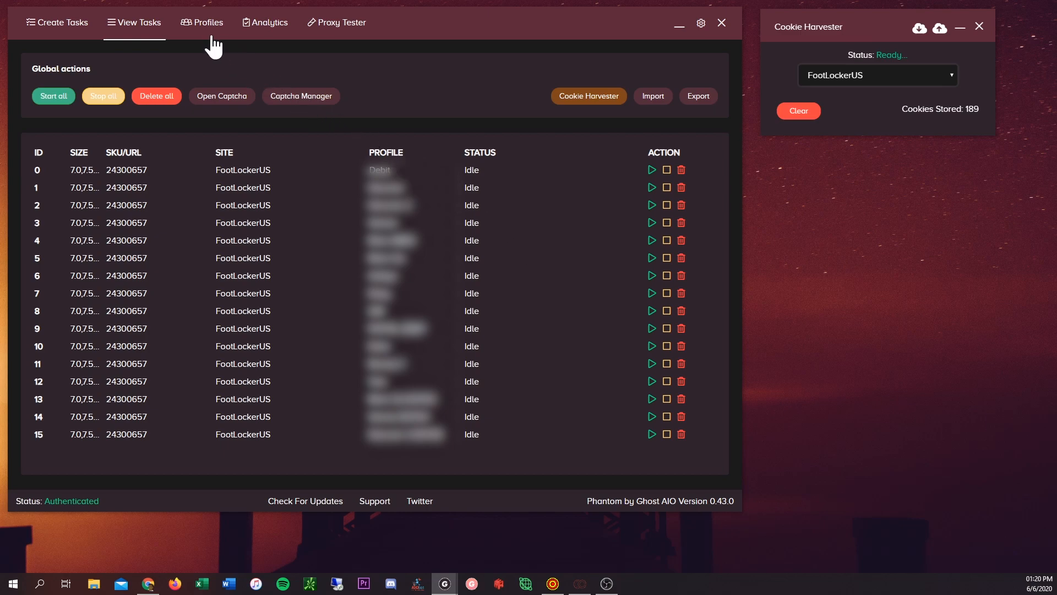
- Enter '111 test st' as the new profile's shipping address in Profiles, then go to settings
left_click(201, 22)
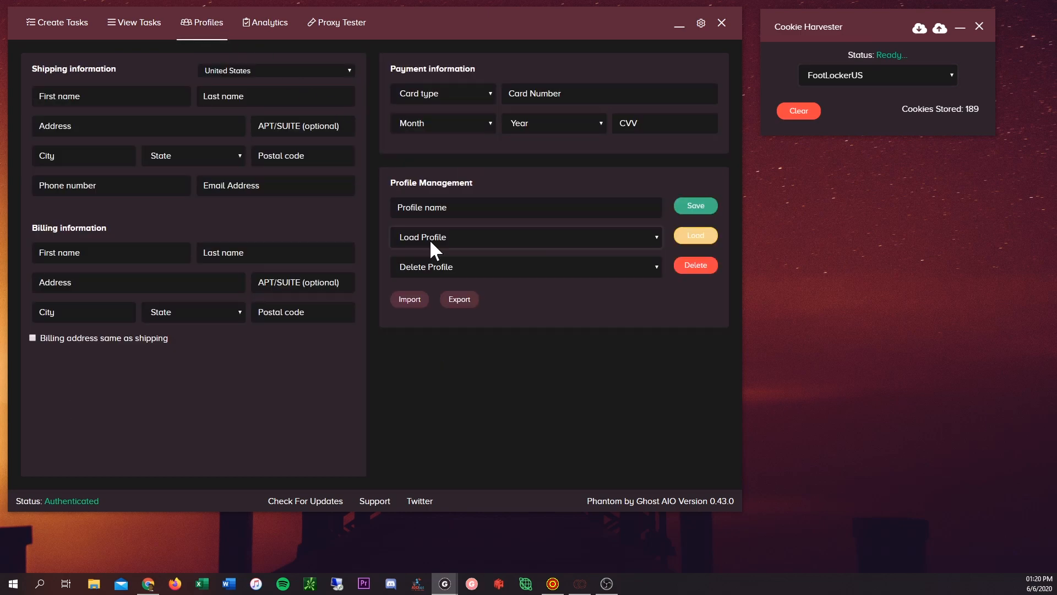
mouse_move(480, 197)
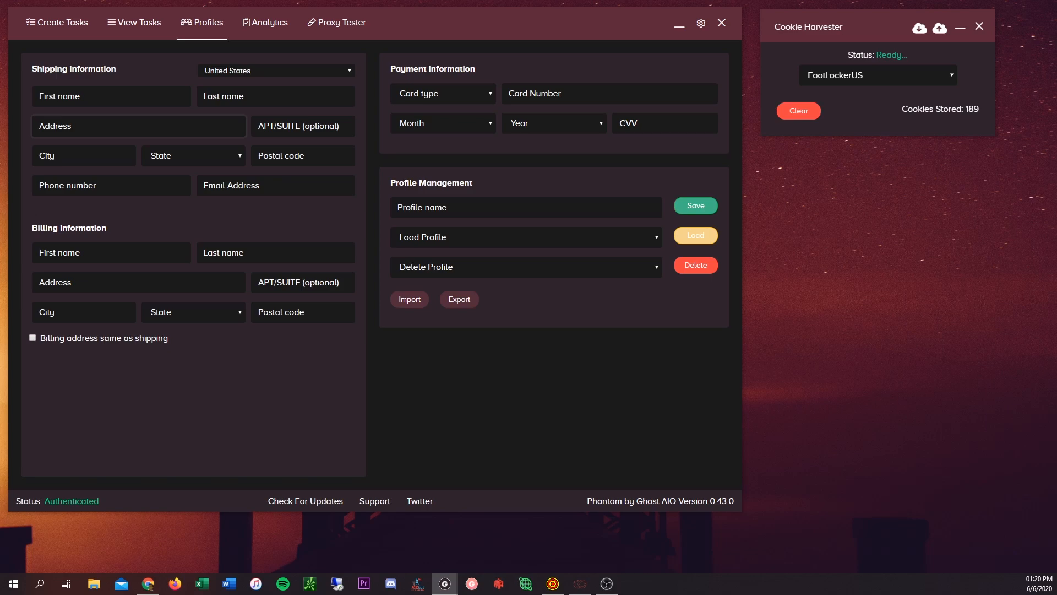
type("111")
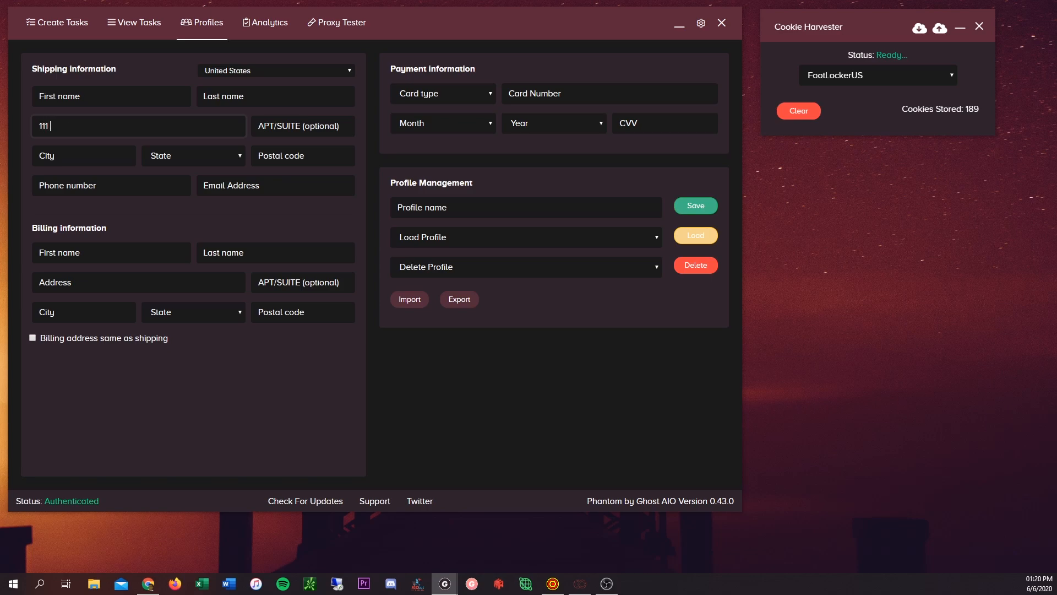
type("test st")
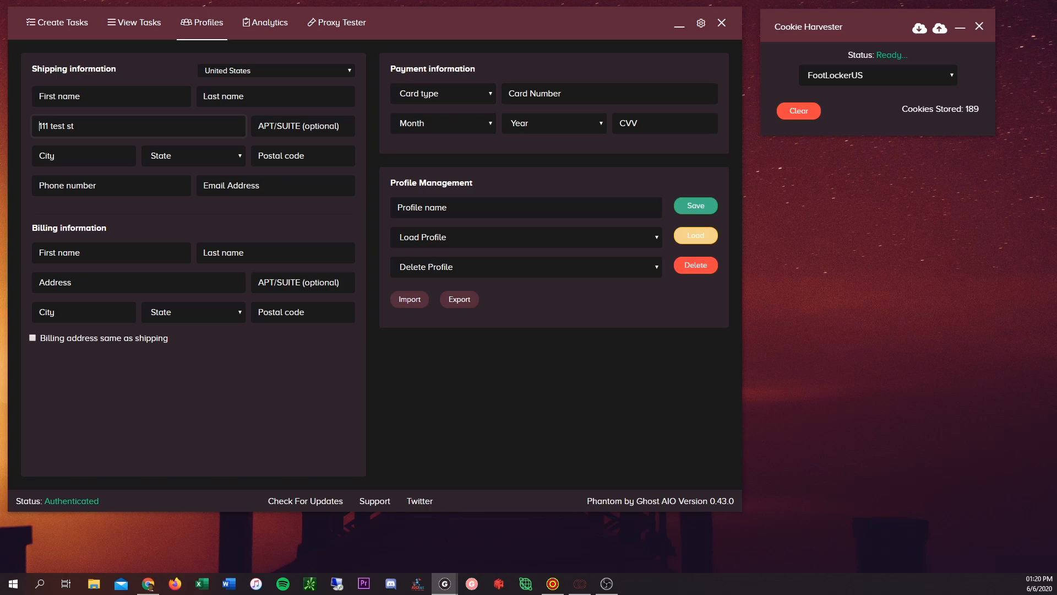
type("AAA")
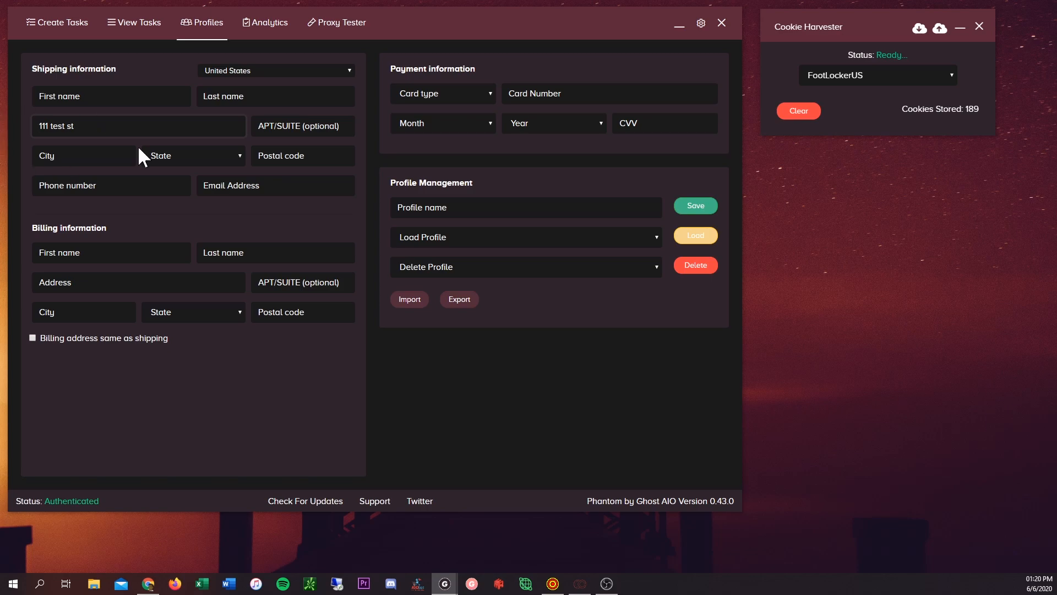
left_click(303, 126)
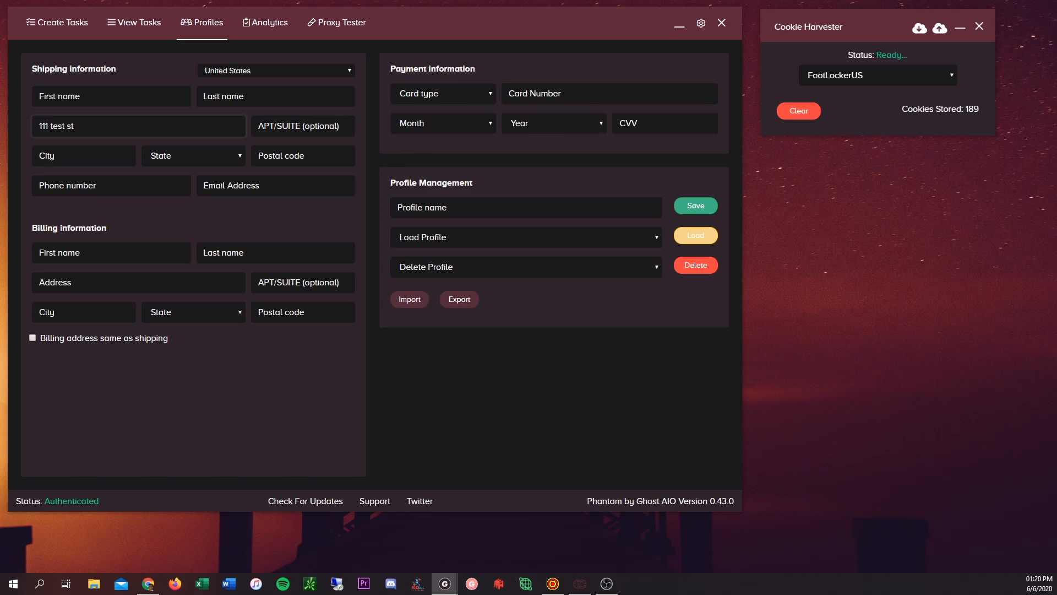
mouse_move(700, 34)
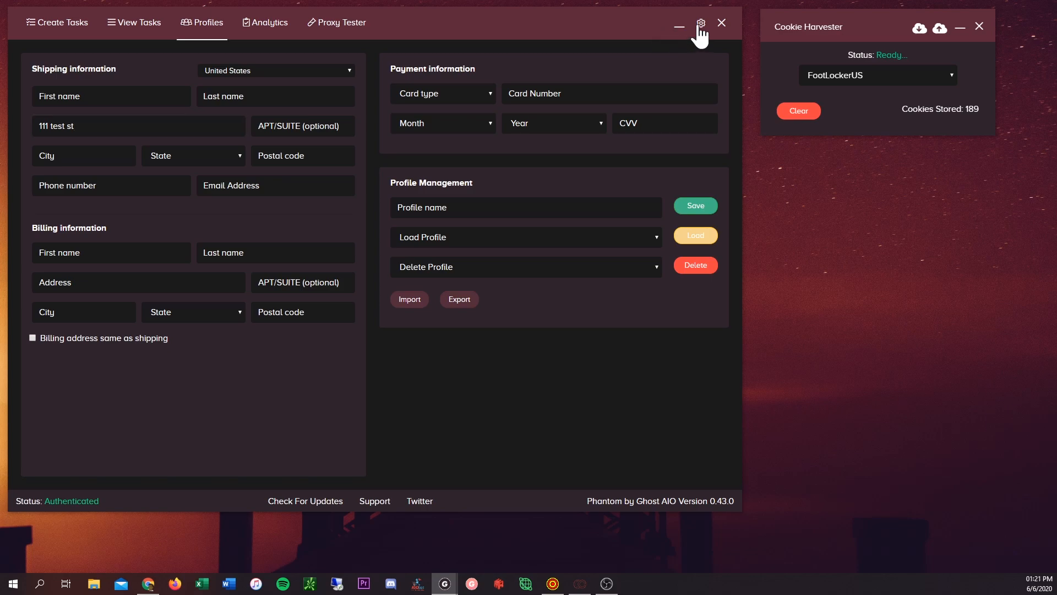
left_click(701, 22)
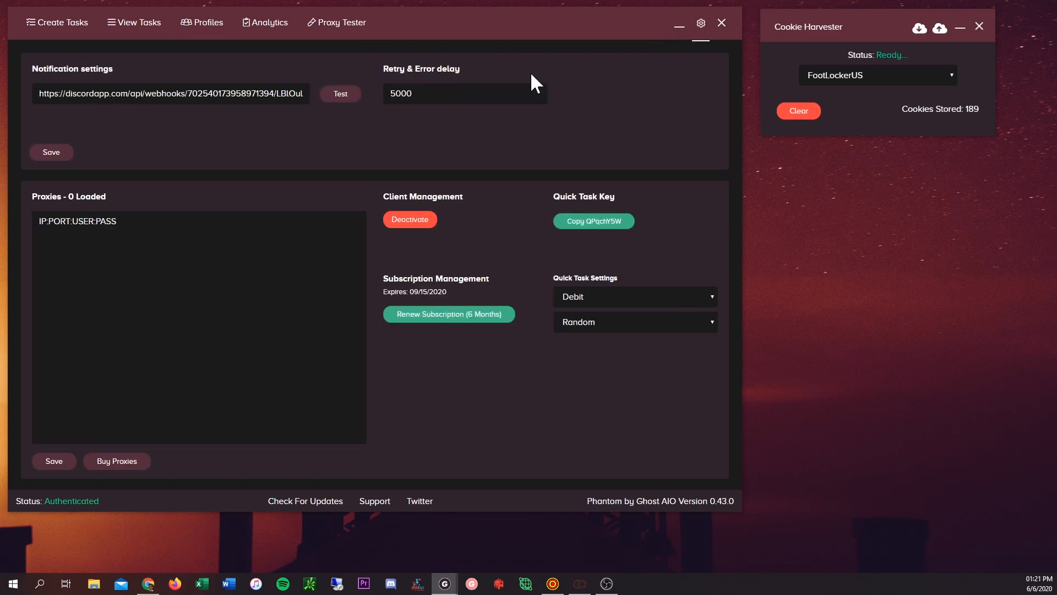
mouse_move(458, 74)
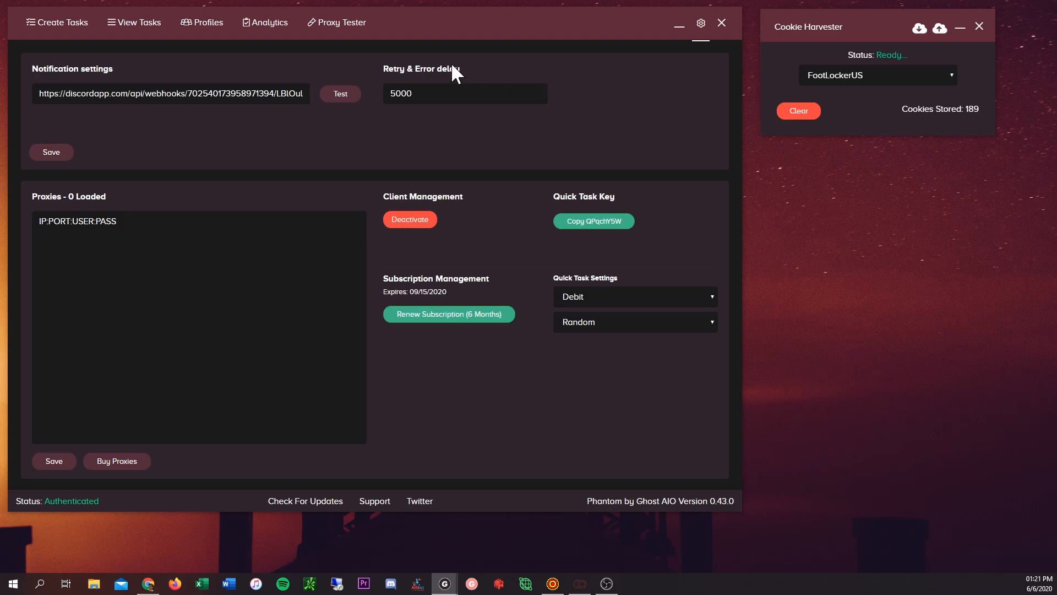
mouse_move(371, 60)
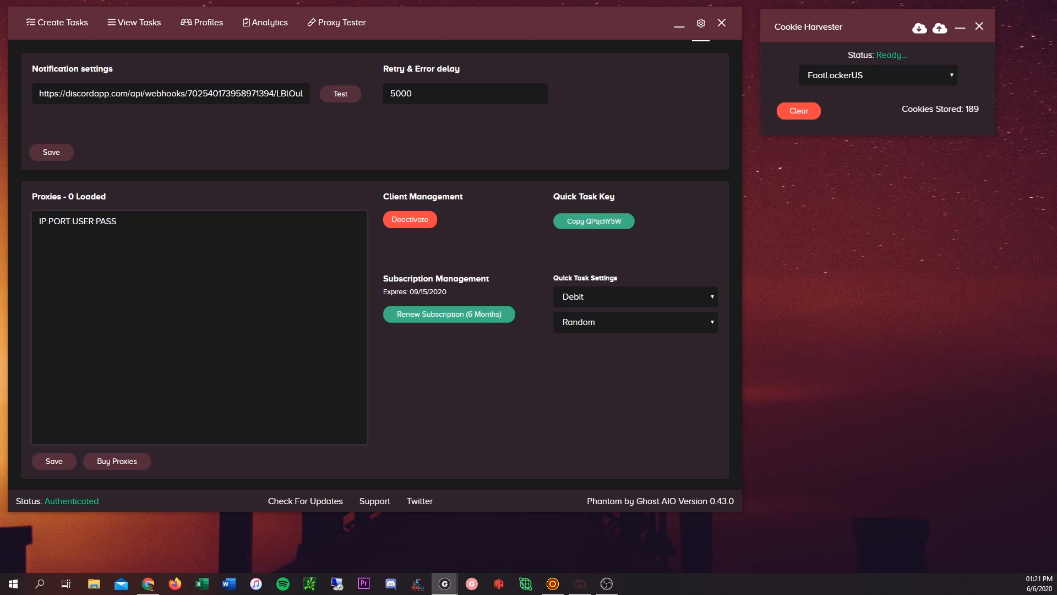
- Return from settings to the View Tasks list of 16 idle FootLockerUS tasks
left_click(133, 22)
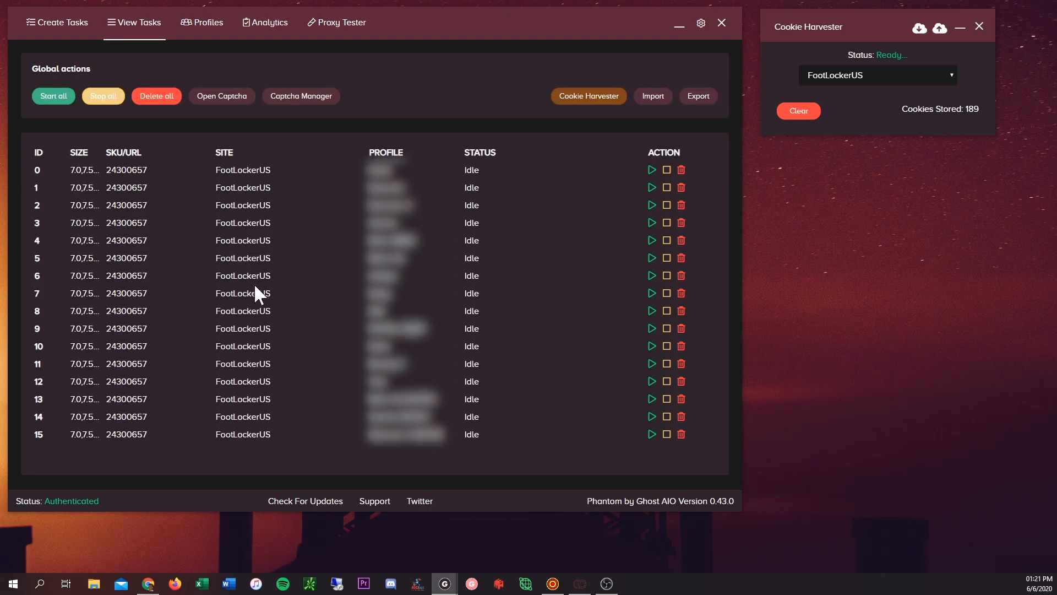
mouse_move(309, 371)
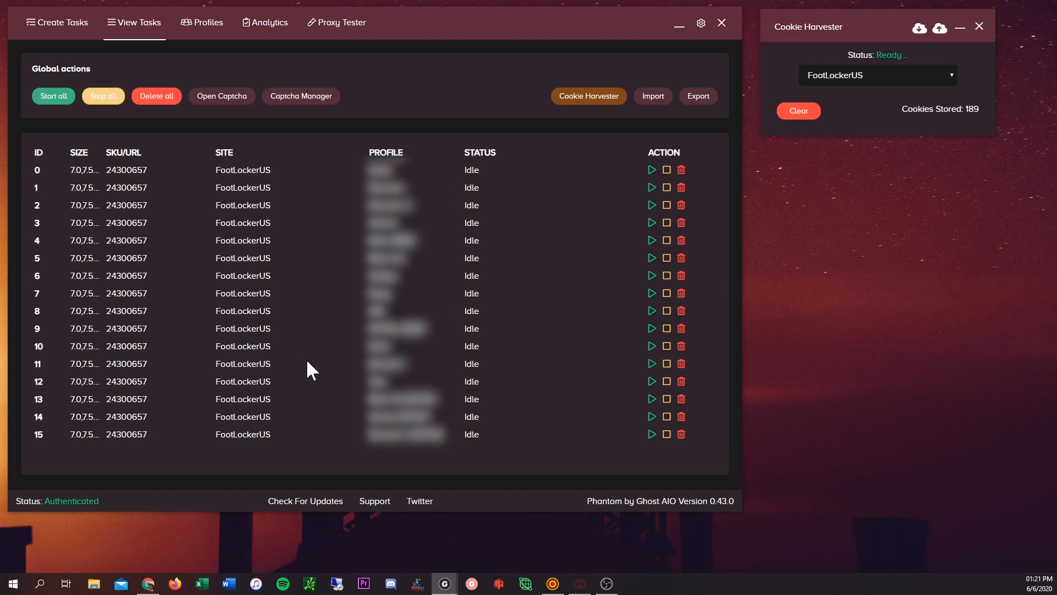
mouse_move(356, 372)
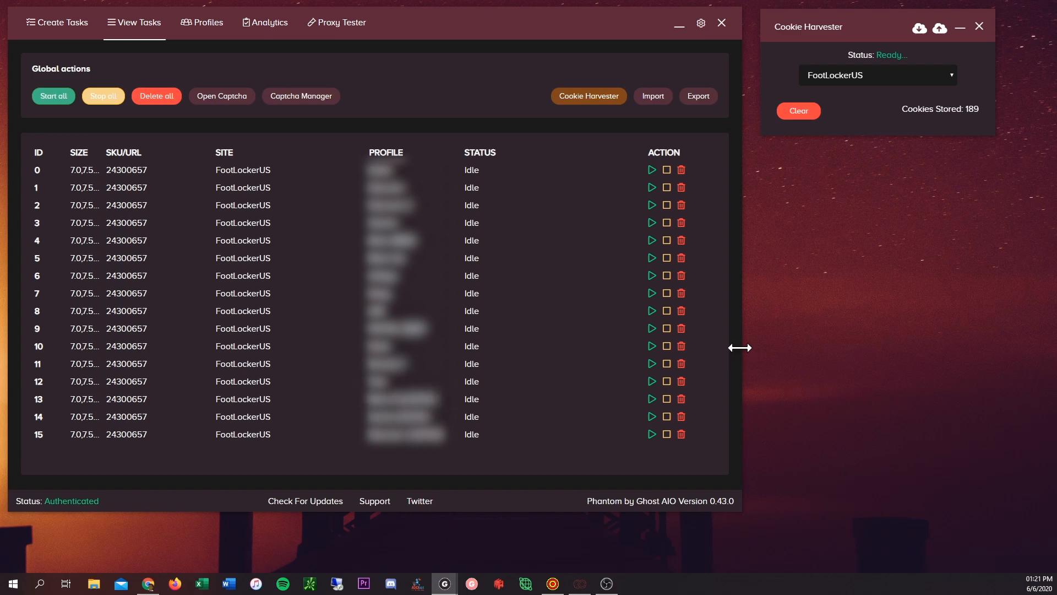
mouse_move(787, 362)
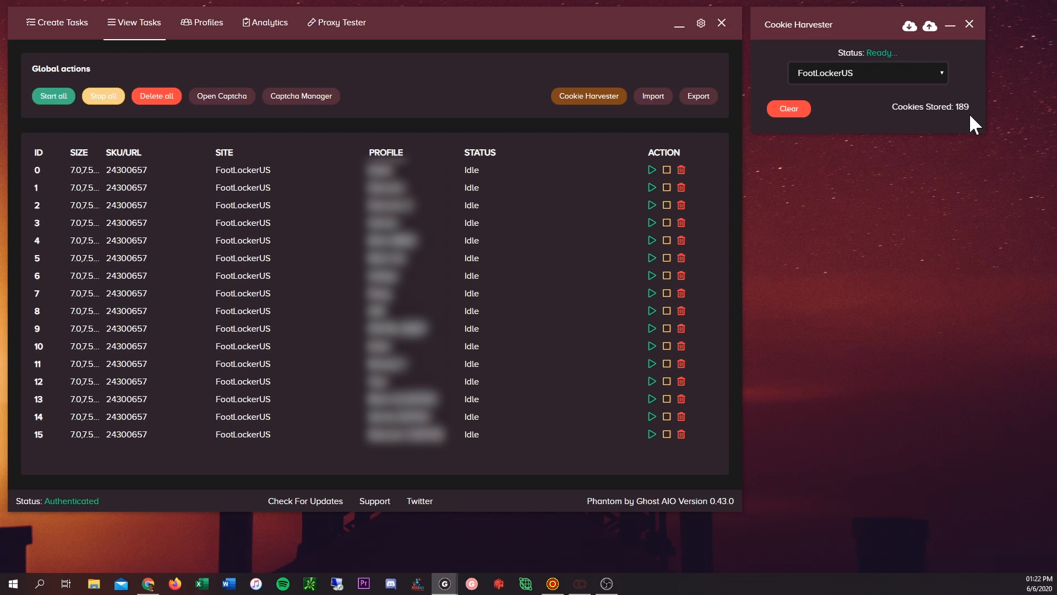
mouse_move(977, 105)
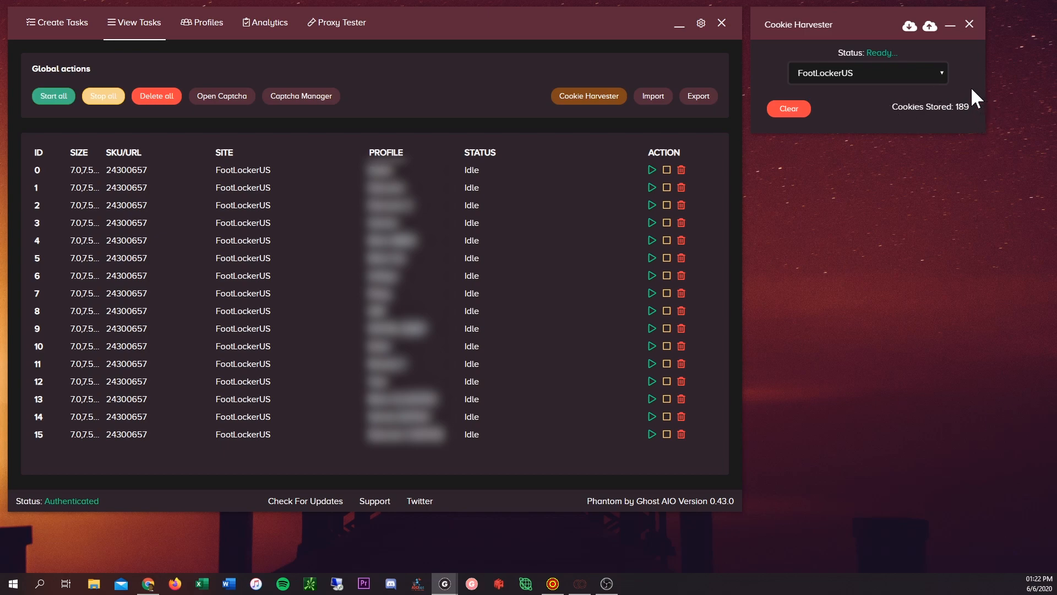
mouse_move(404, 347)
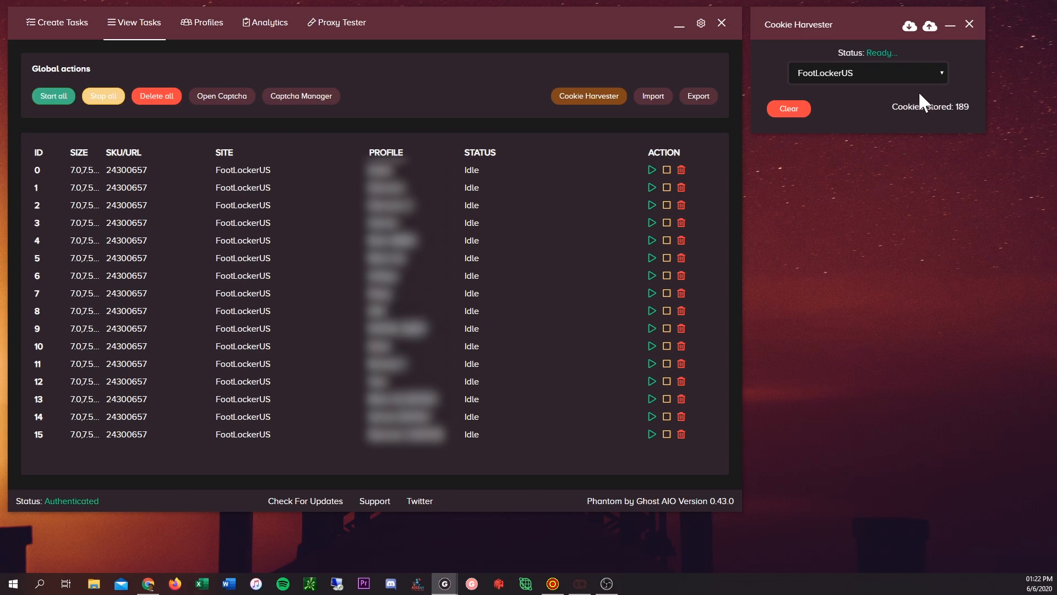
mouse_move(910, 112)
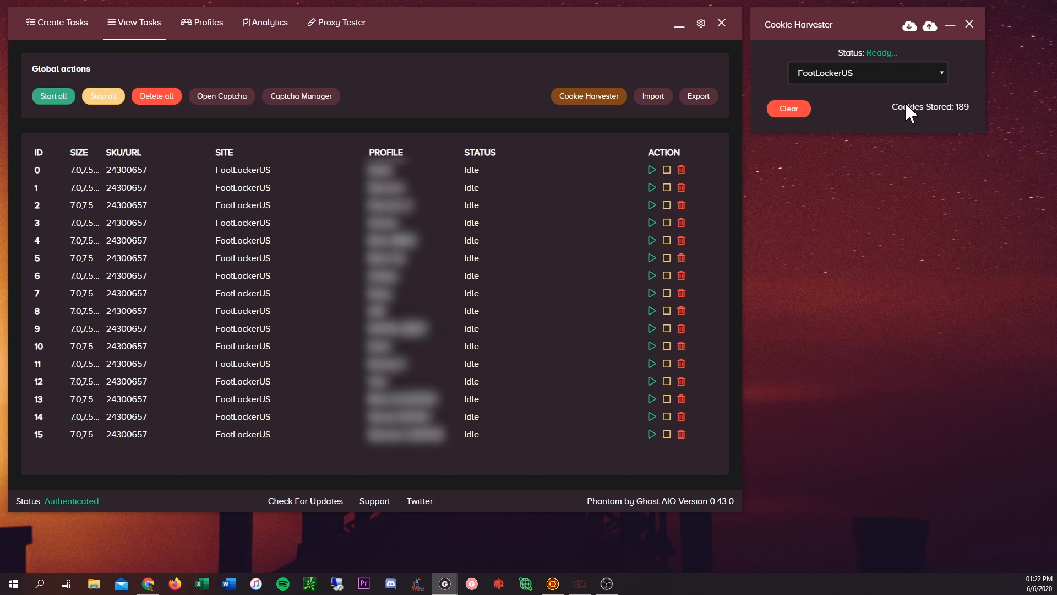
mouse_move(358, 353)
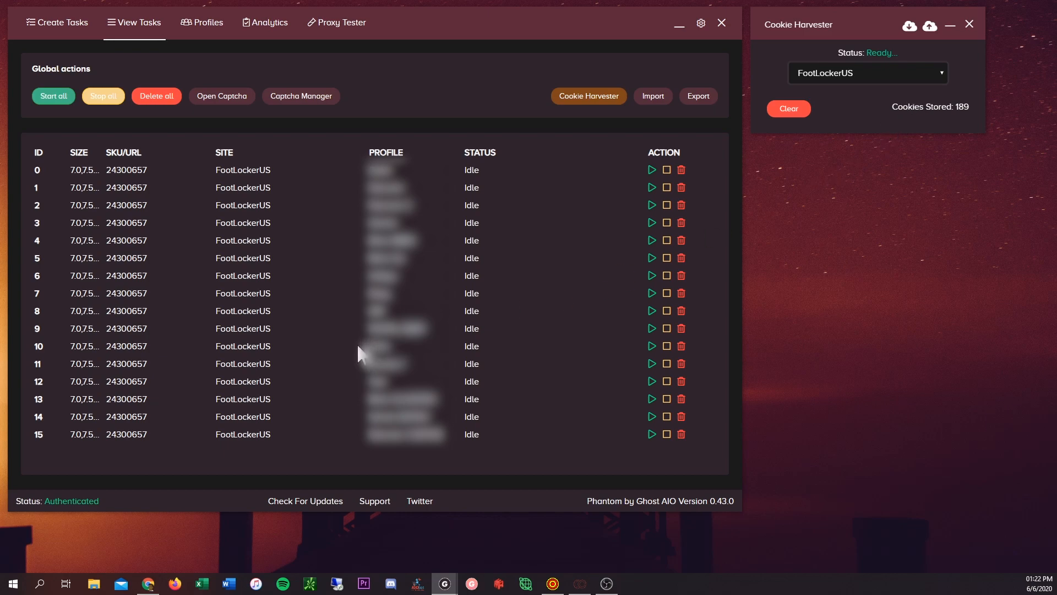
mouse_move(735, 209)
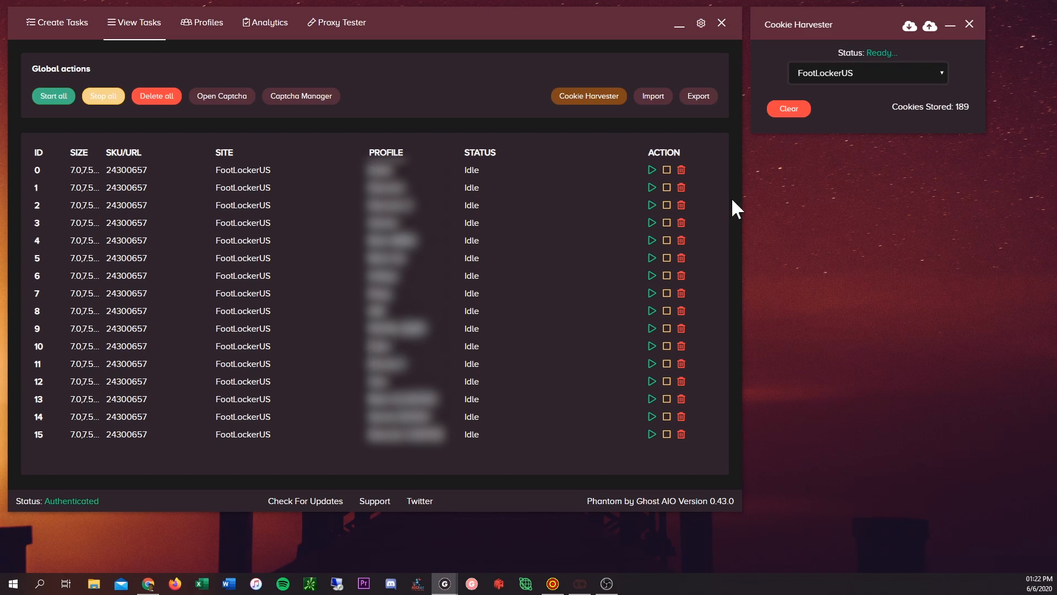
mouse_move(546, 233)
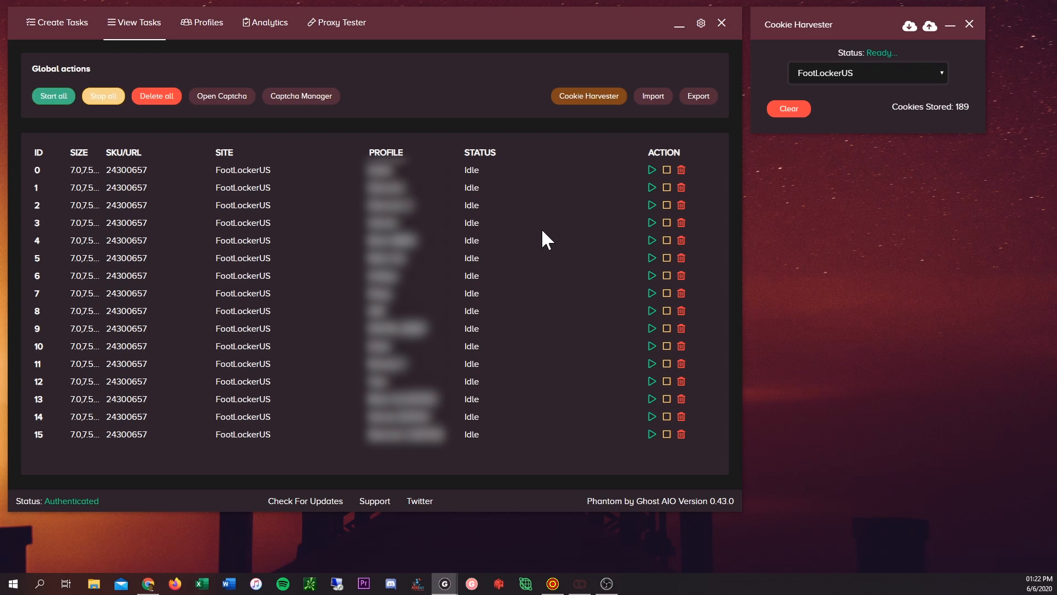
mouse_move(527, 335)
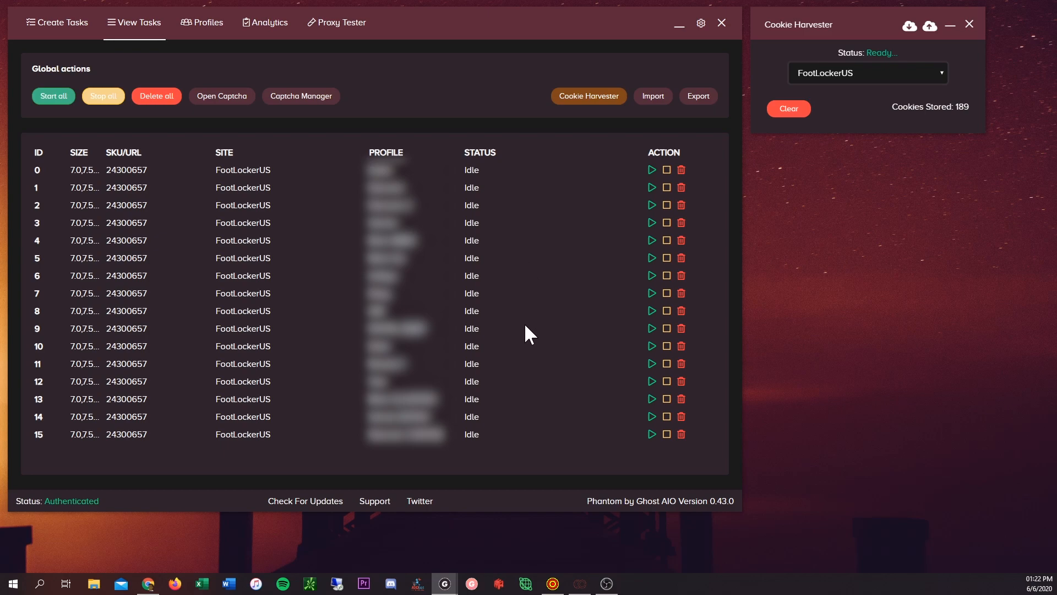
mouse_move(522, 302)
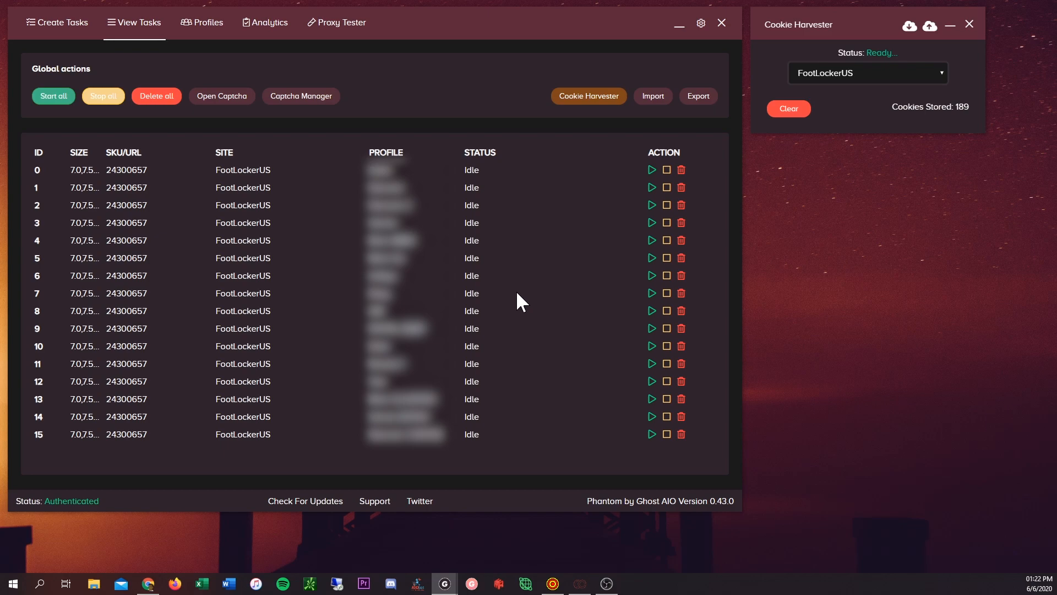
mouse_move(528, 308)
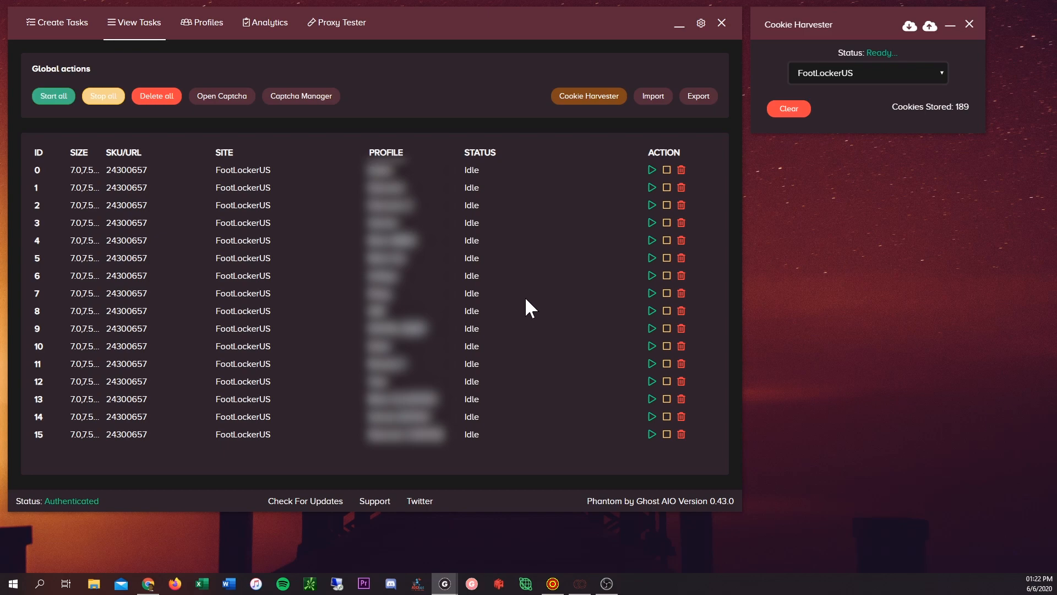
mouse_move(540, 304)
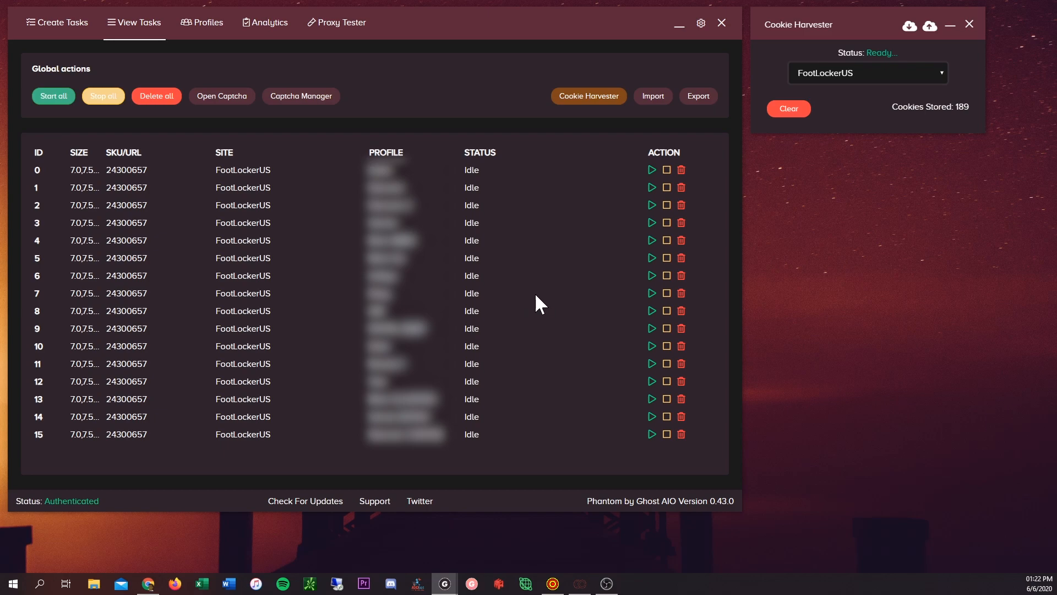
mouse_move(562, 517)
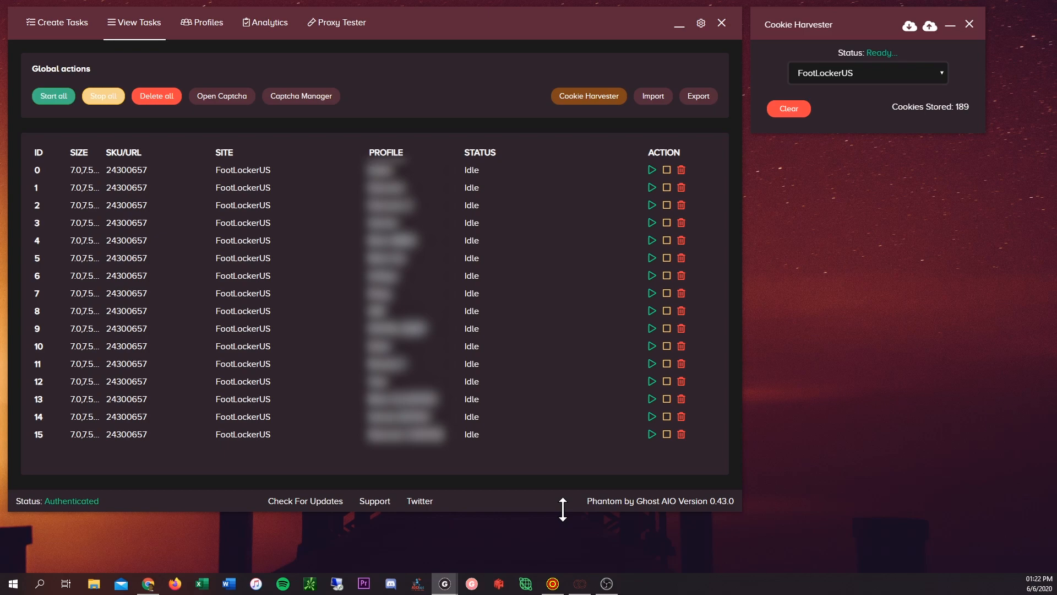
mouse_move(564, 517)
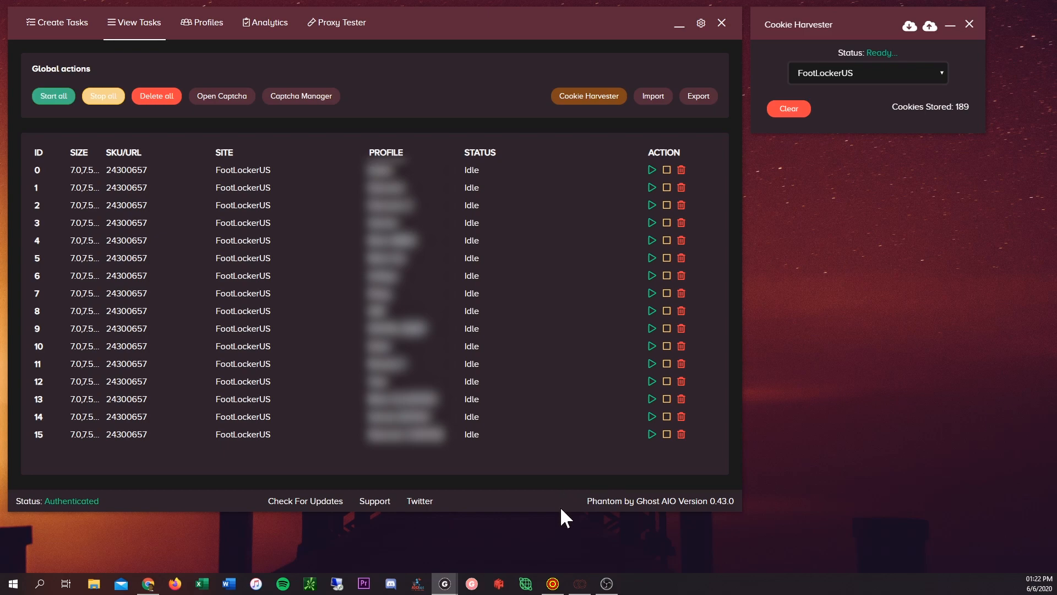
mouse_move(562, 515)
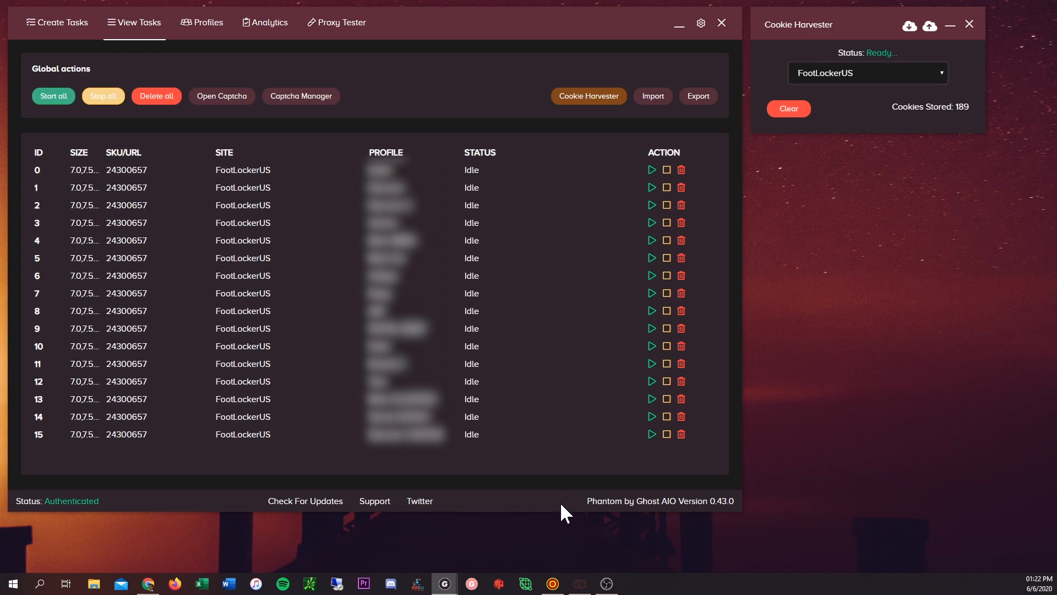
mouse_move(582, 429)
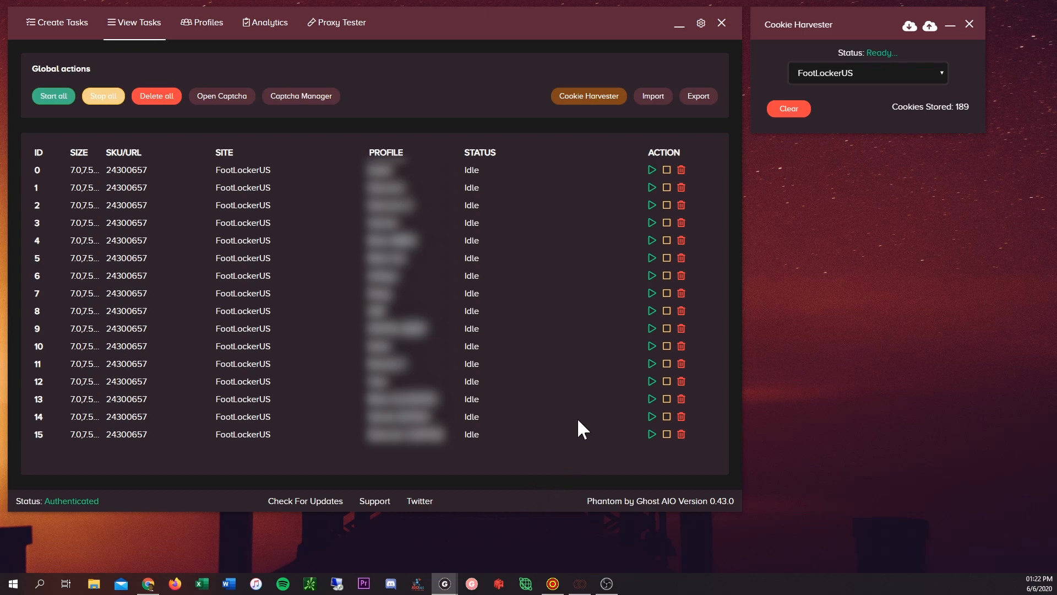
mouse_move(565, 271)
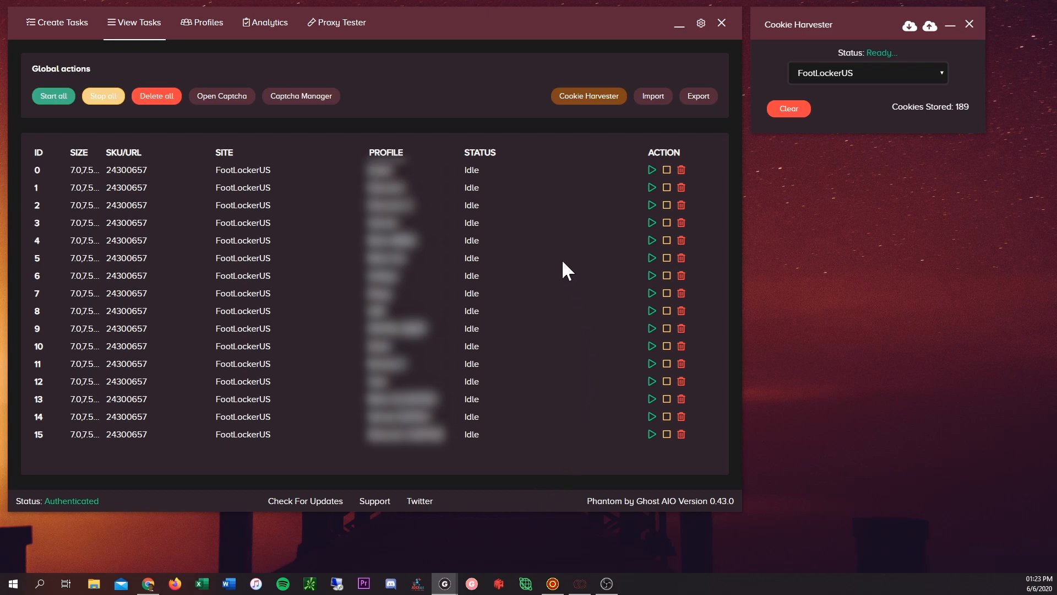
mouse_move(232, 42)
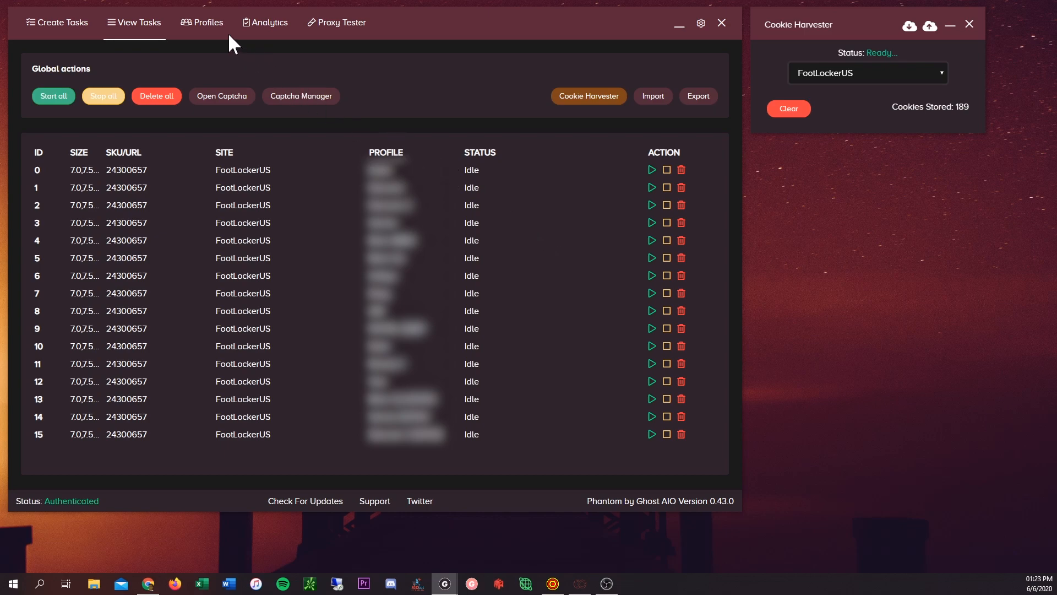
mouse_move(221, 53)
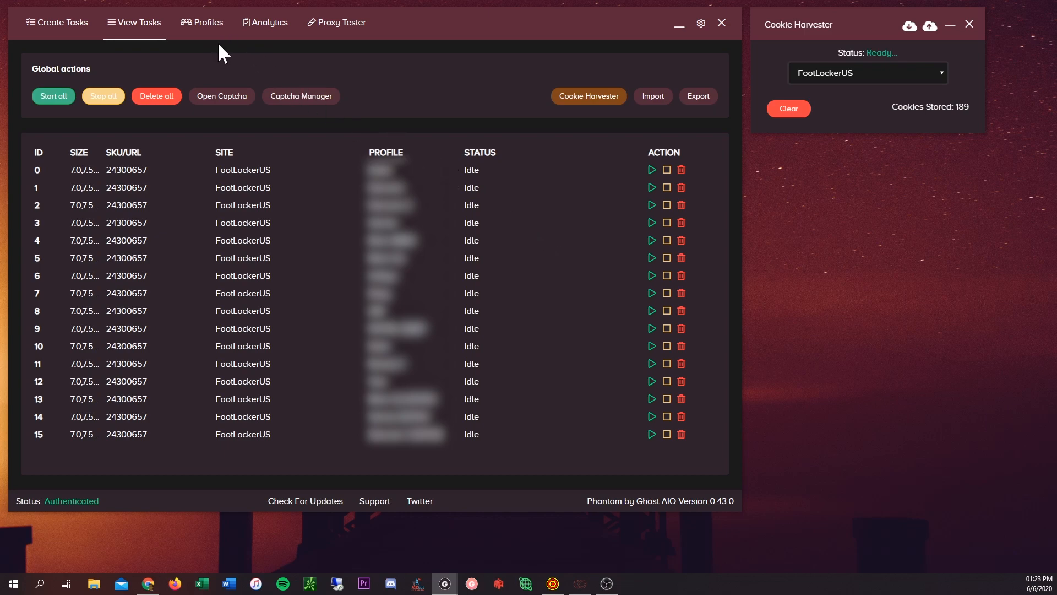
mouse_move(194, 48)
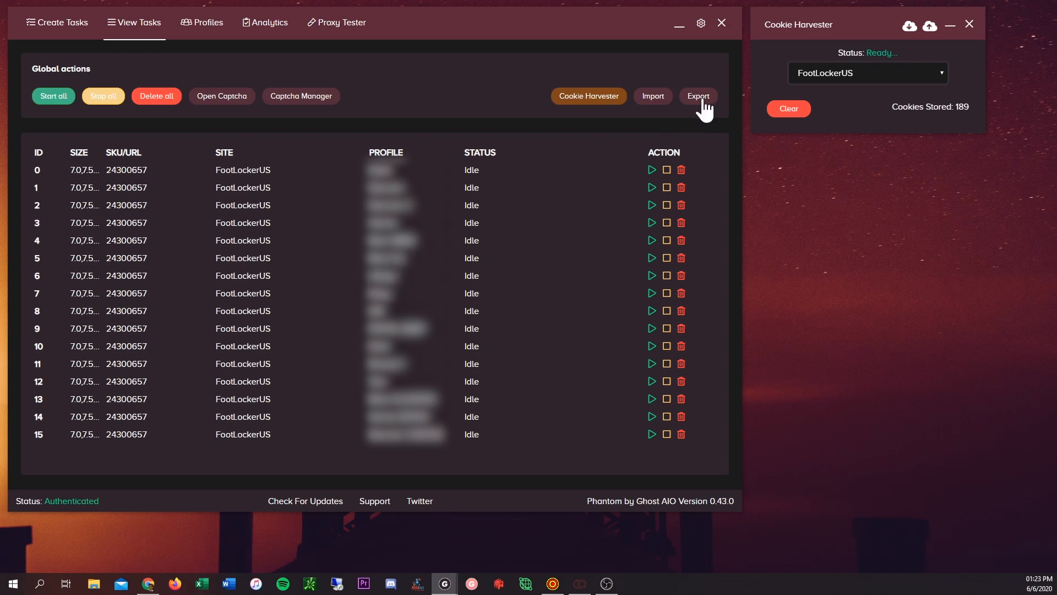
mouse_move(695, 123)
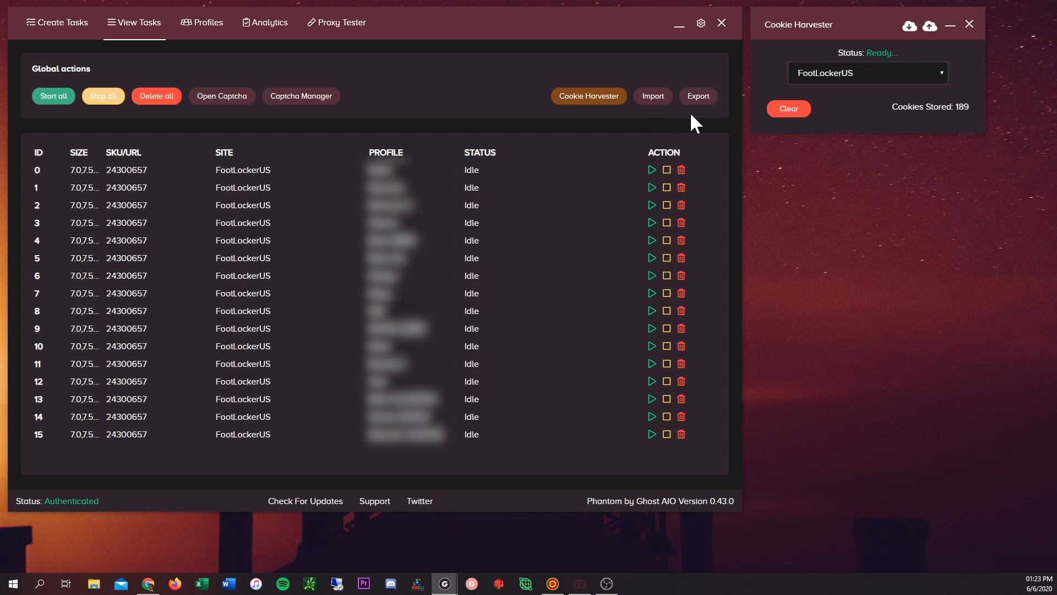
mouse_move(244, 477)
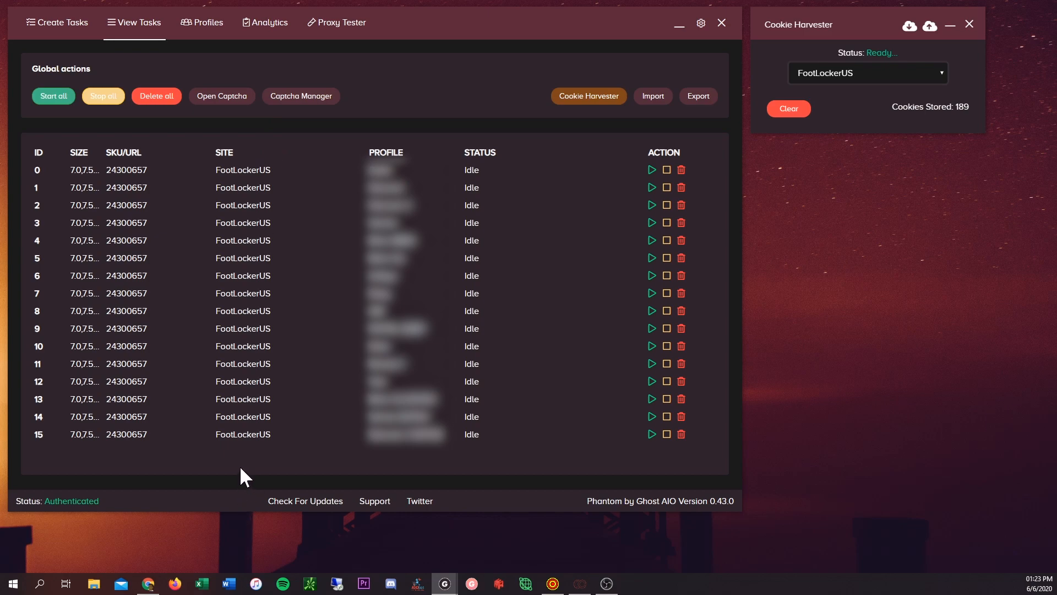
mouse_move(251, 441)
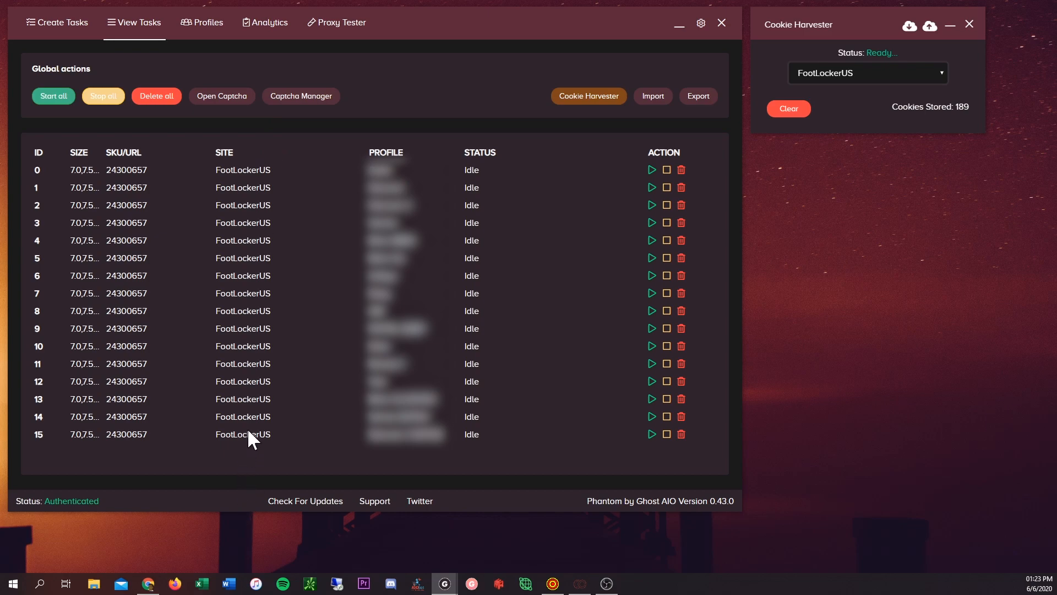
mouse_move(635, 229)
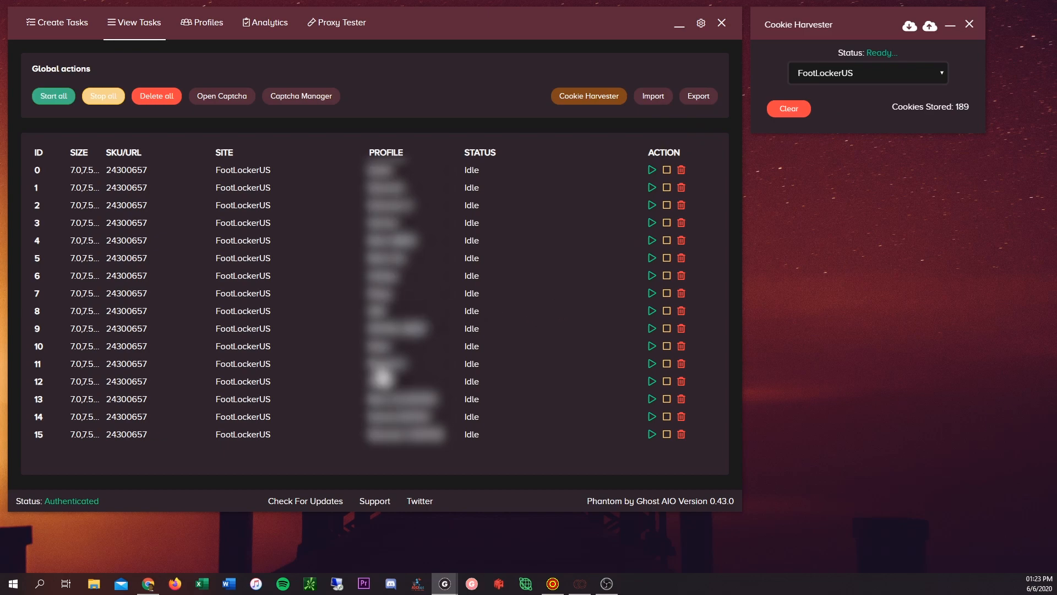
mouse_move(343, 432)
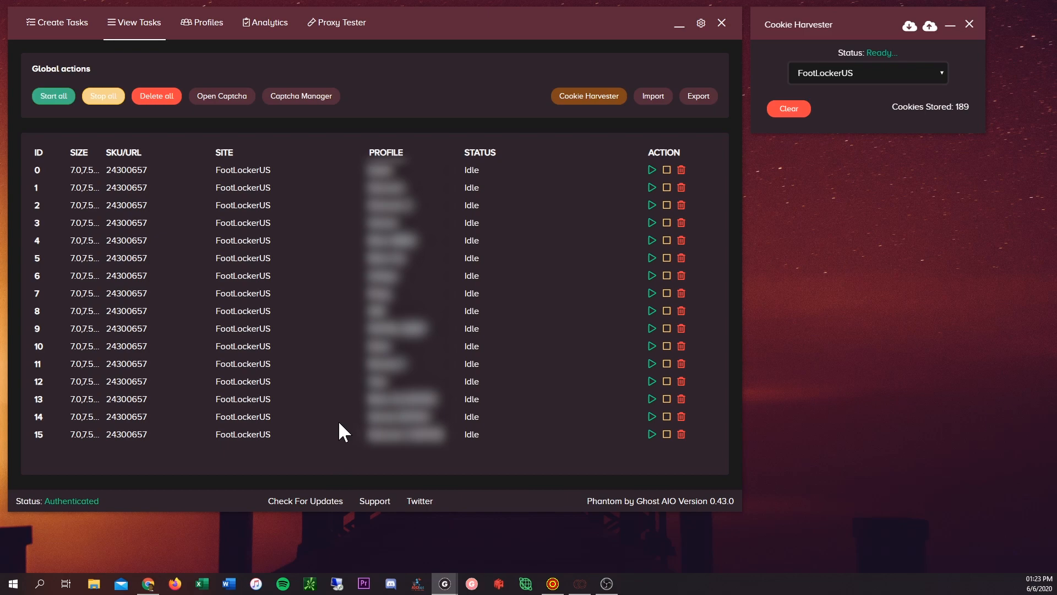
mouse_move(611, 311)
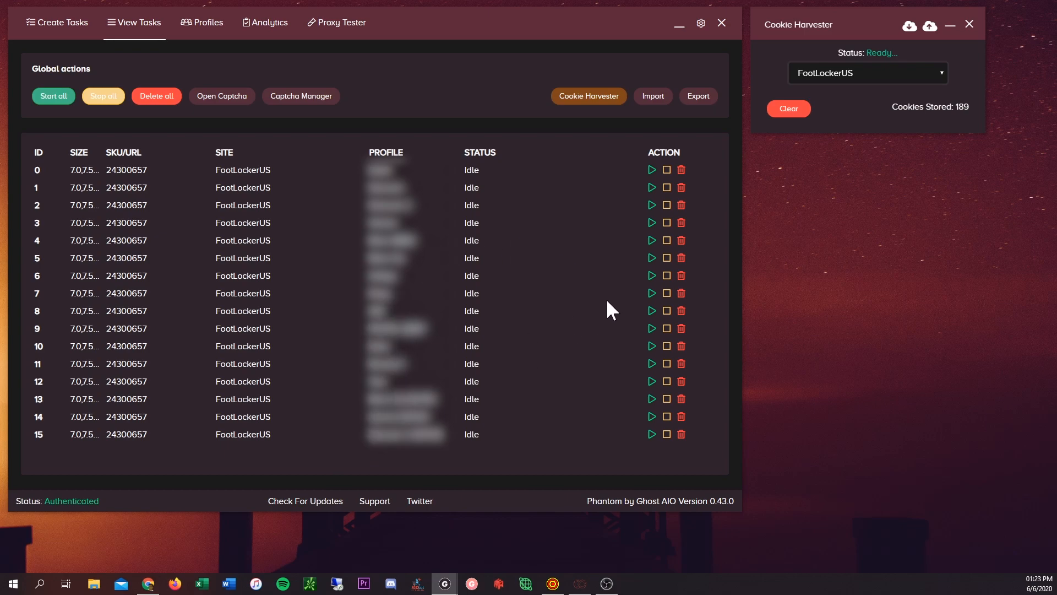
mouse_move(532, 338)
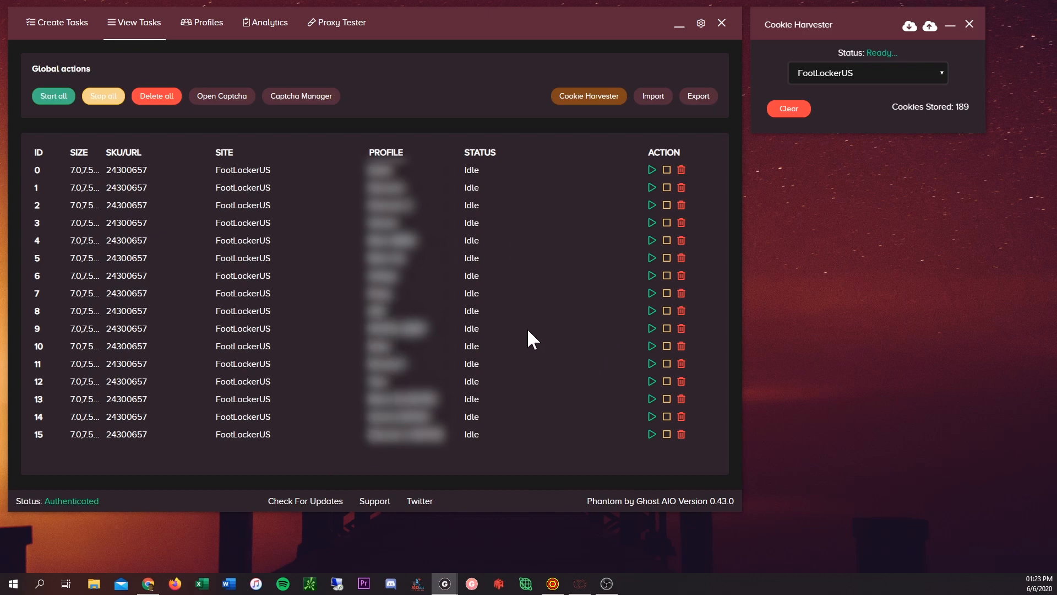
mouse_move(647, 157)
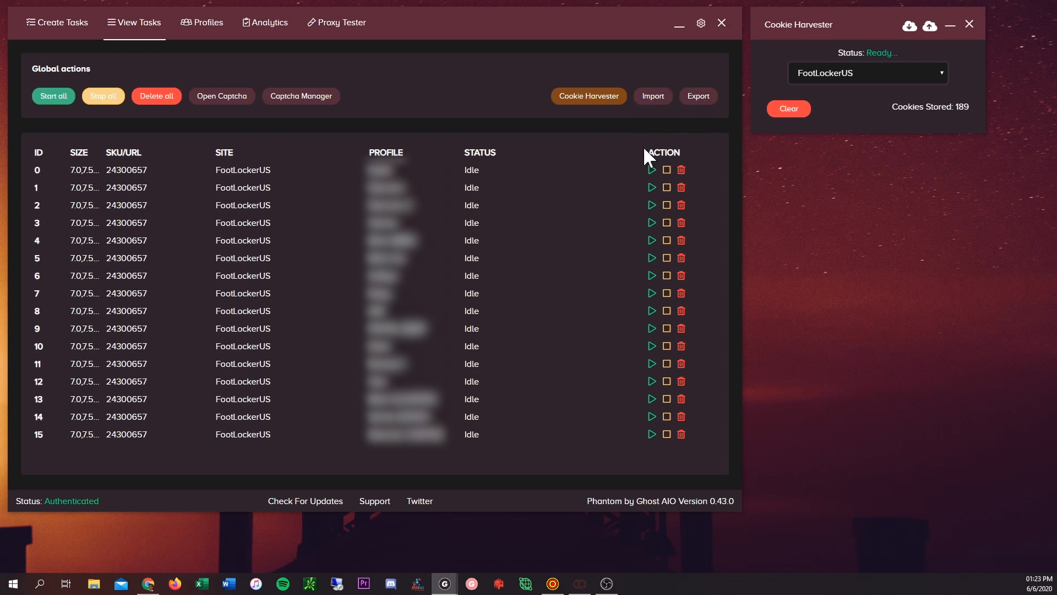
mouse_move(383, 156)
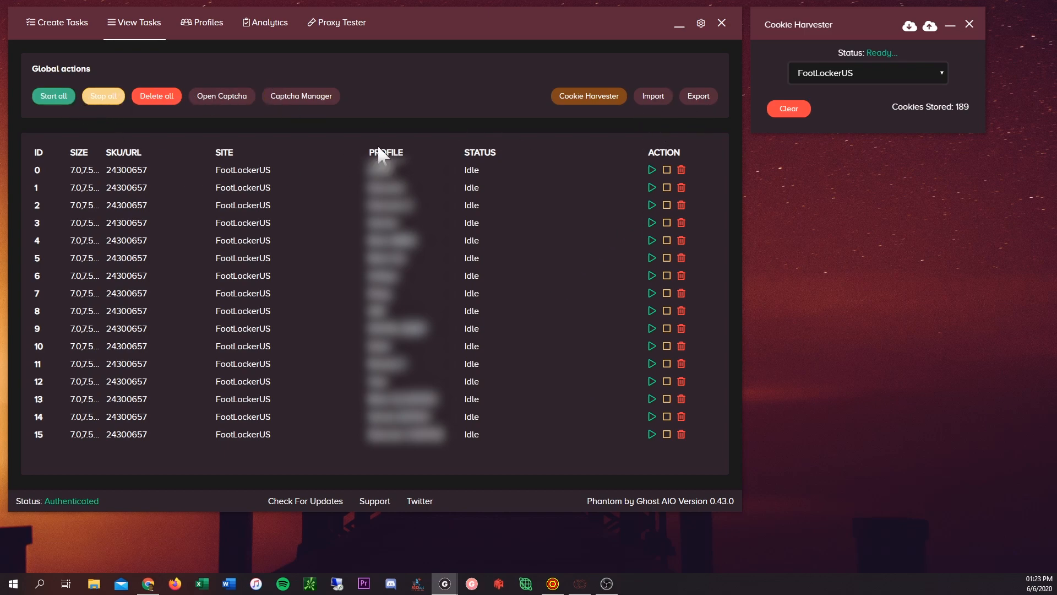
mouse_move(442, 203)
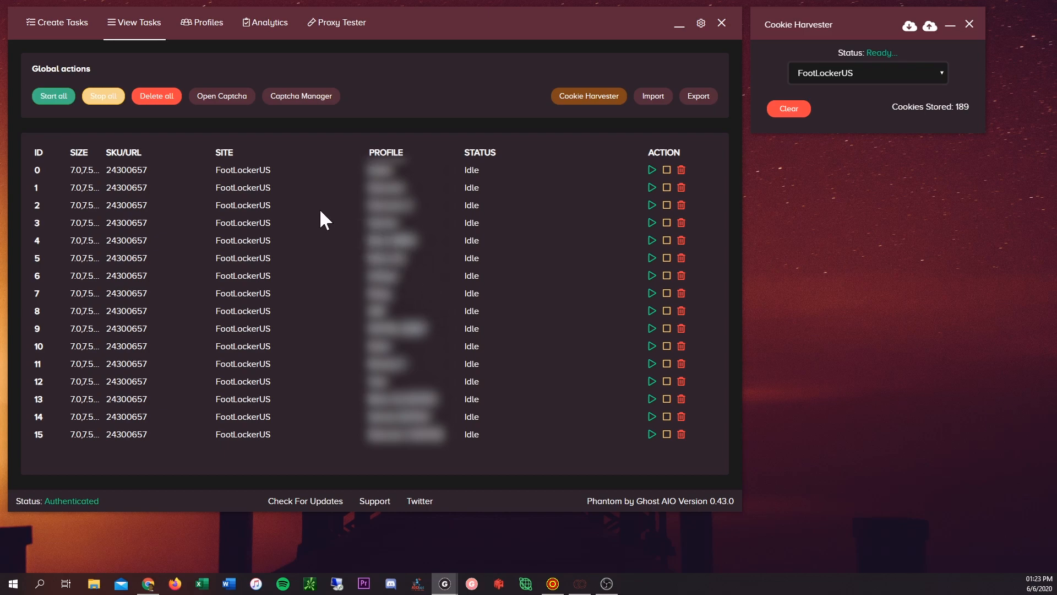
mouse_move(207, 22)
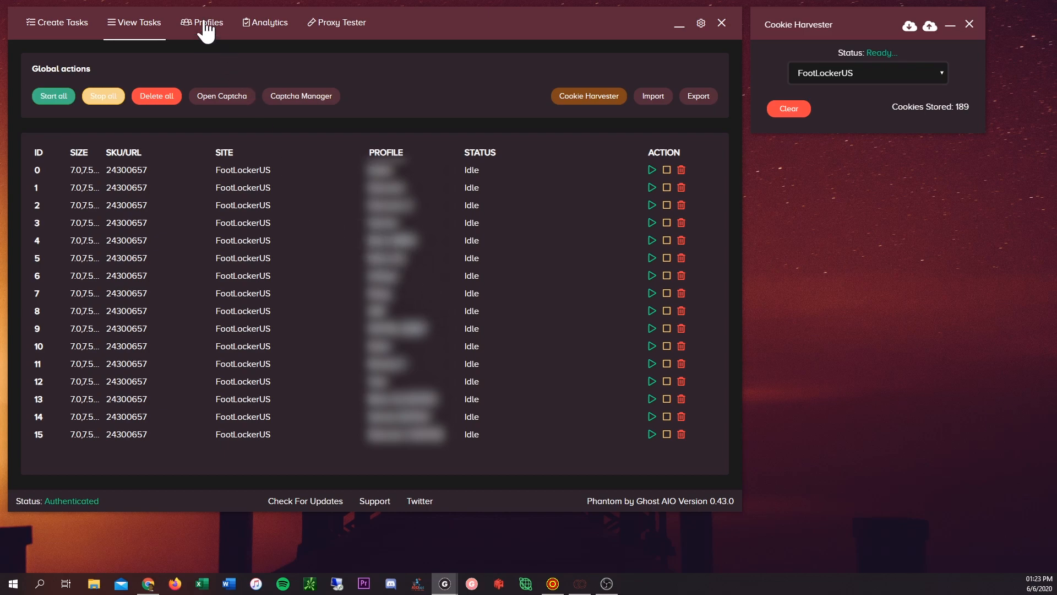
- Show the Profiles page with its Import/Export buttons, then return to the task list
left_click(207, 22)
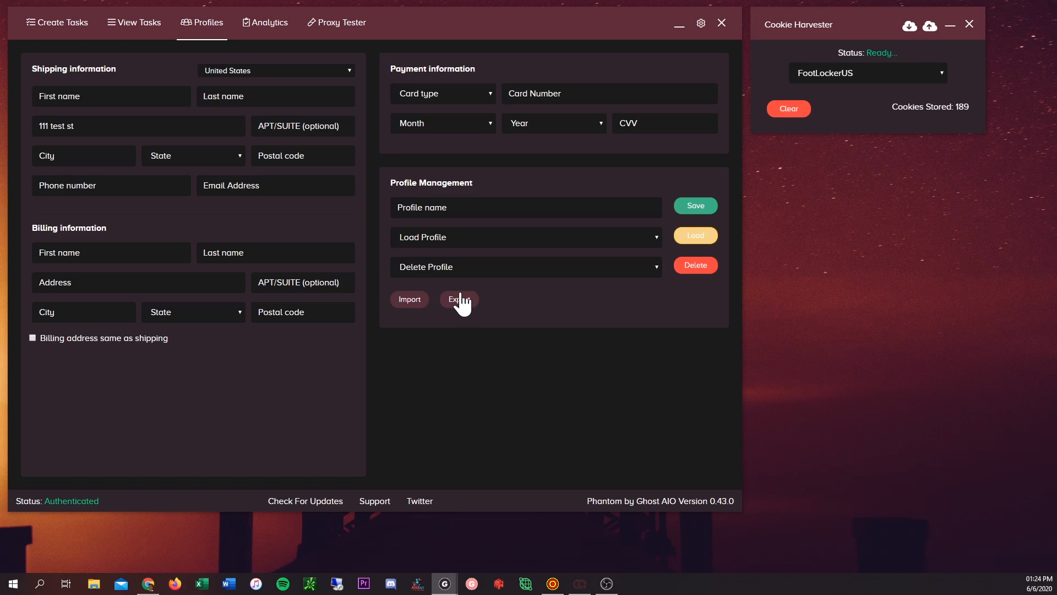
mouse_move(542, 326)
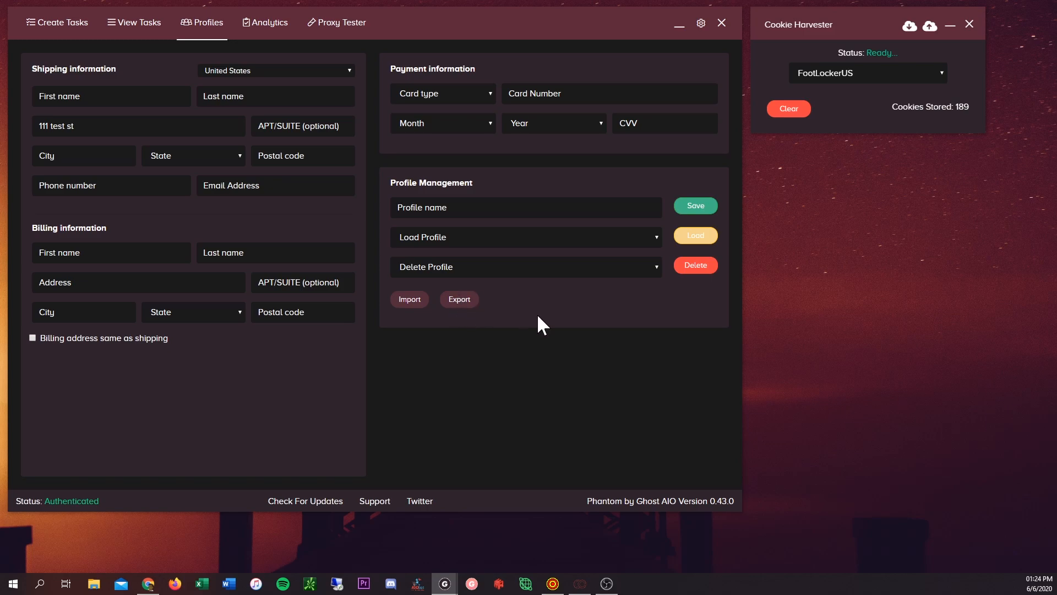
mouse_move(543, 317)
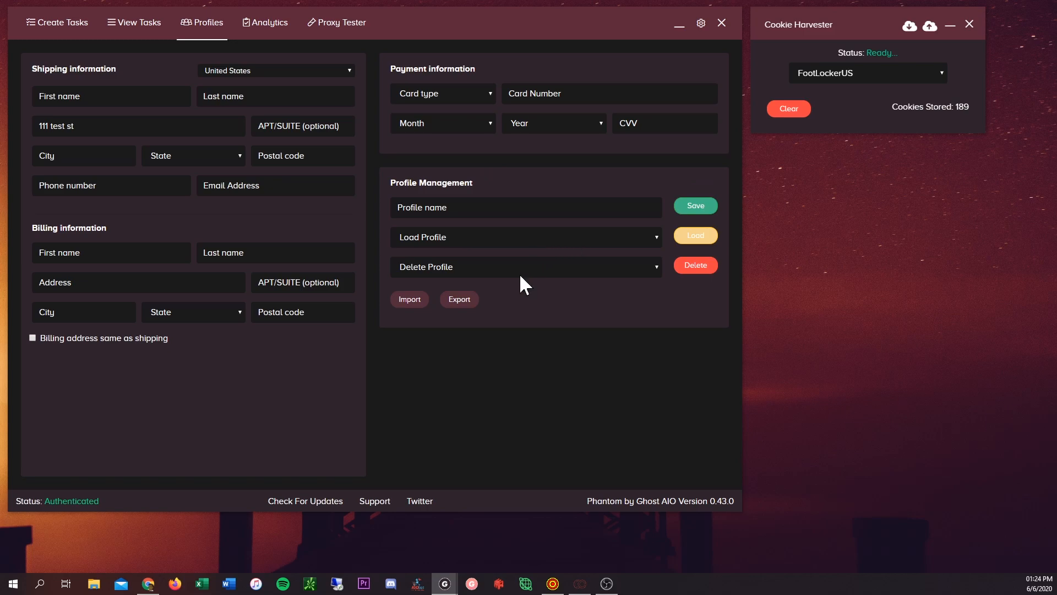
mouse_move(476, 289)
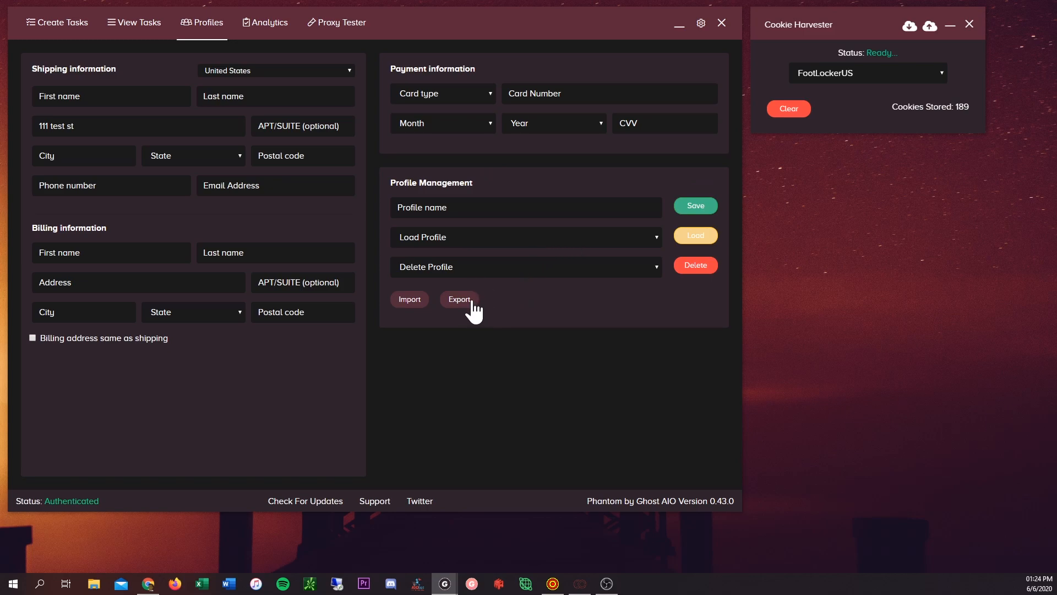
mouse_move(422, 307)
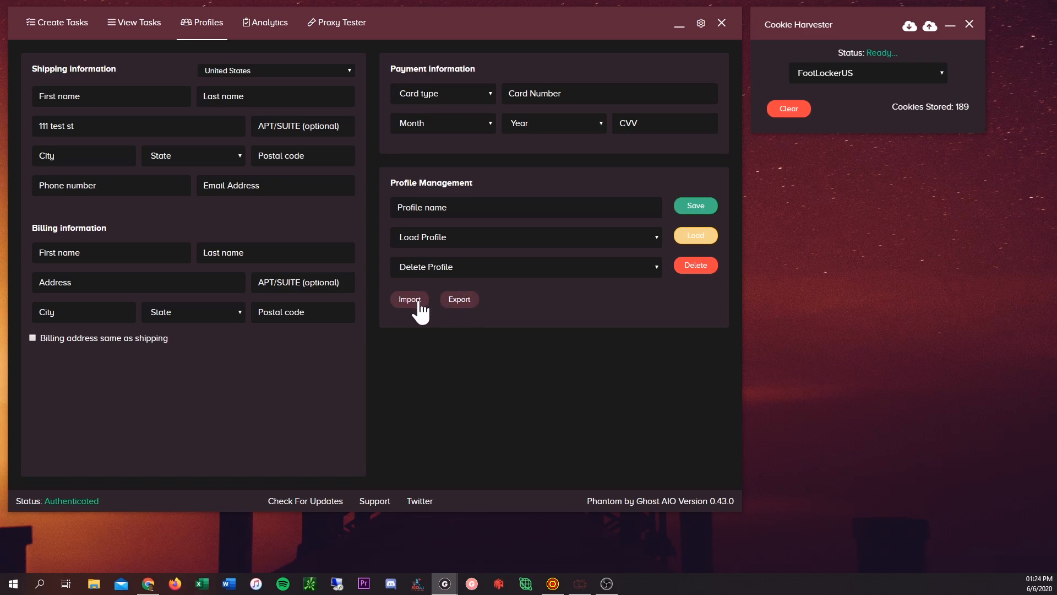
mouse_move(435, 245)
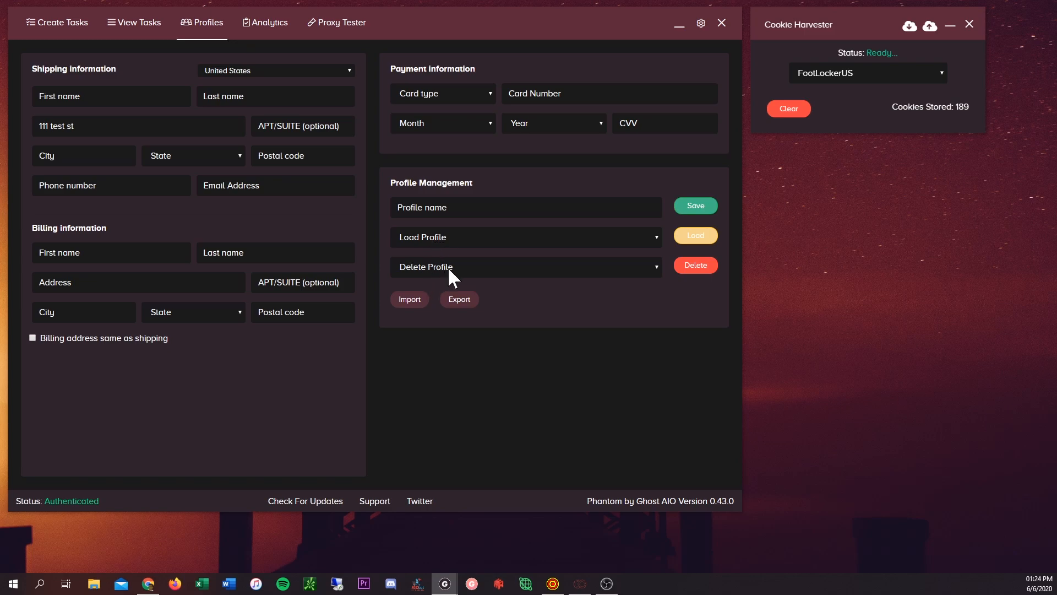
mouse_move(468, 259)
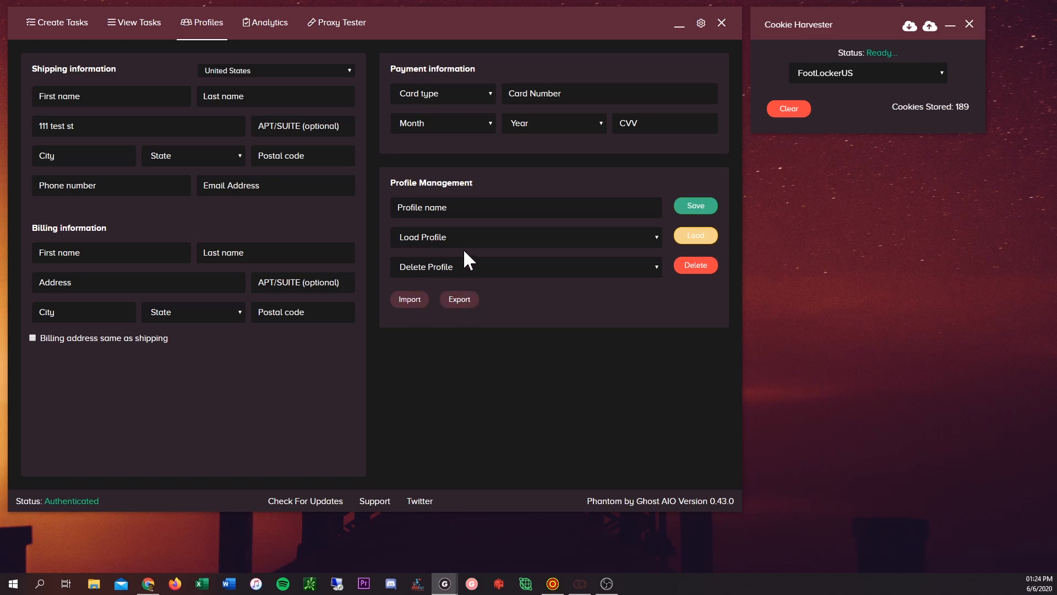
mouse_move(463, 248)
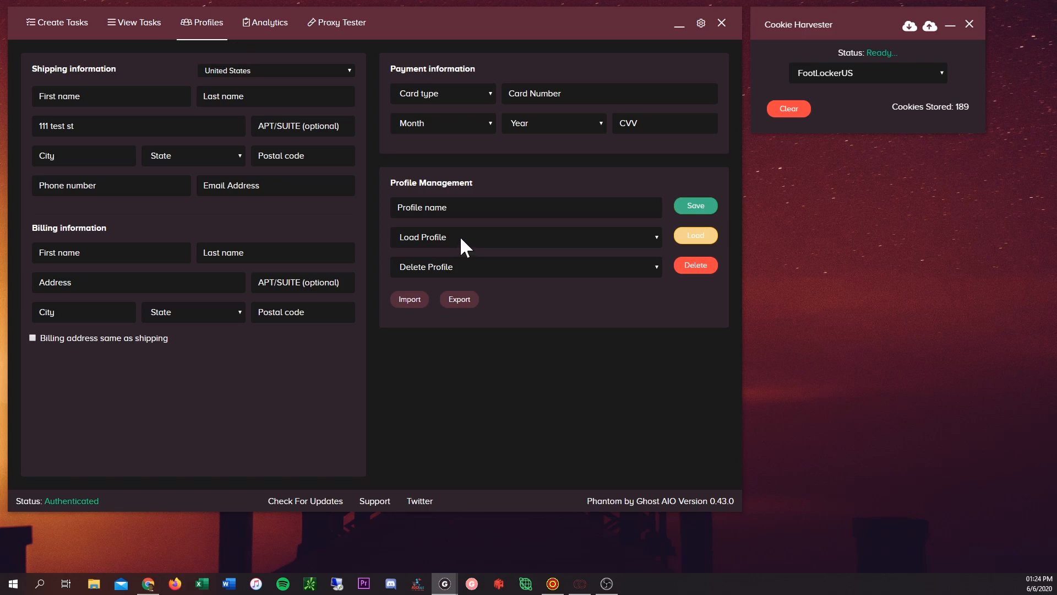
left_click(133, 22)
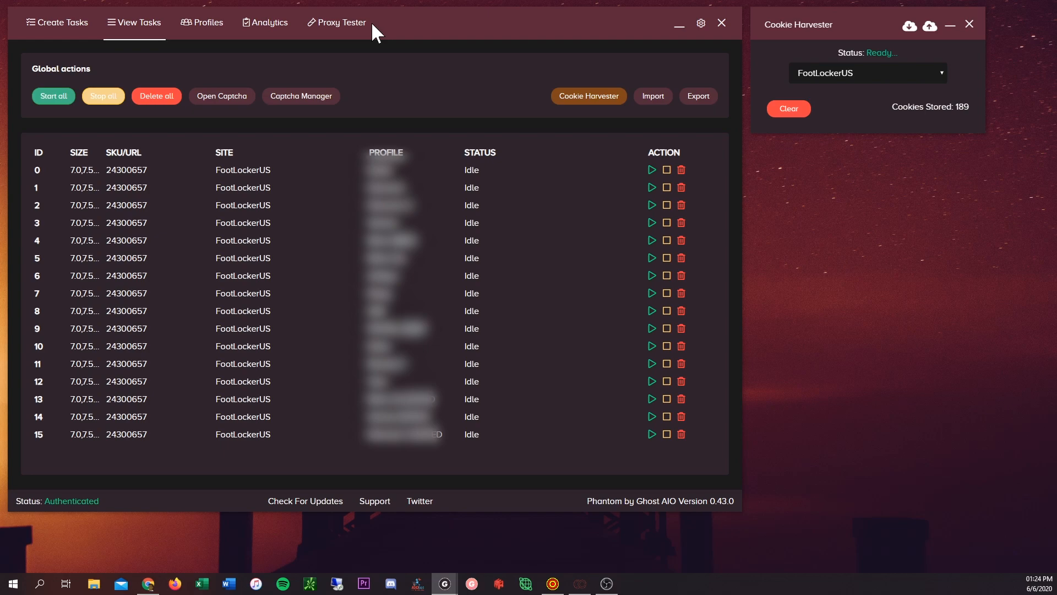
mouse_move(376, 38)
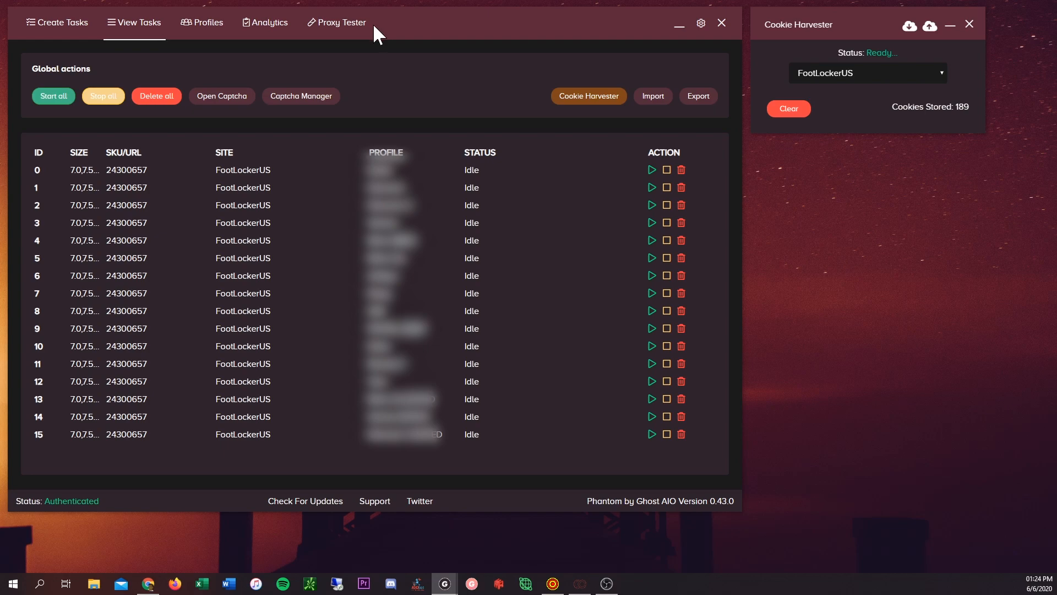
mouse_move(379, 35)
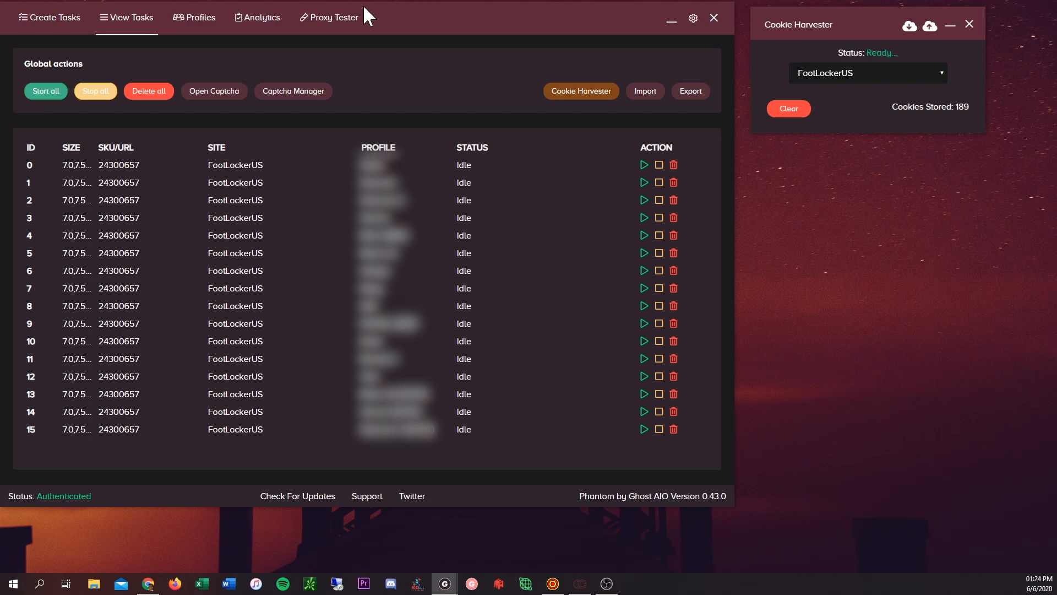
mouse_move(451, 302)
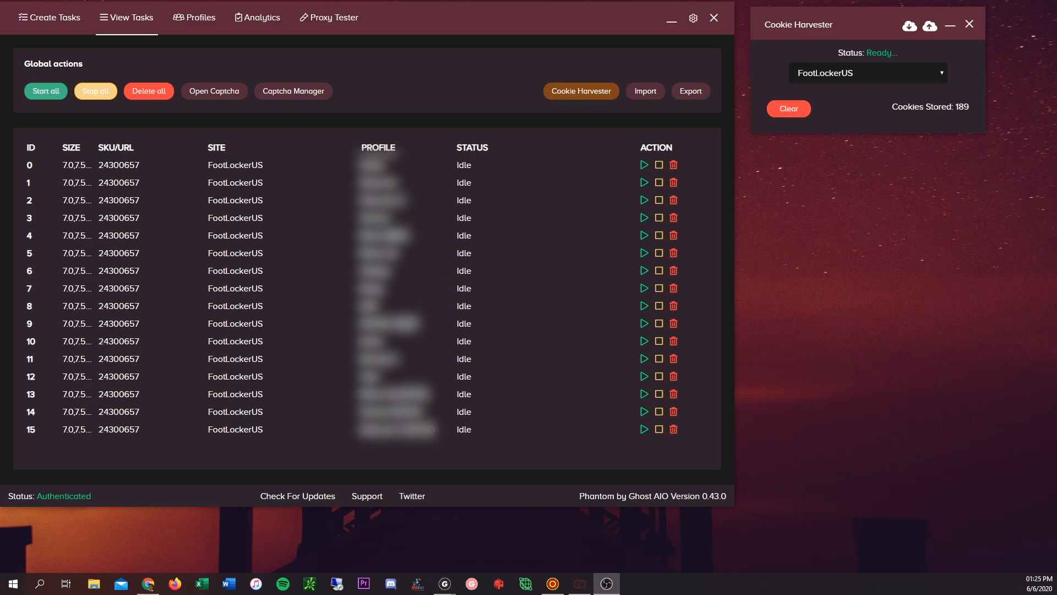
mouse_move(327, 296)
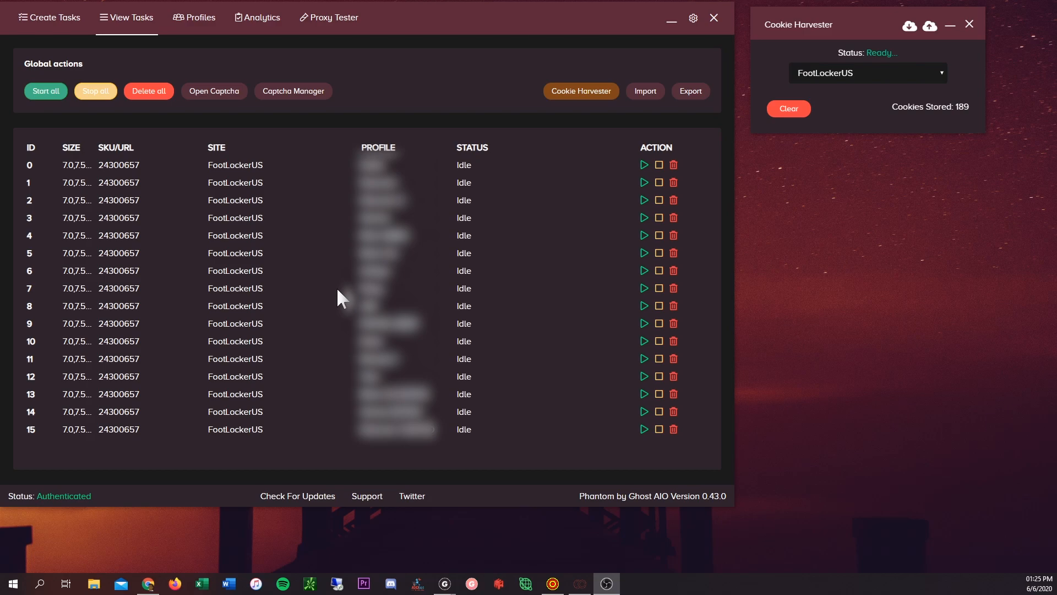
mouse_move(342, 335)
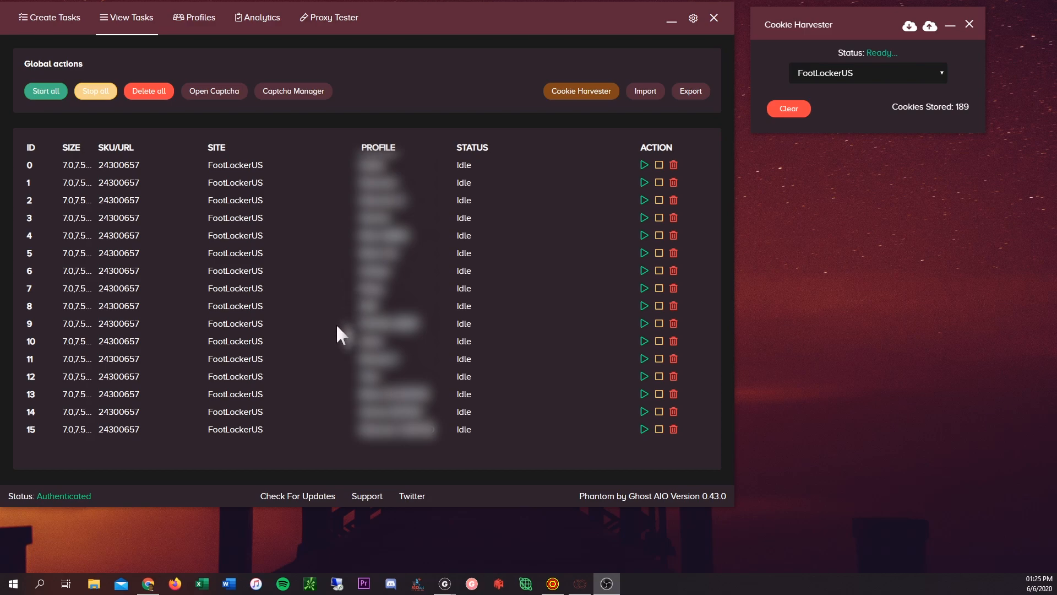
mouse_move(309, 443)
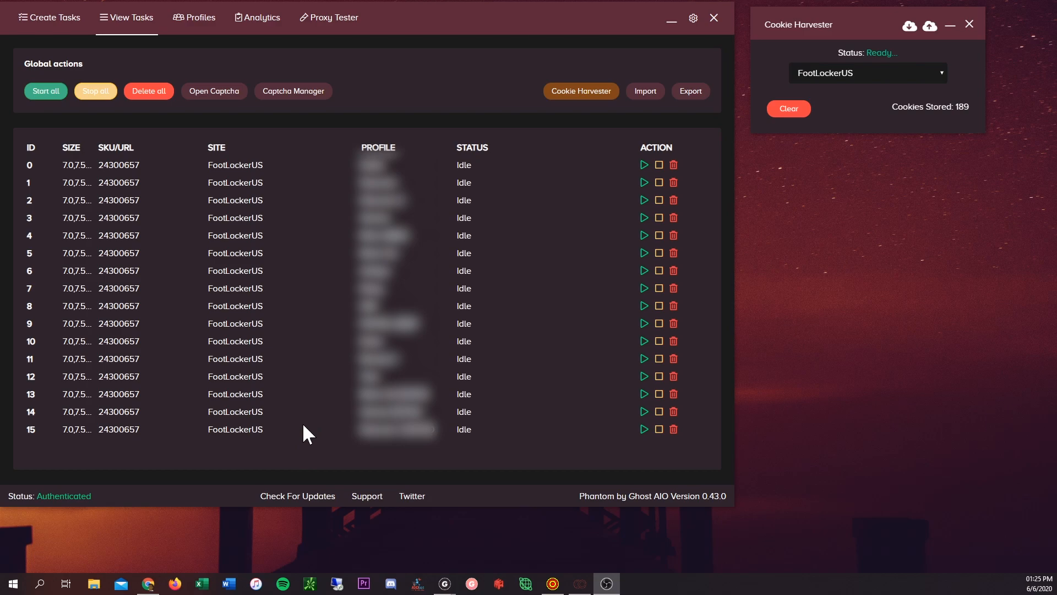
mouse_move(322, 422)
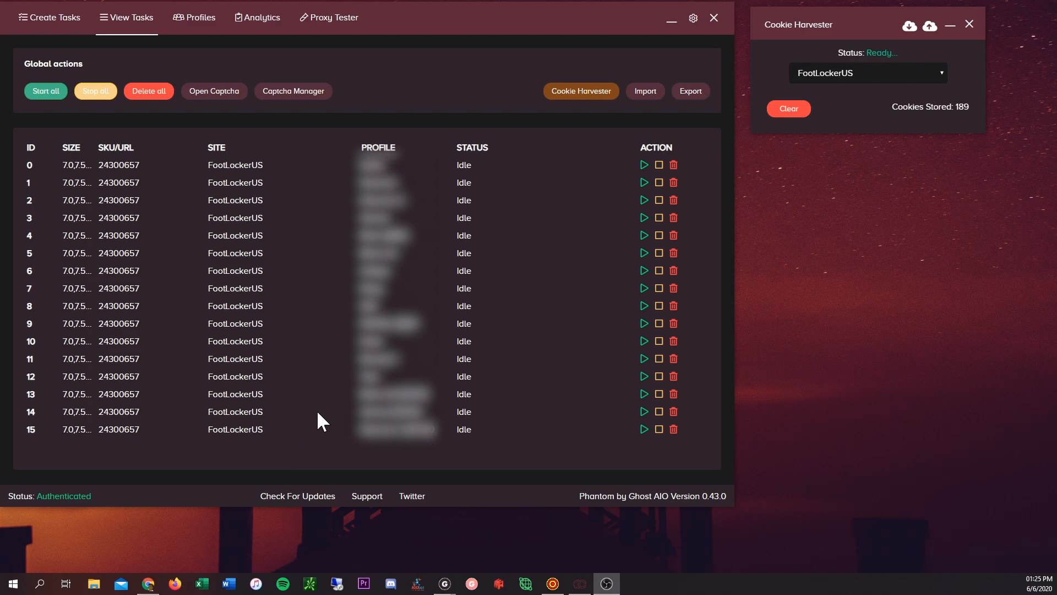
mouse_move(330, 411)
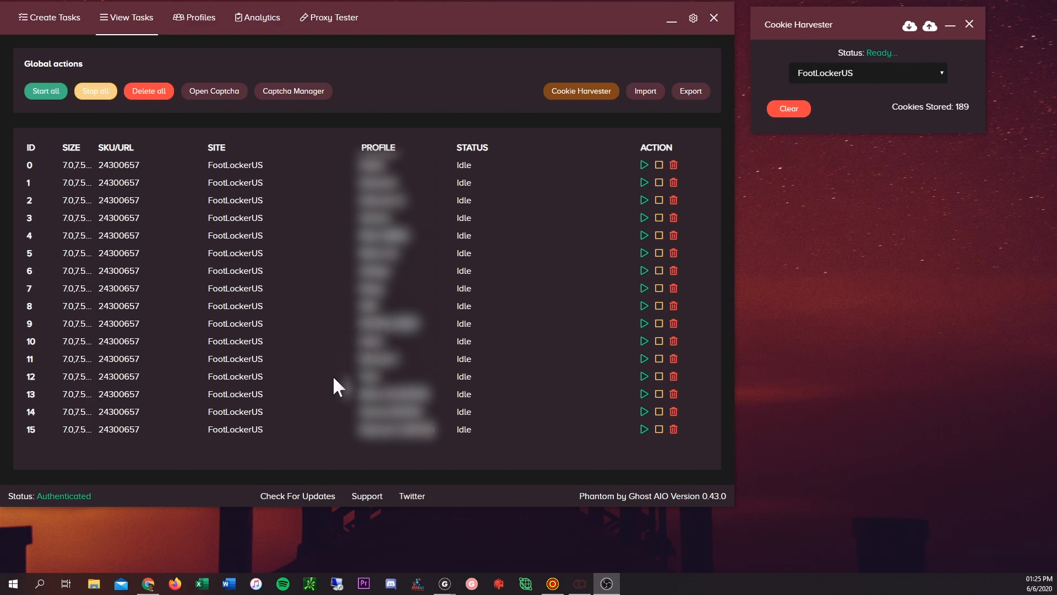
mouse_move(346, 390)
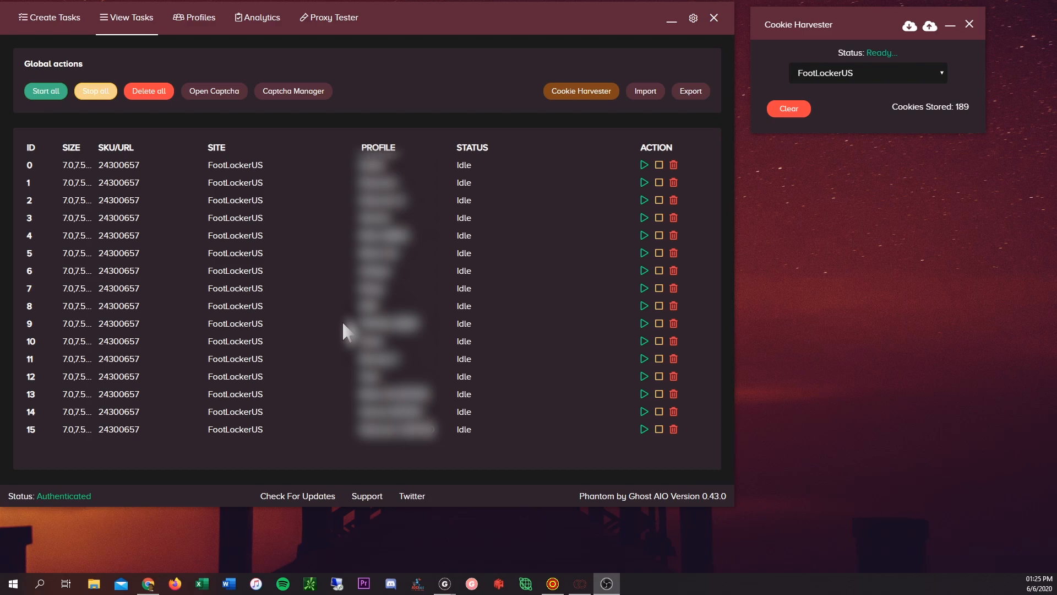
mouse_move(431, 206)
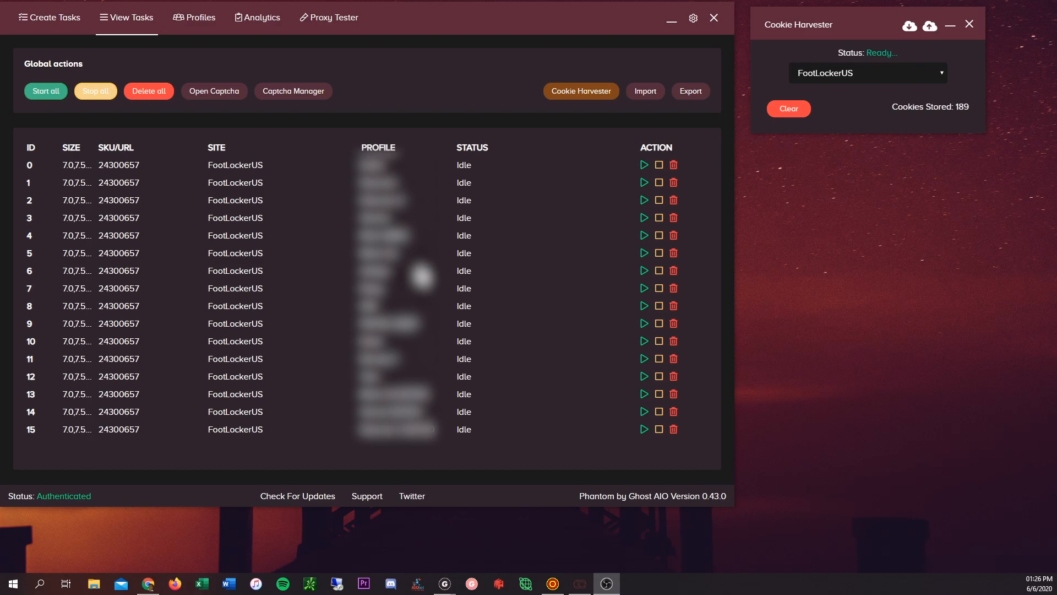
mouse_move(441, 414)
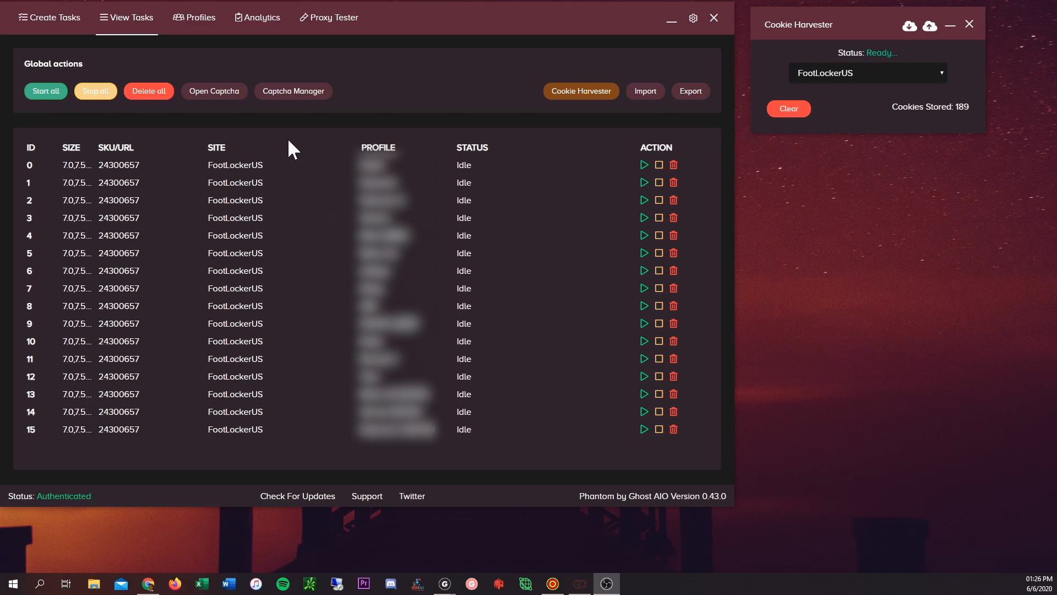
mouse_move(275, 199)
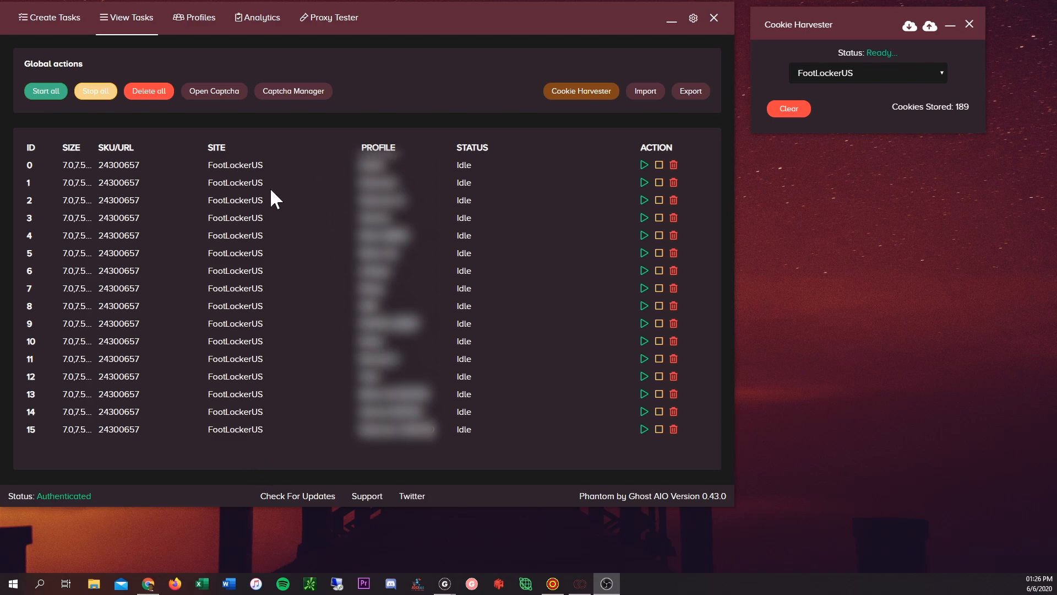
mouse_move(287, 365)
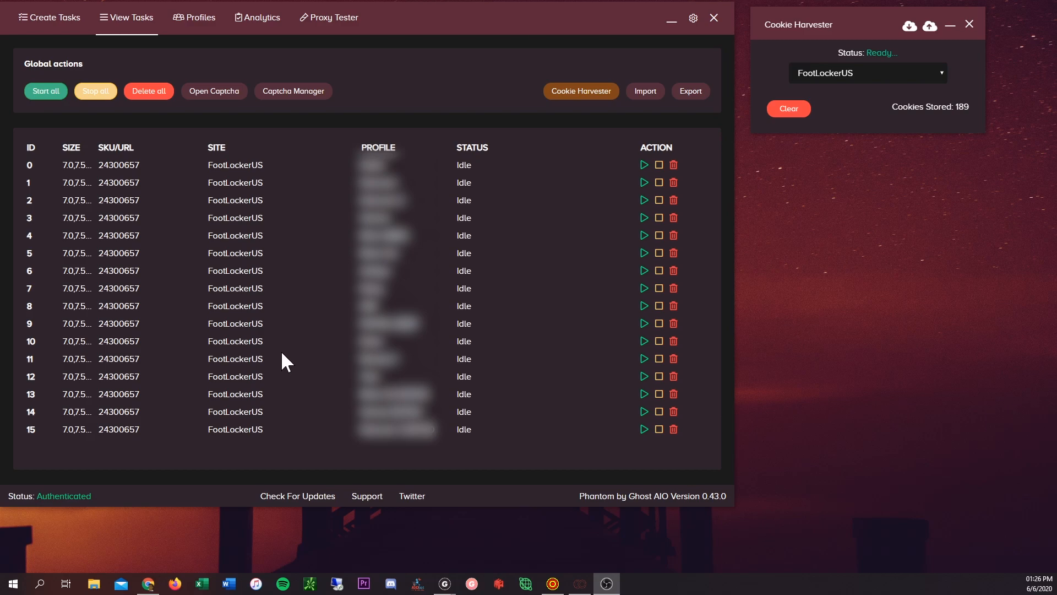
mouse_move(283, 375)
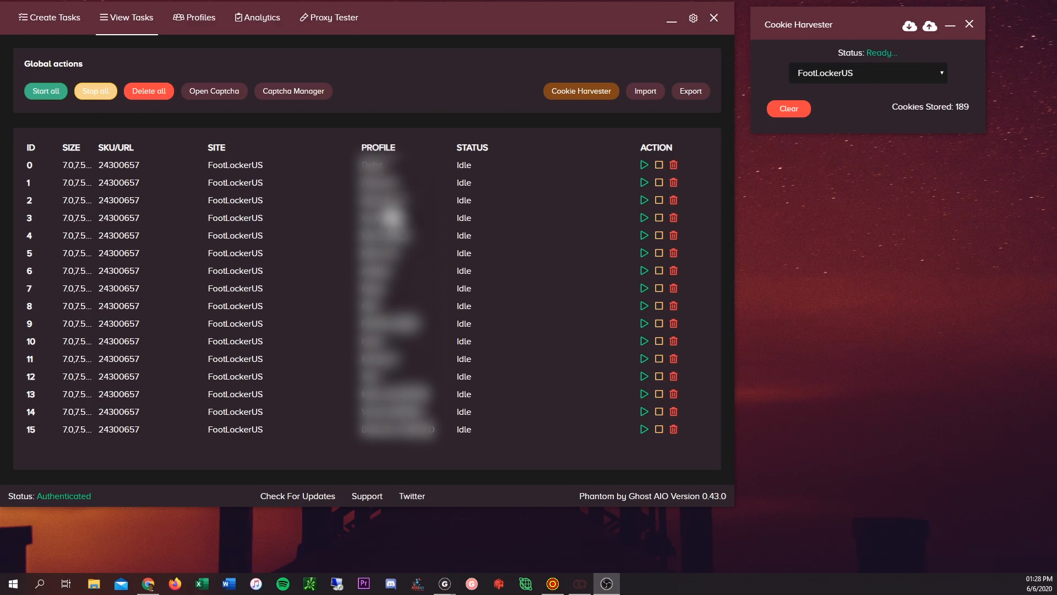
mouse_move(347, 216)
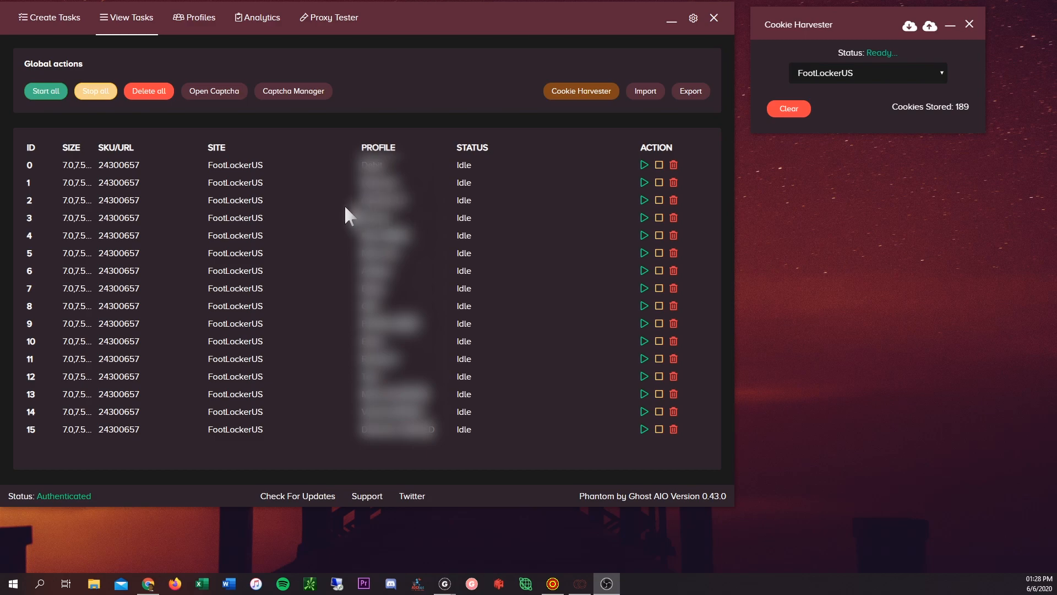
mouse_move(260, 215)
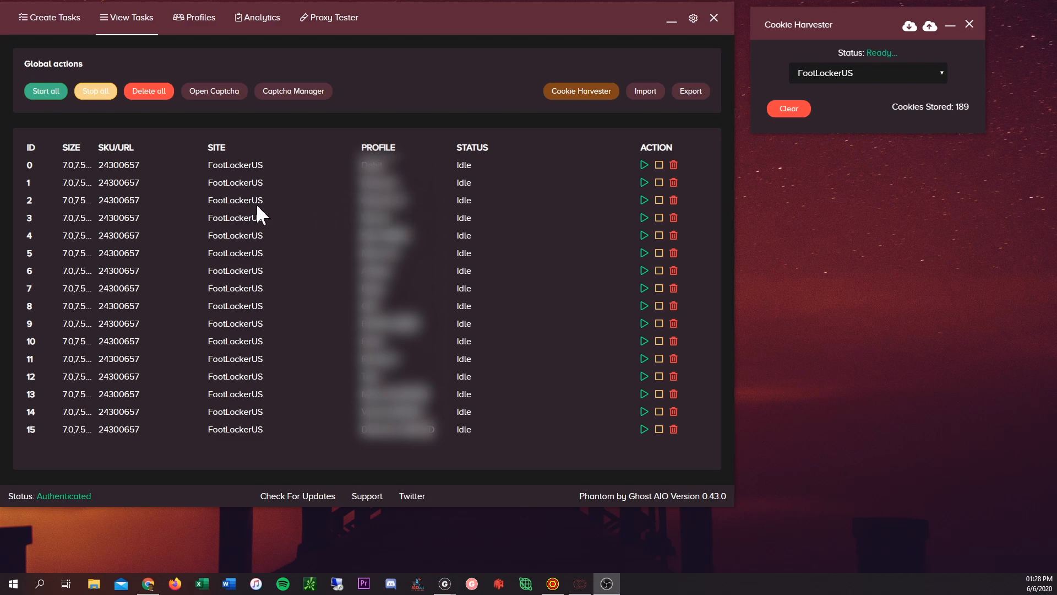